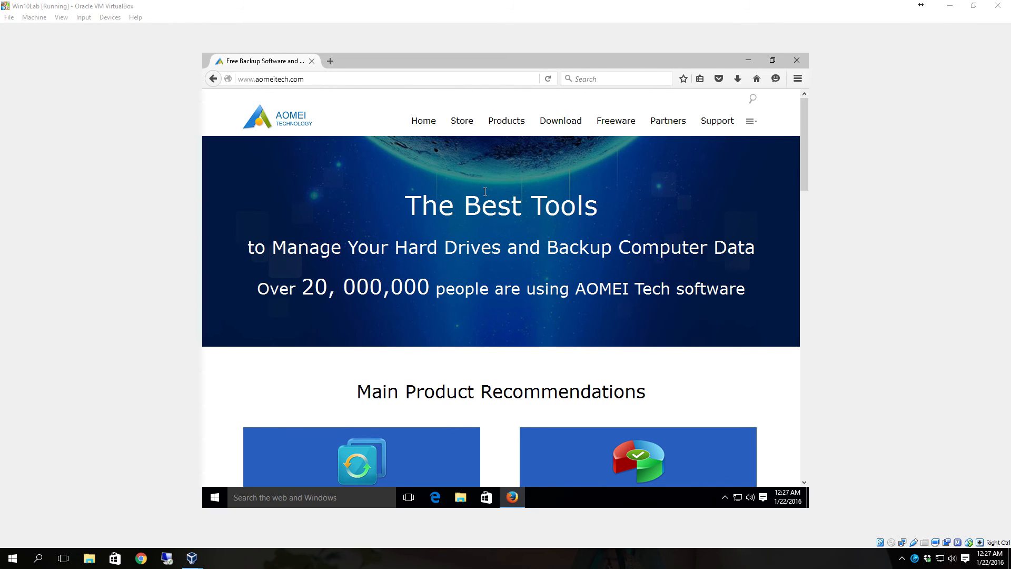
mouse_move(505, 238)
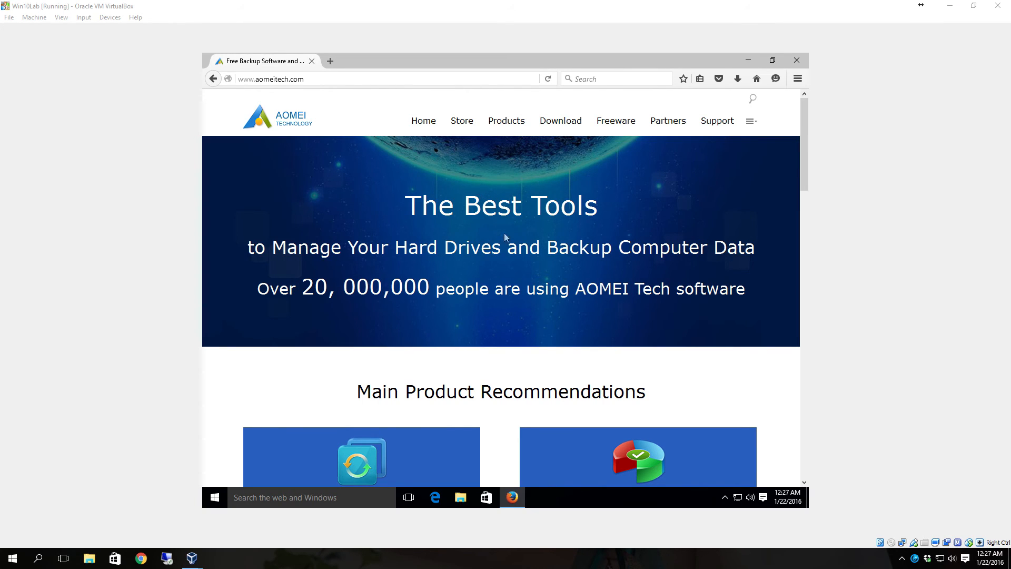
mouse_move(546, 285)
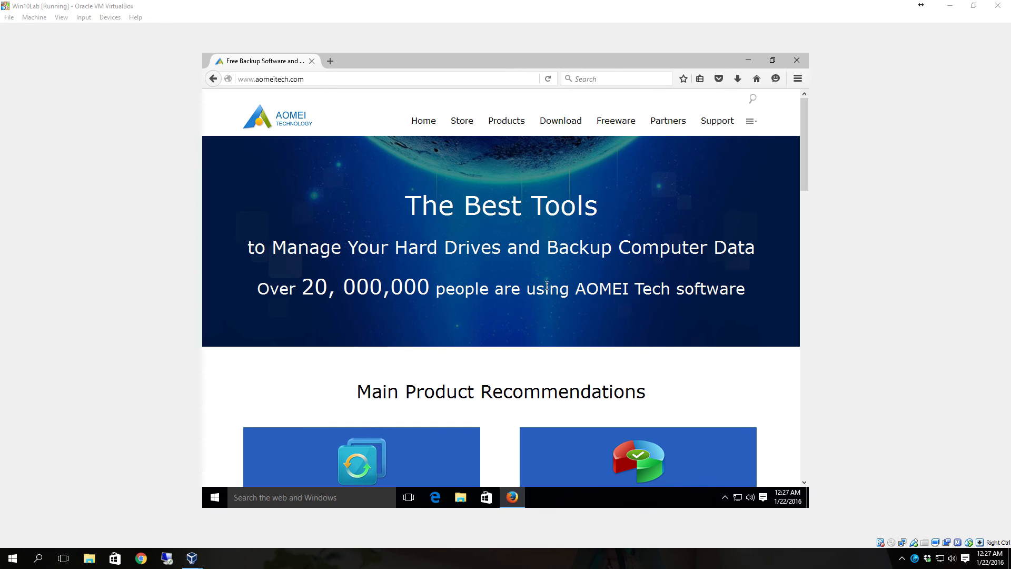
mouse_move(559, 120)
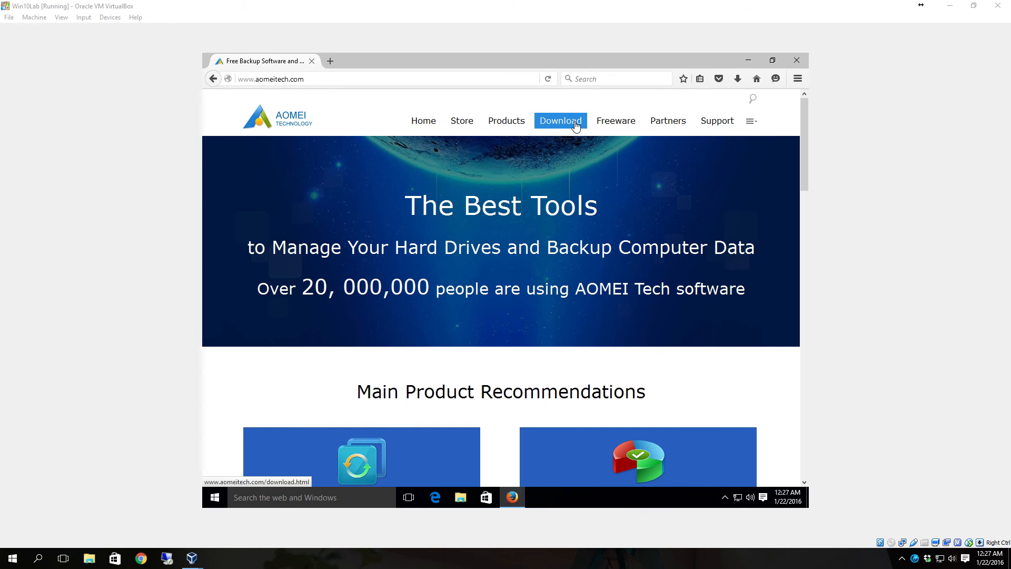
From the AOMEI Freeware page, download and save the Backupper Standard installer BackupperFull.exe
scroll(down, 3)
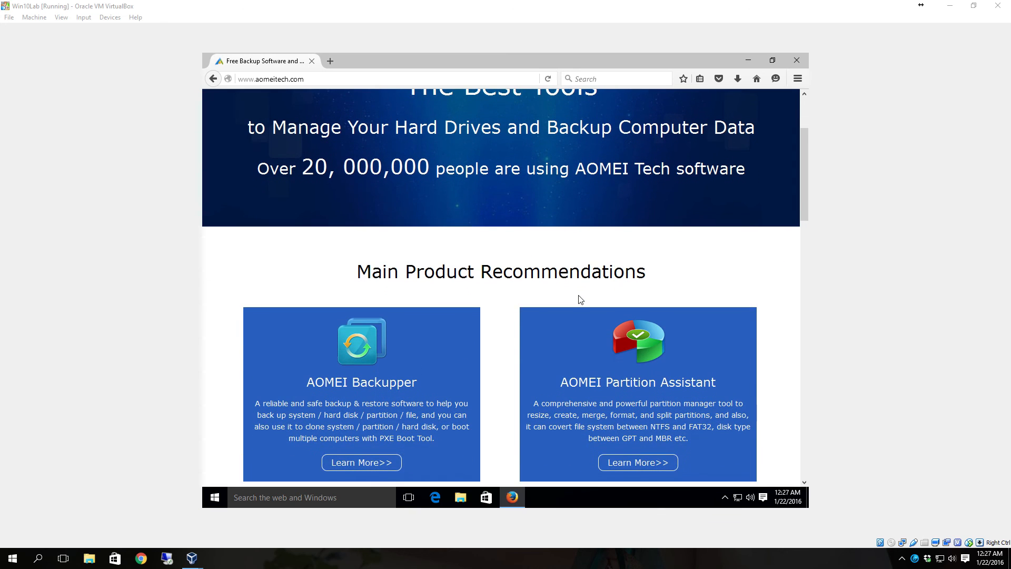
scroll(up, 3)
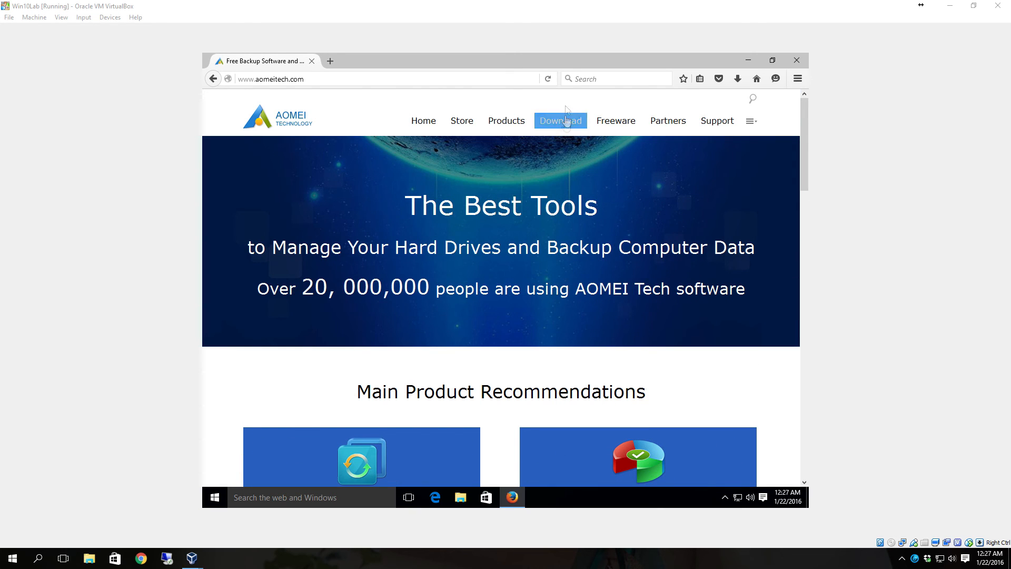
mouse_move(615, 121)
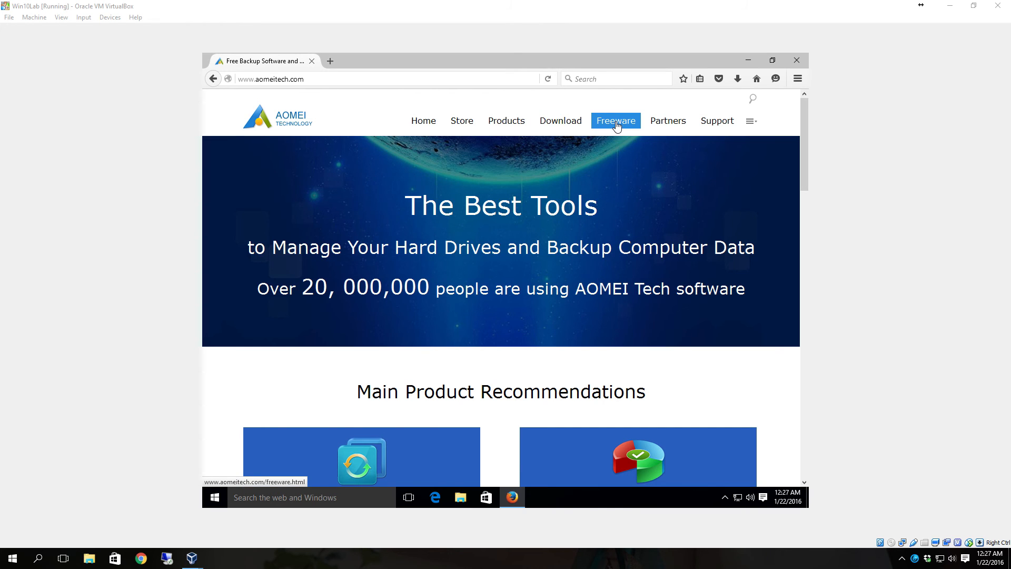
click(615, 121)
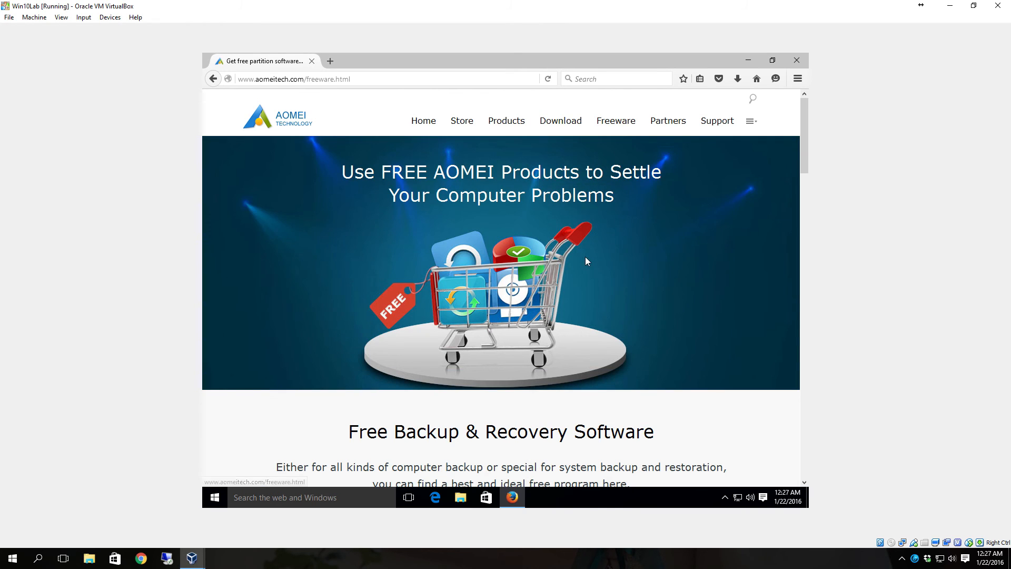
scroll(down, 3)
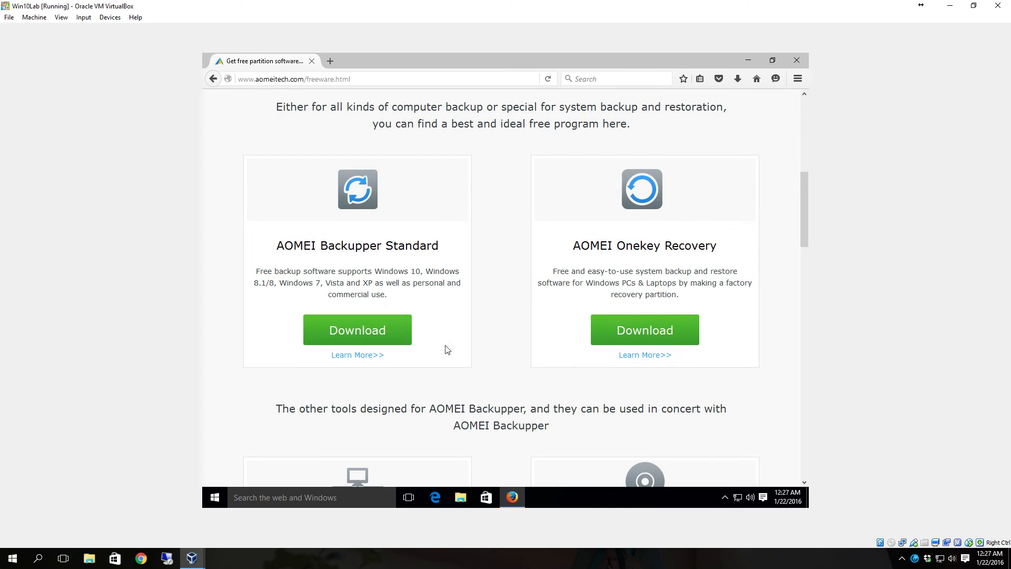
click(356, 329)
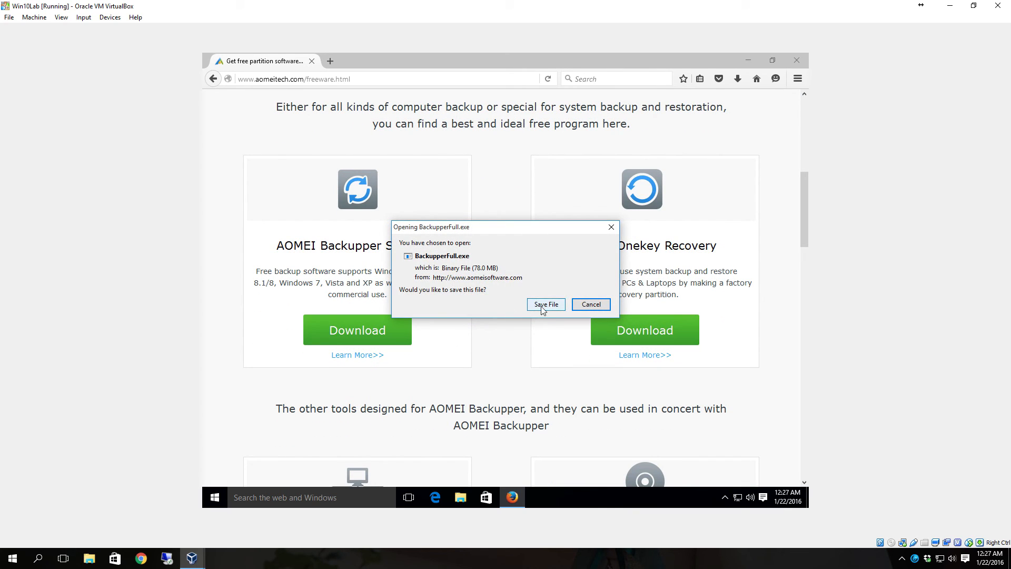
click(545, 304)
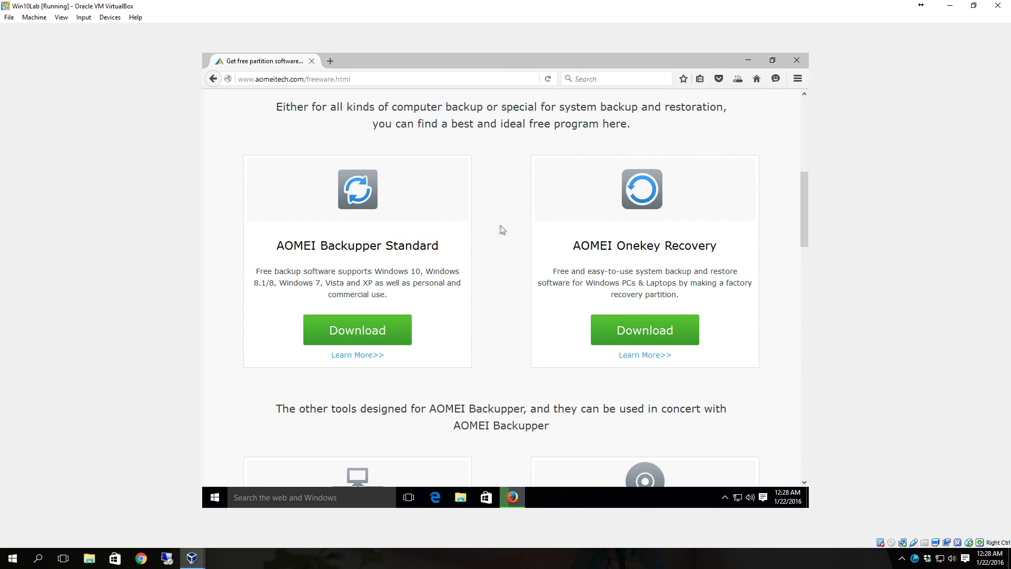
mouse_move(491, 223)
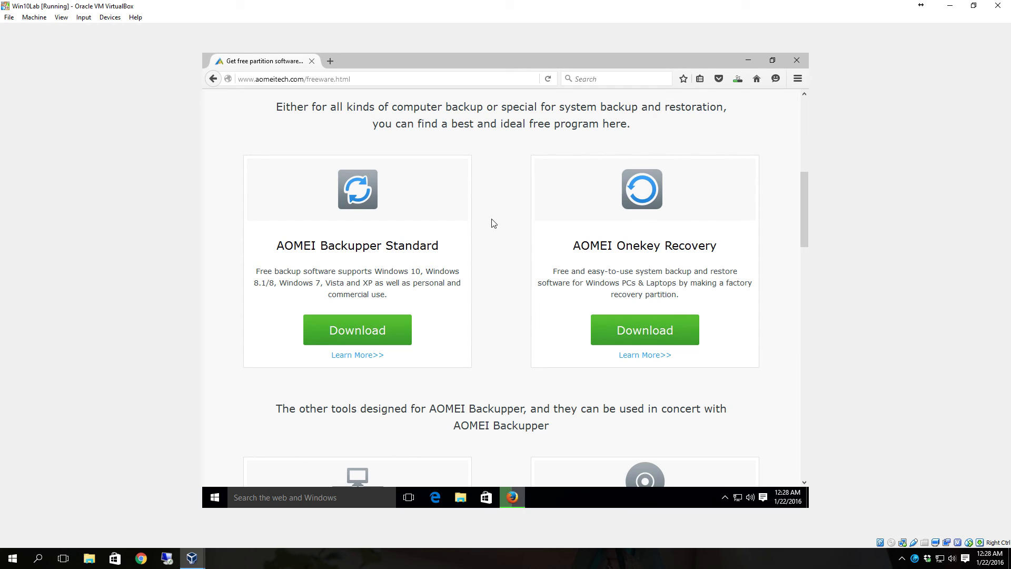
mouse_move(306, 483)
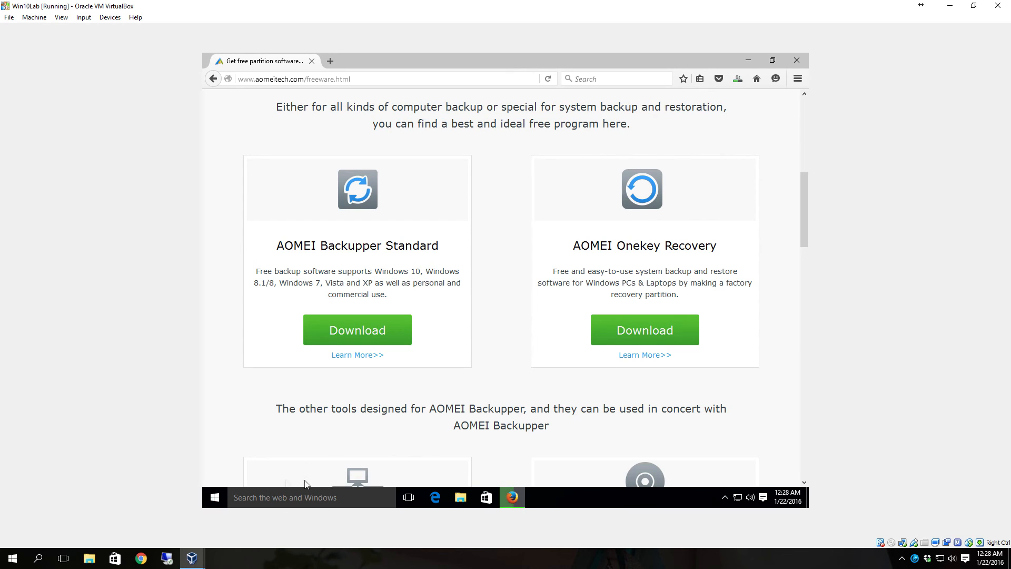
mouse_move(718, 159)
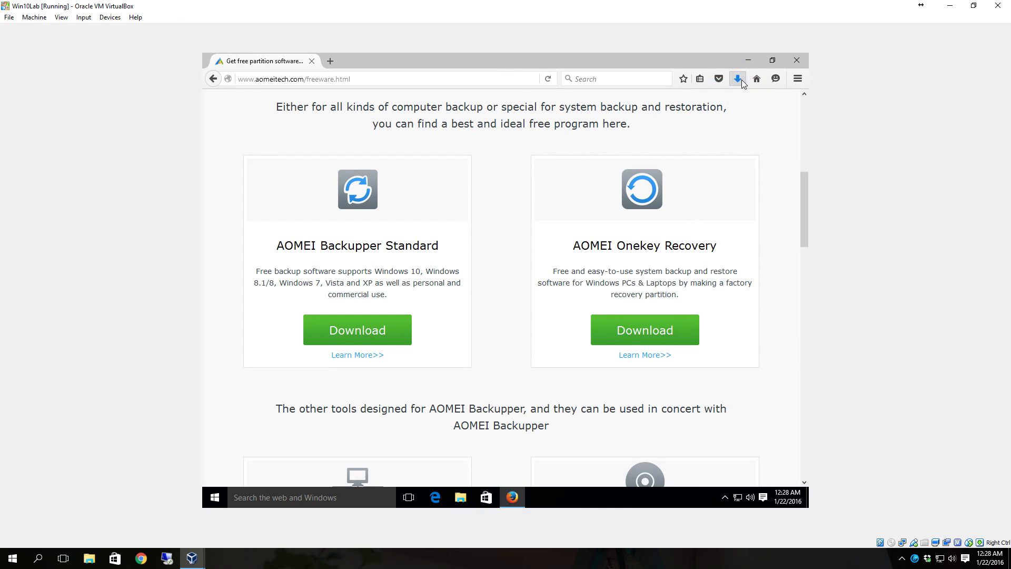
Launch the downloaded installer, allow it in User Account Control, and close Firefox
click(738, 78)
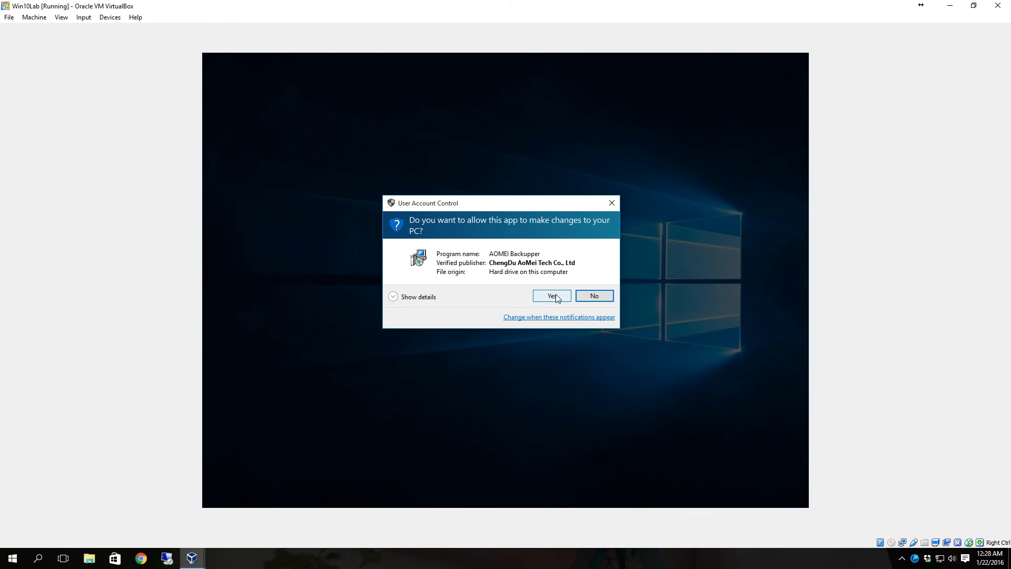
click(551, 296)
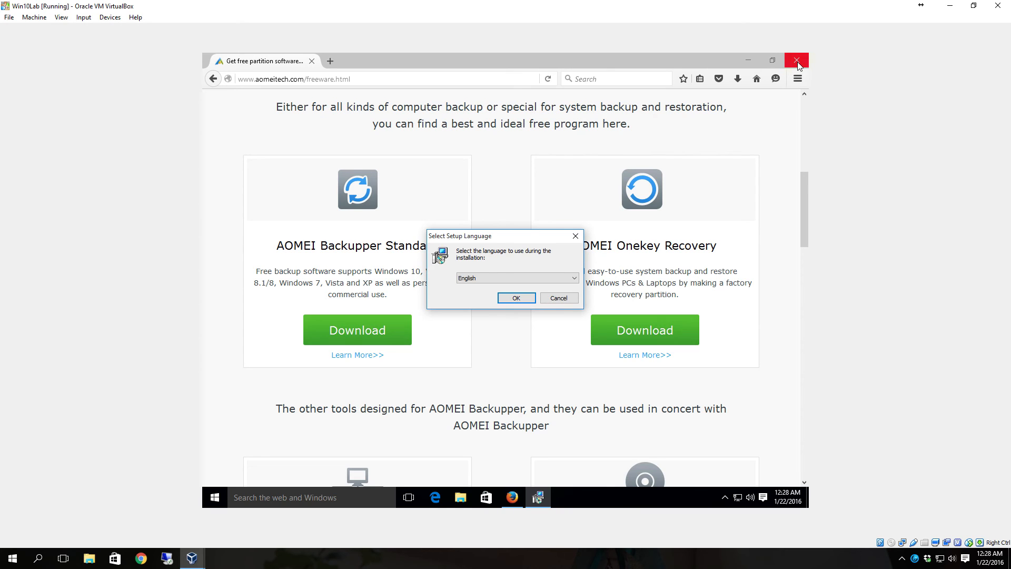
click(796, 60)
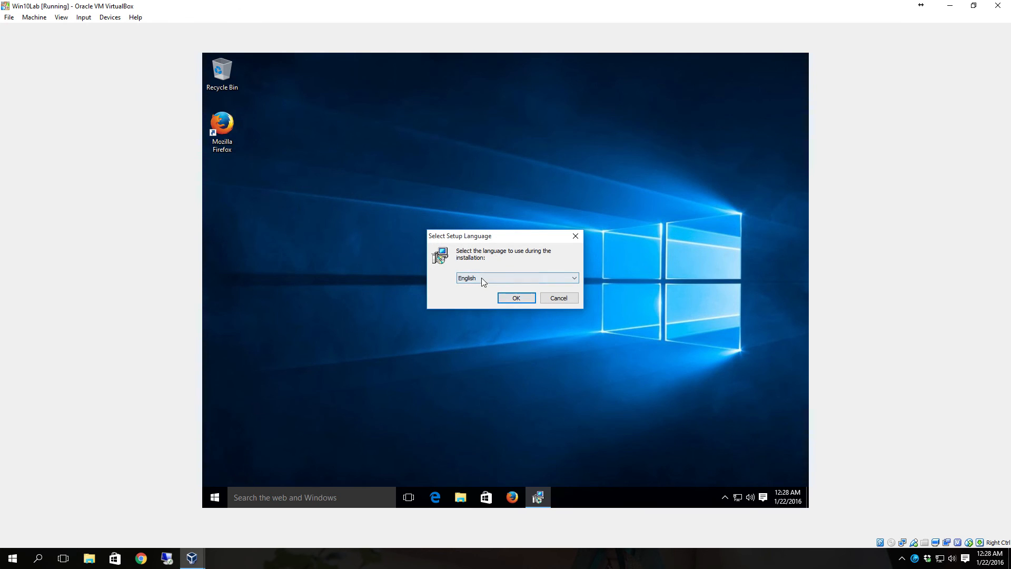
Install AOMEI Backupper in English with default folder, Start Menu folder and desktop icon
click(515, 297)
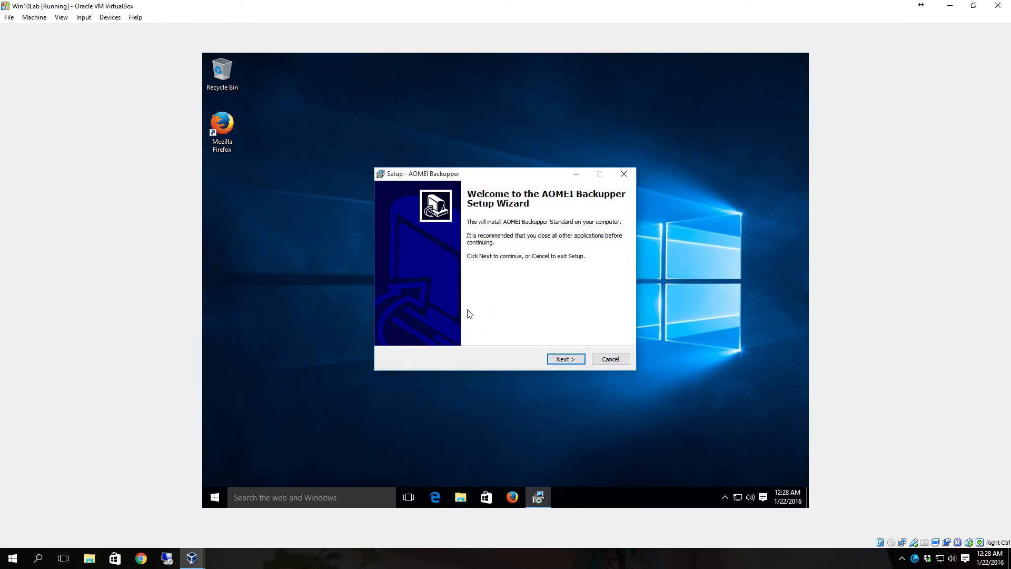
click(563, 359)
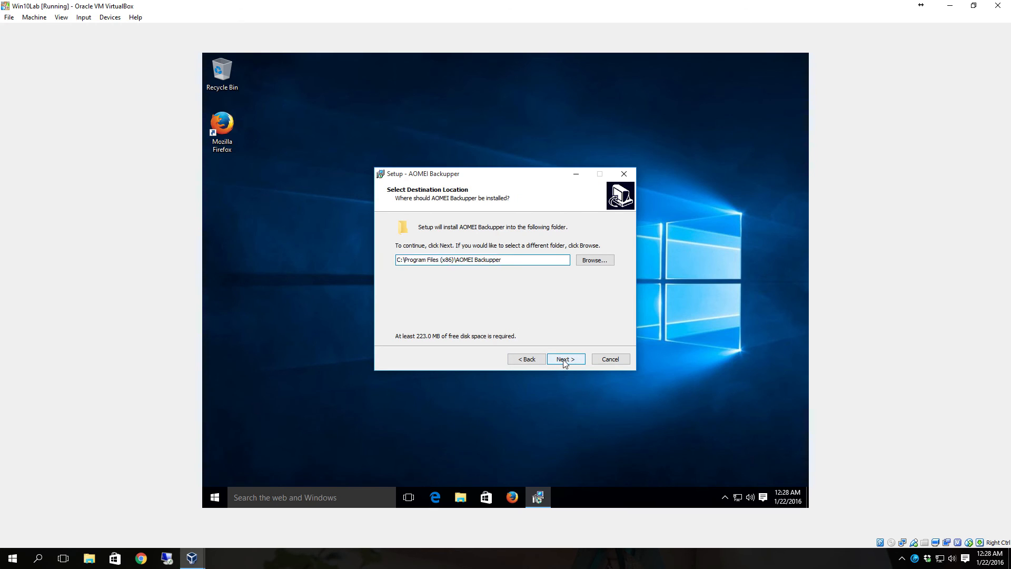
click(565, 358)
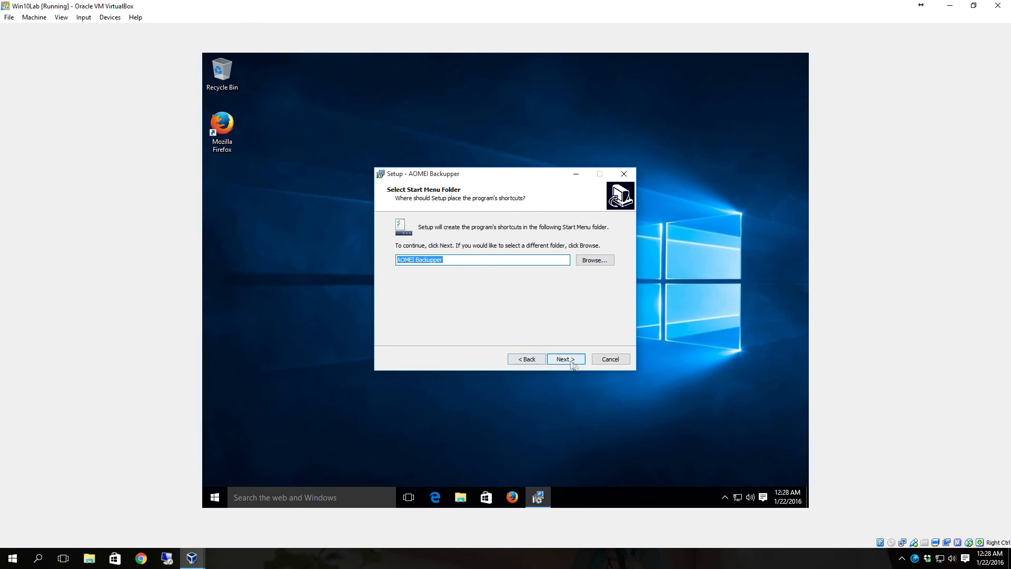
click(565, 359)
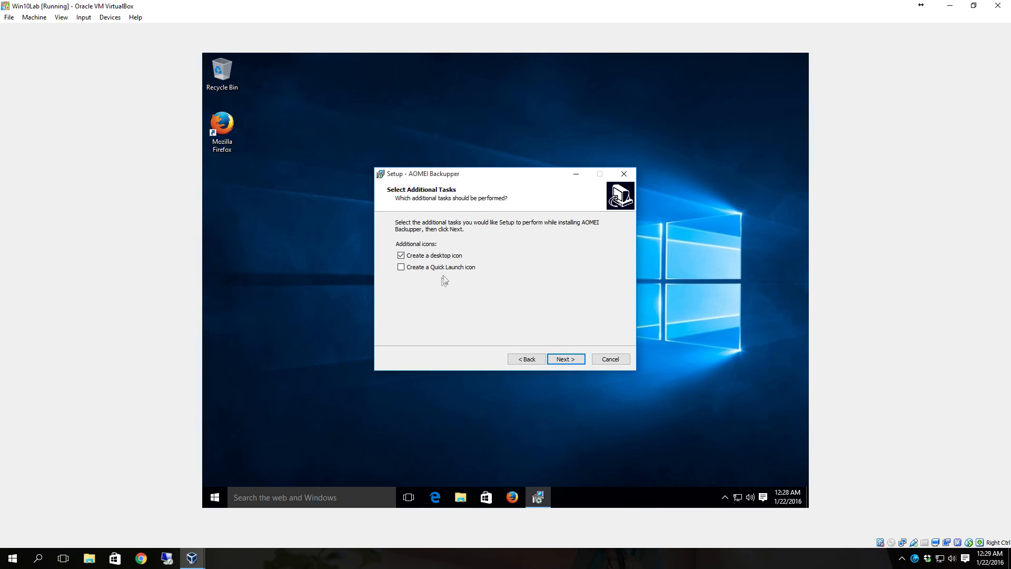
mouse_move(493, 492)
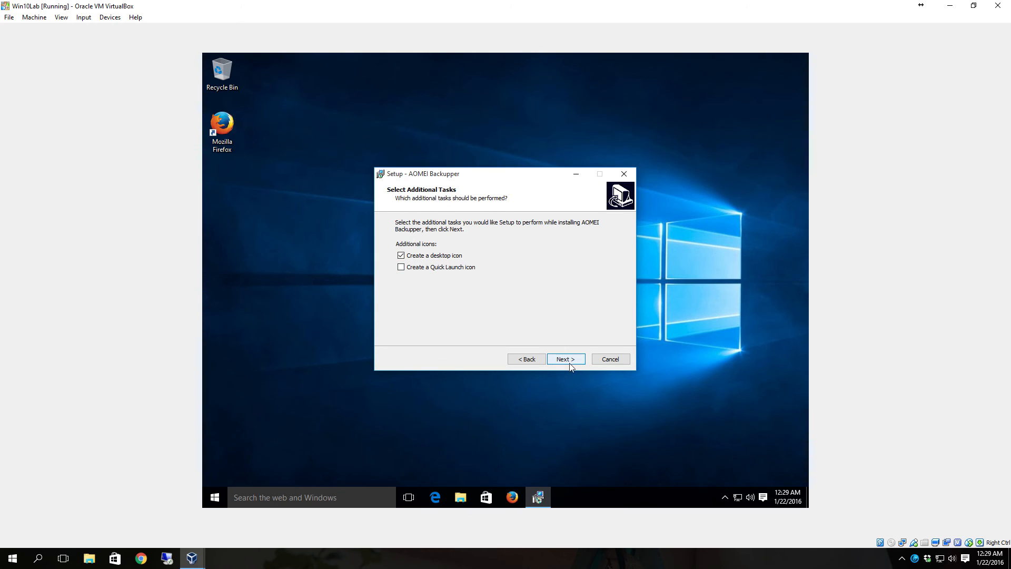
click(564, 359)
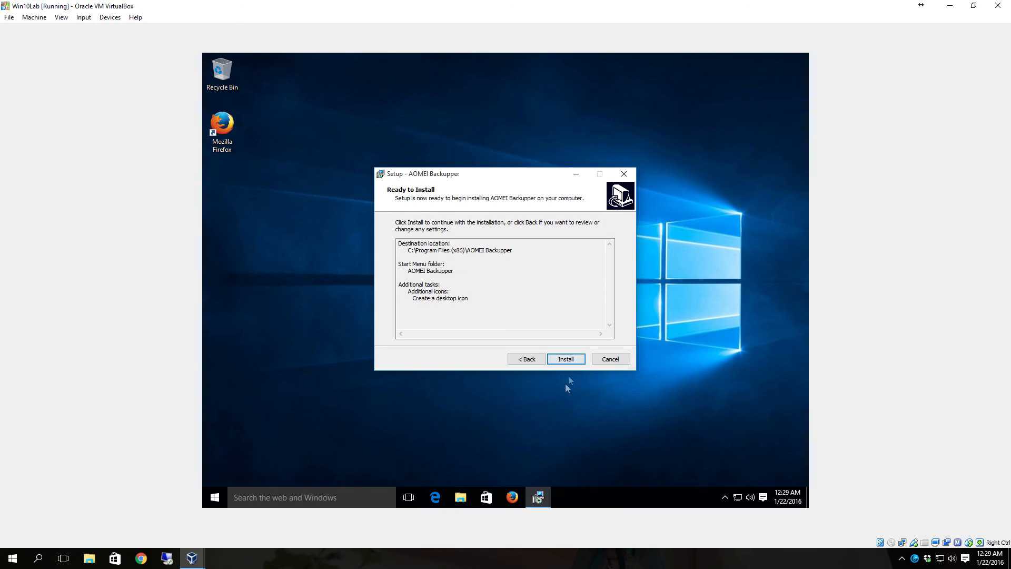
click(565, 358)
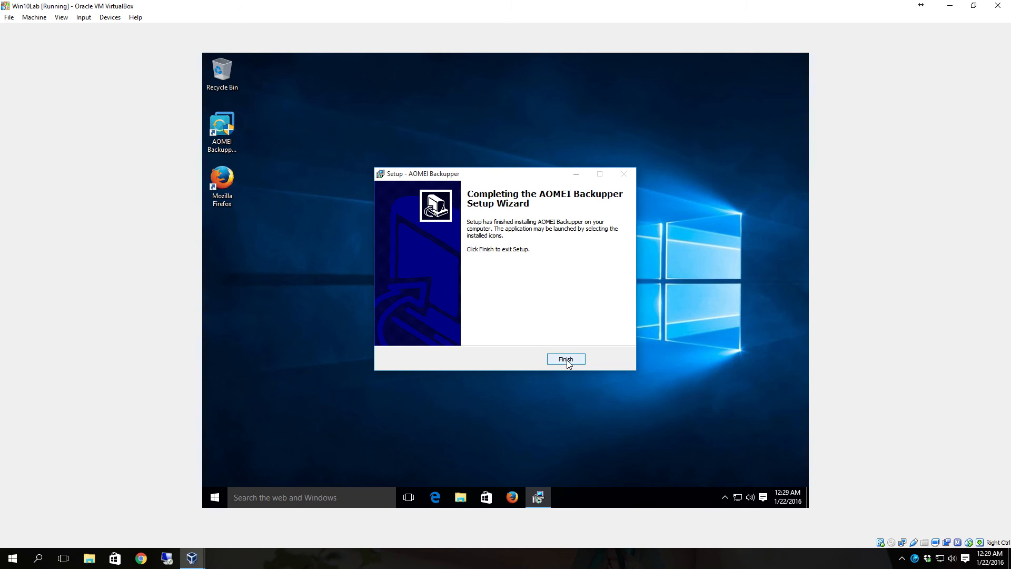
click(565, 359)
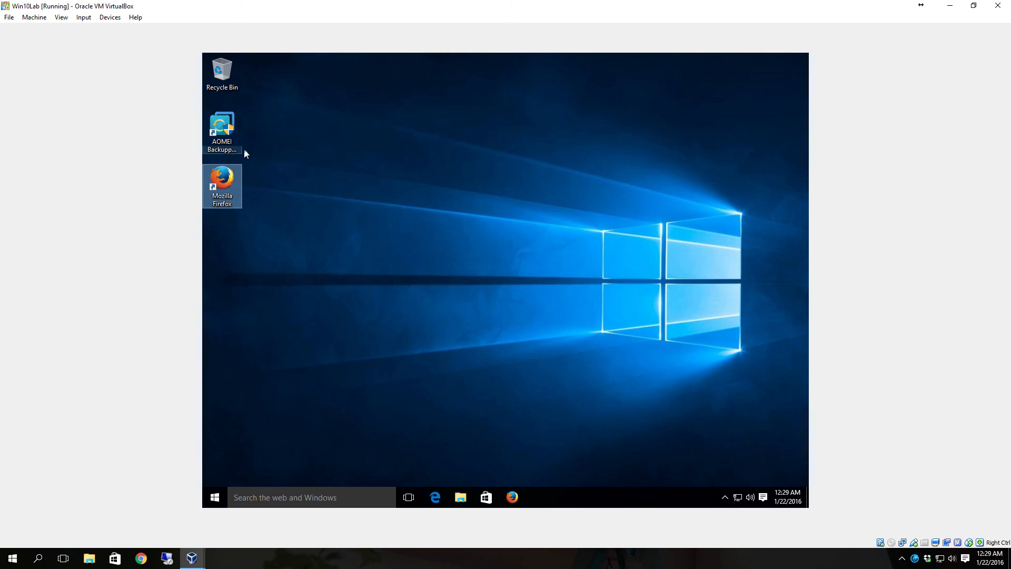
Launch AOMEI Backupper from its desktop shortcut and grant administrator permission
double_click(221, 127)
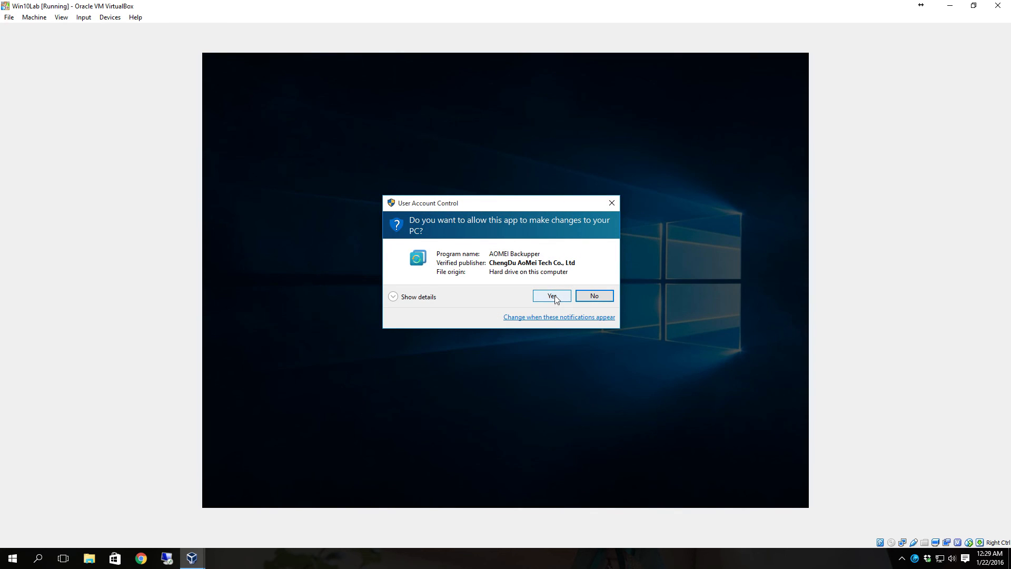
click(550, 295)
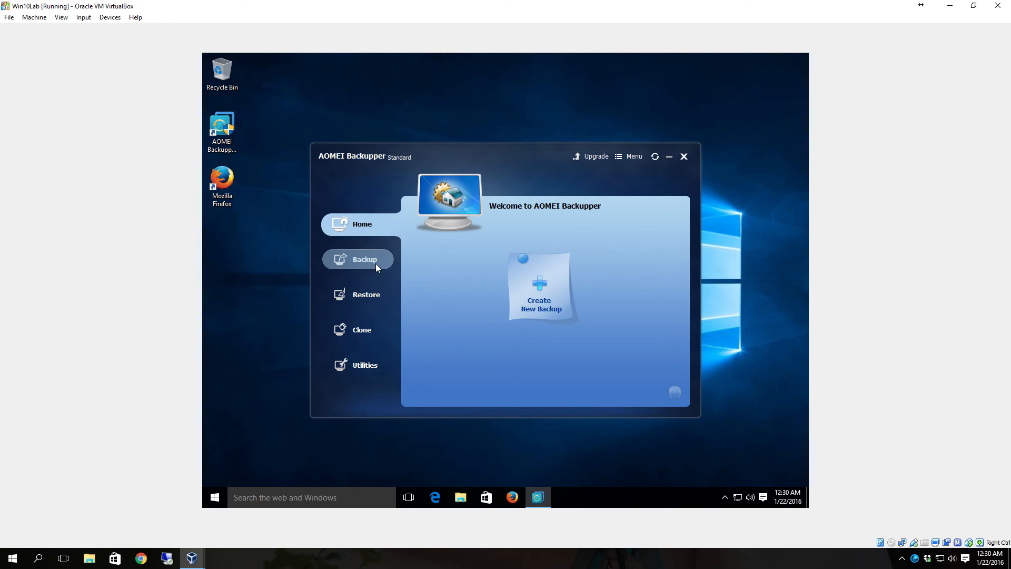
Switch between Home and Backup sections, ending on the System, Disk, Partition and File Backup list
click(364, 259)
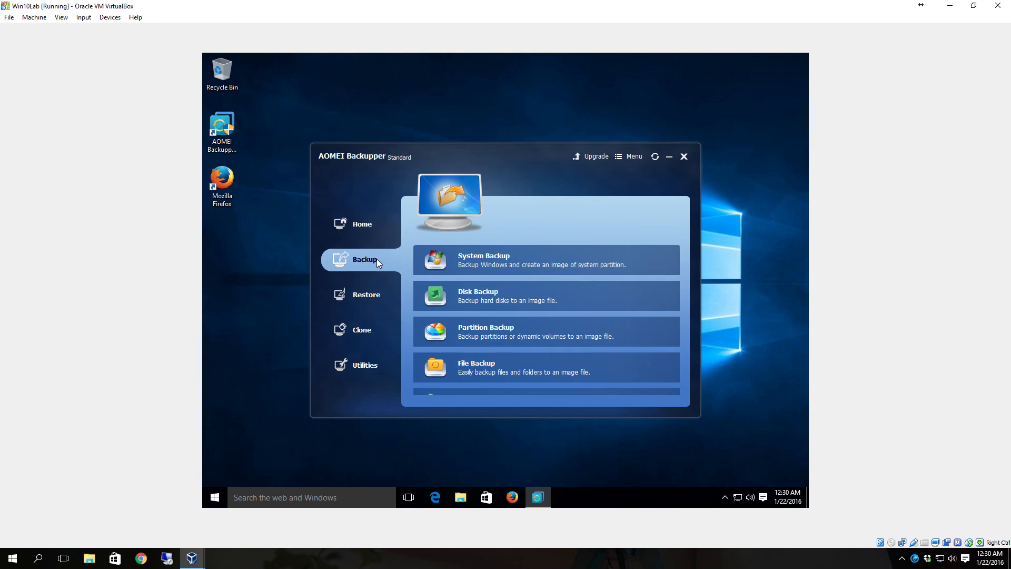
click(362, 224)
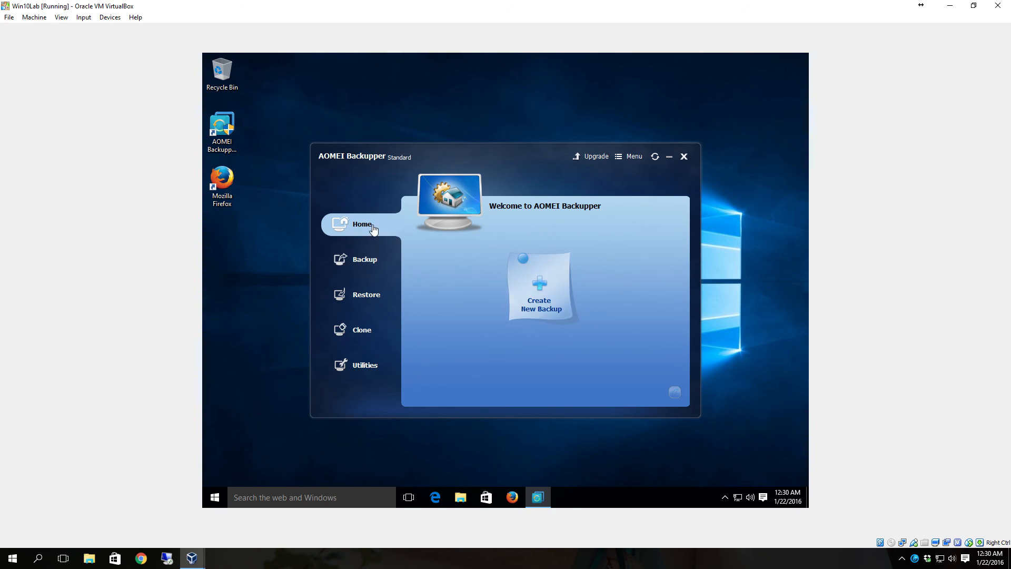
click(365, 259)
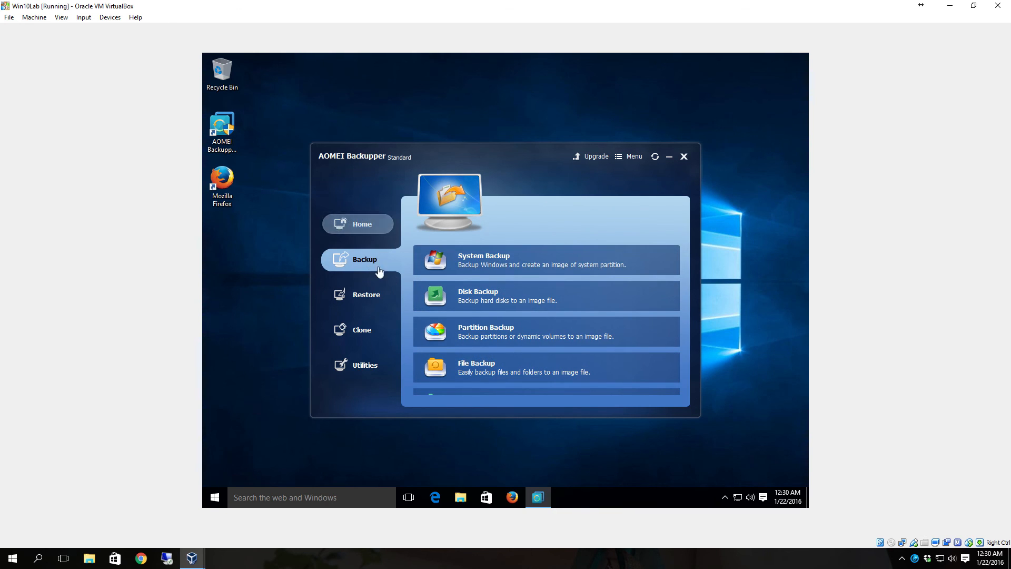
click(361, 224)
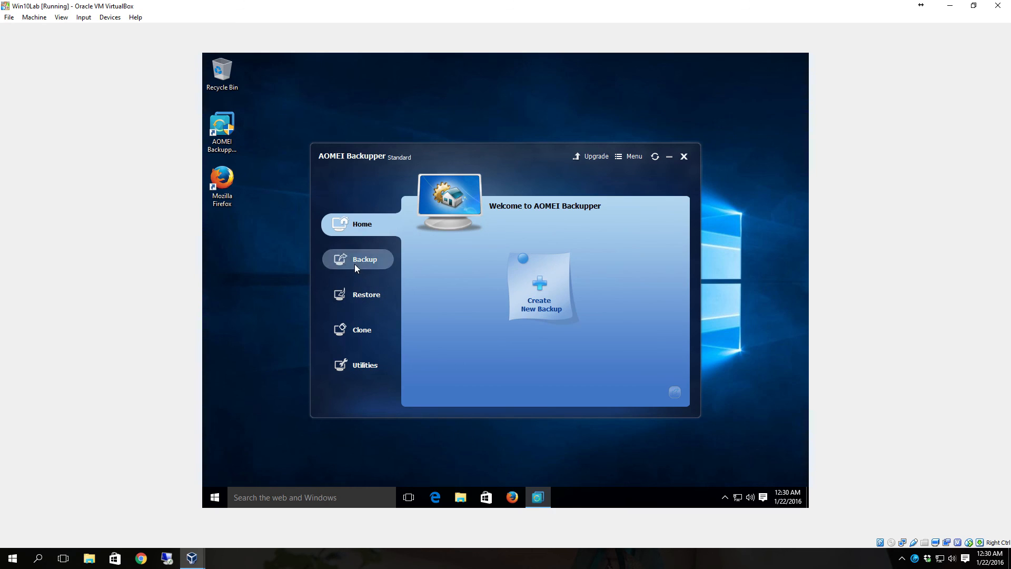
click(364, 258)
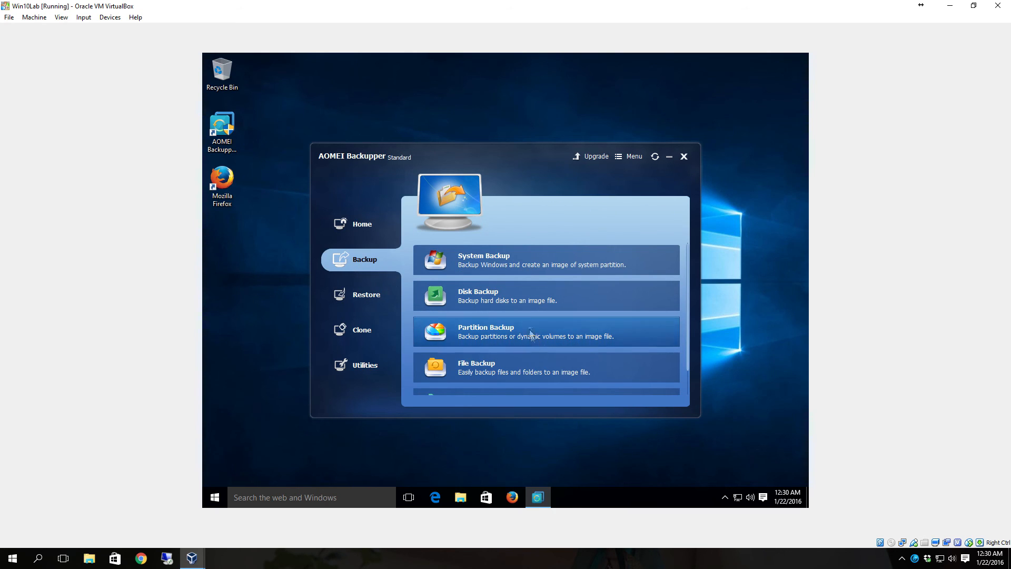
mouse_move(532, 271)
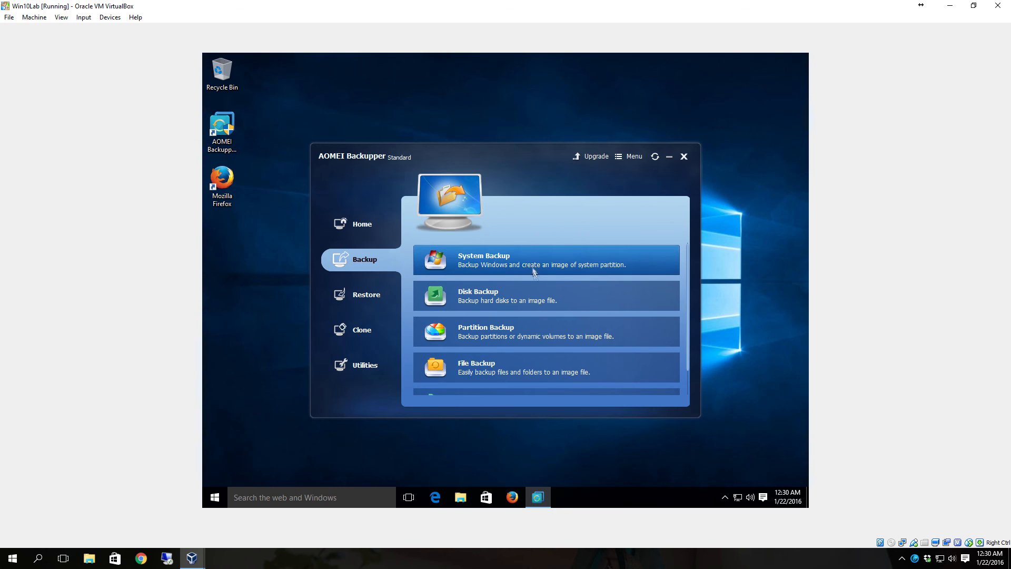
mouse_move(510, 340)
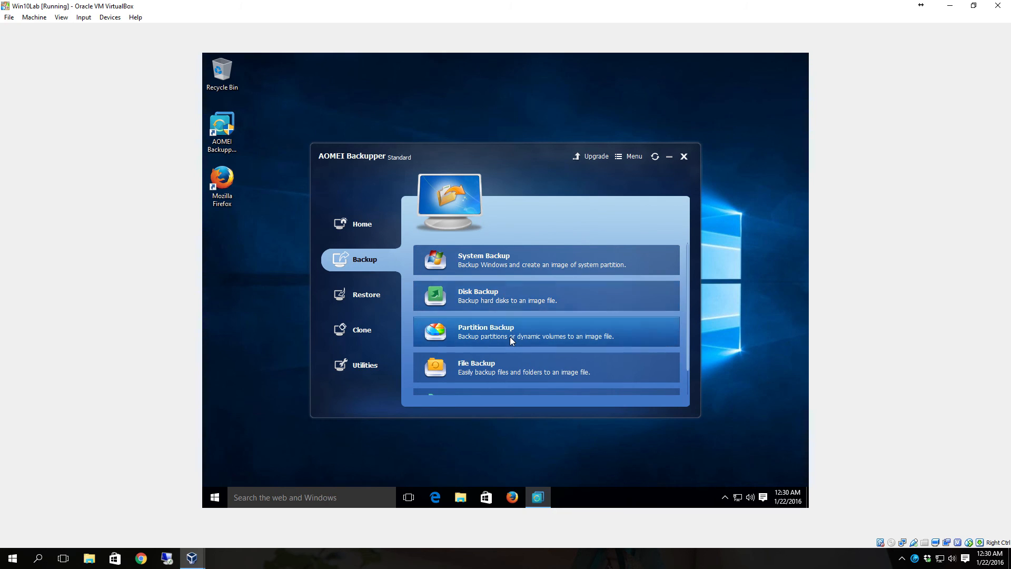
scroll(down, 3)
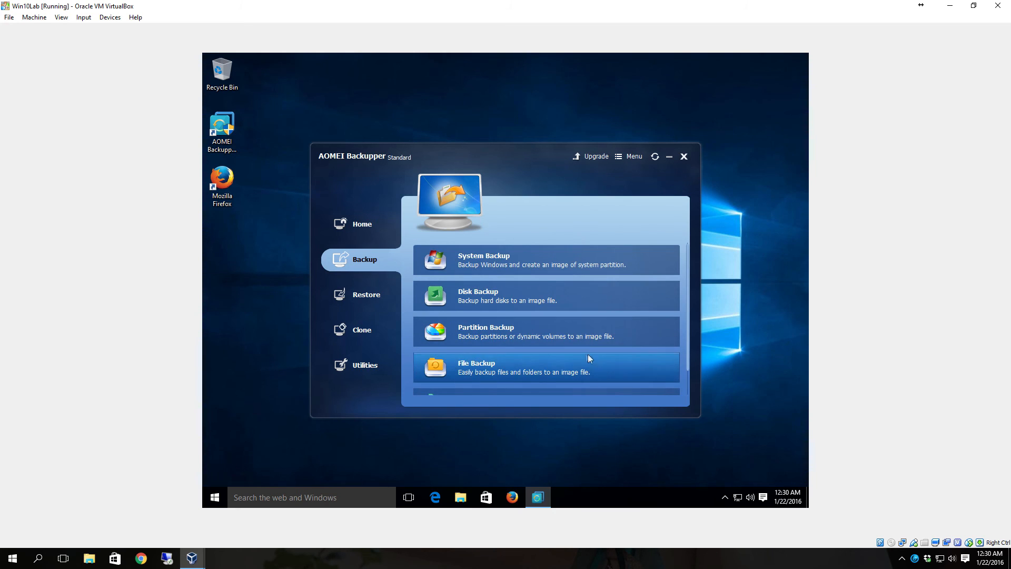
mouse_move(497, 259)
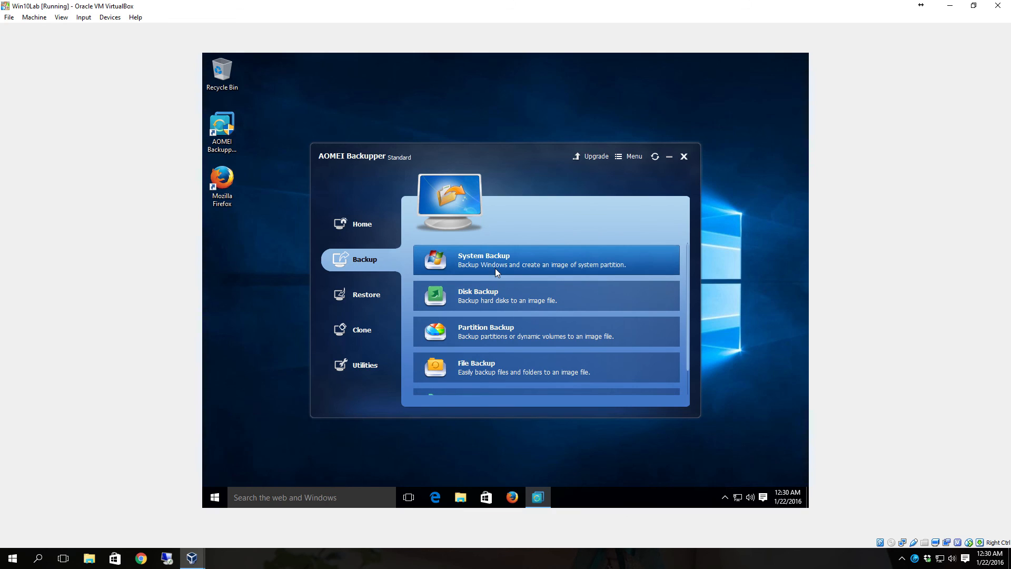
mouse_move(481, 276)
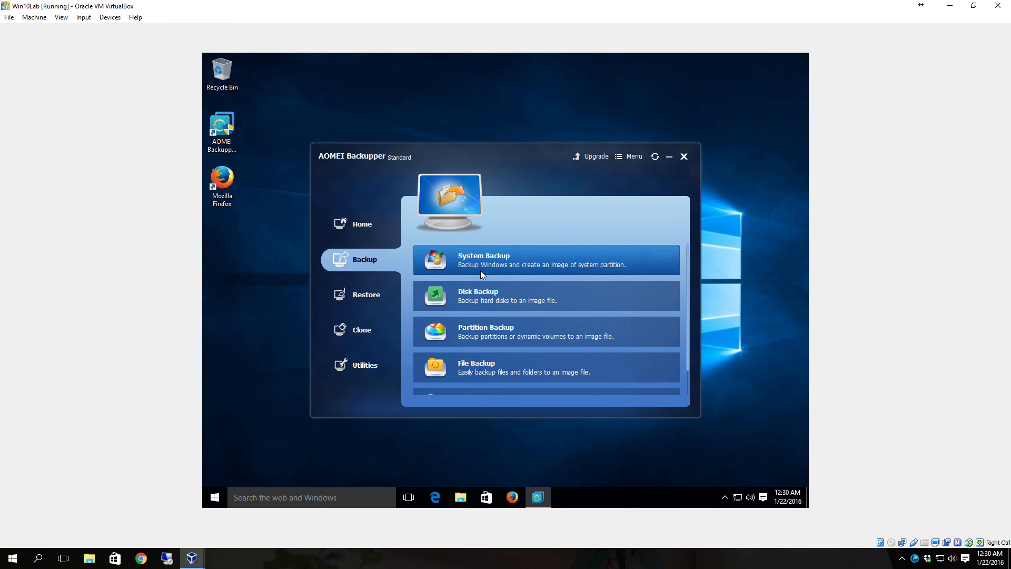
mouse_move(588, 270)
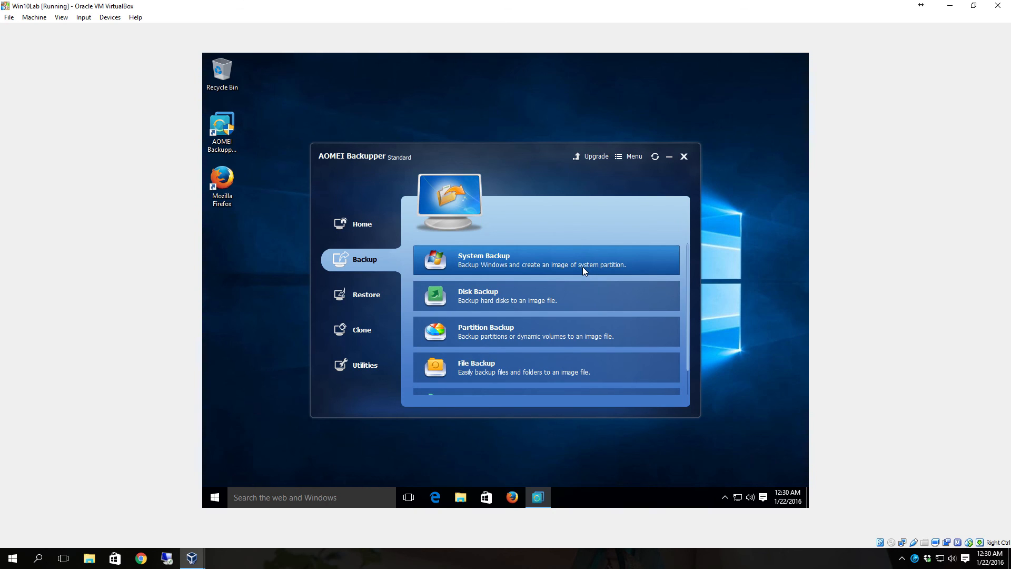
mouse_move(574, 276)
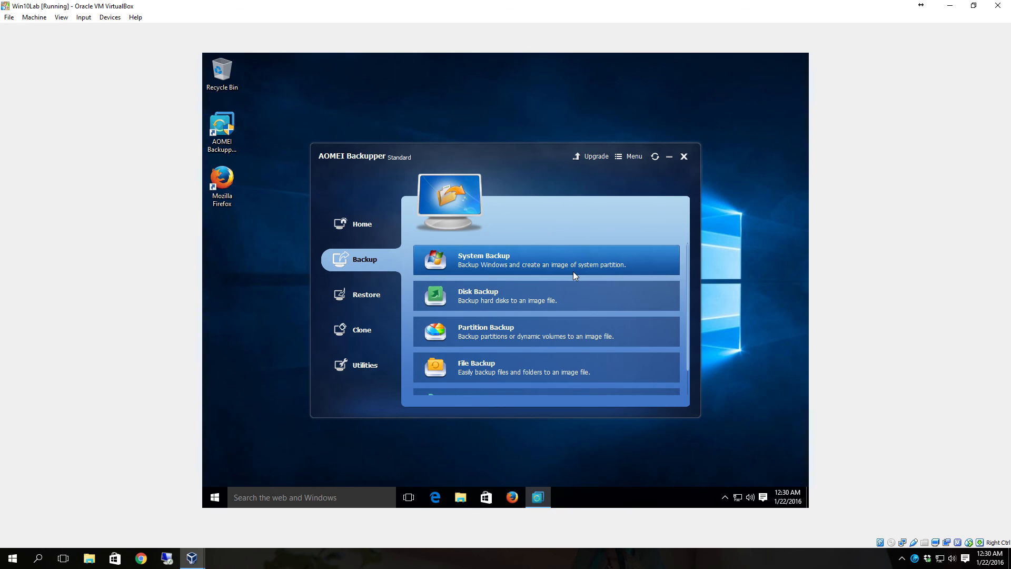
mouse_move(537, 267)
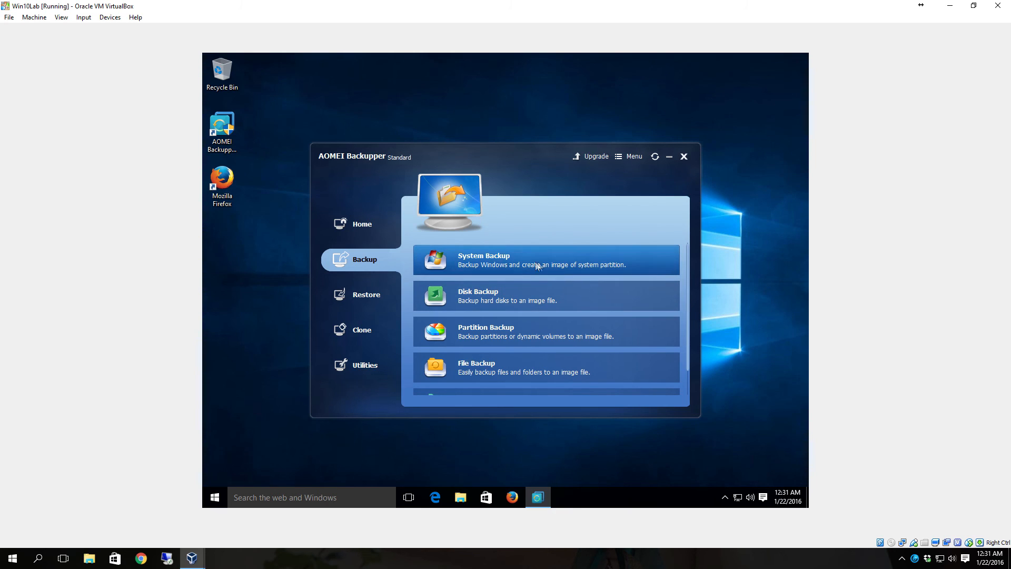
mouse_move(522, 305)
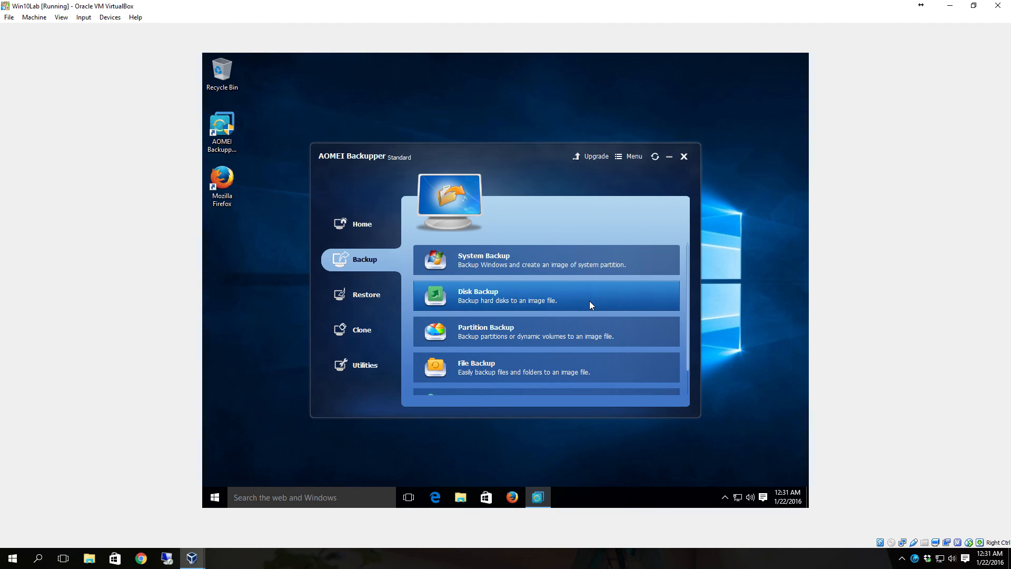
mouse_move(437, 304)
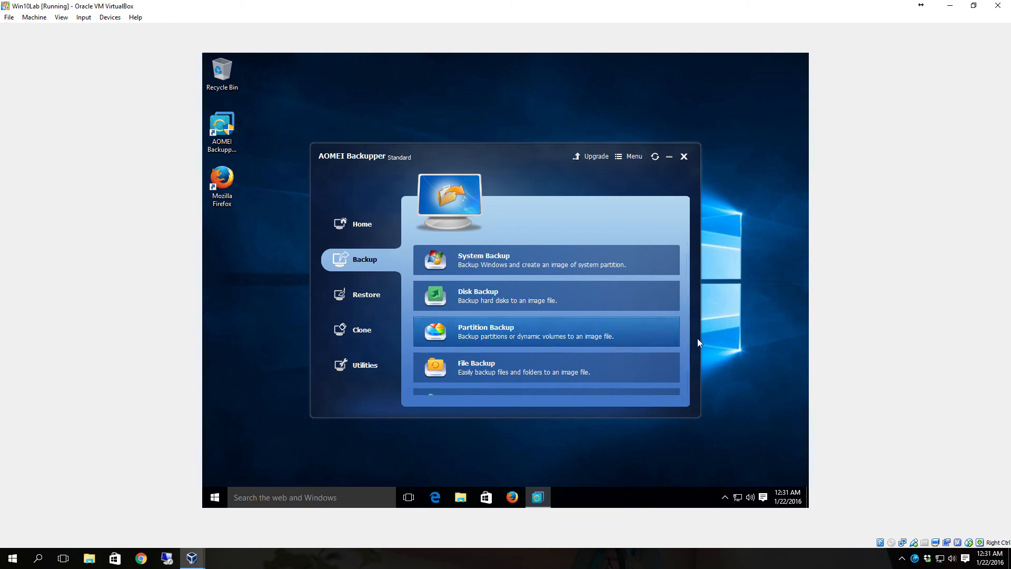
scroll(down, 3)
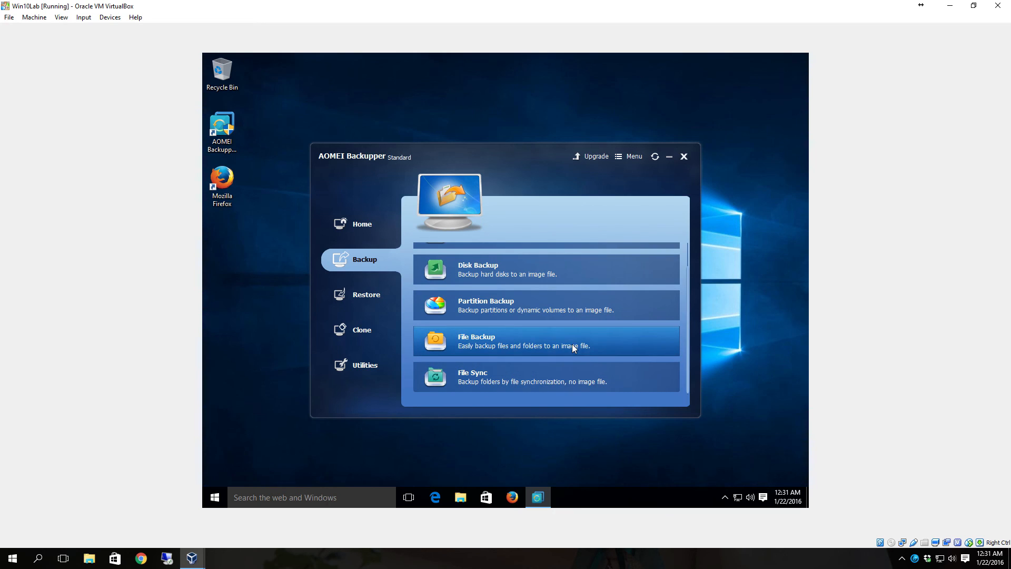
mouse_move(626, 349)
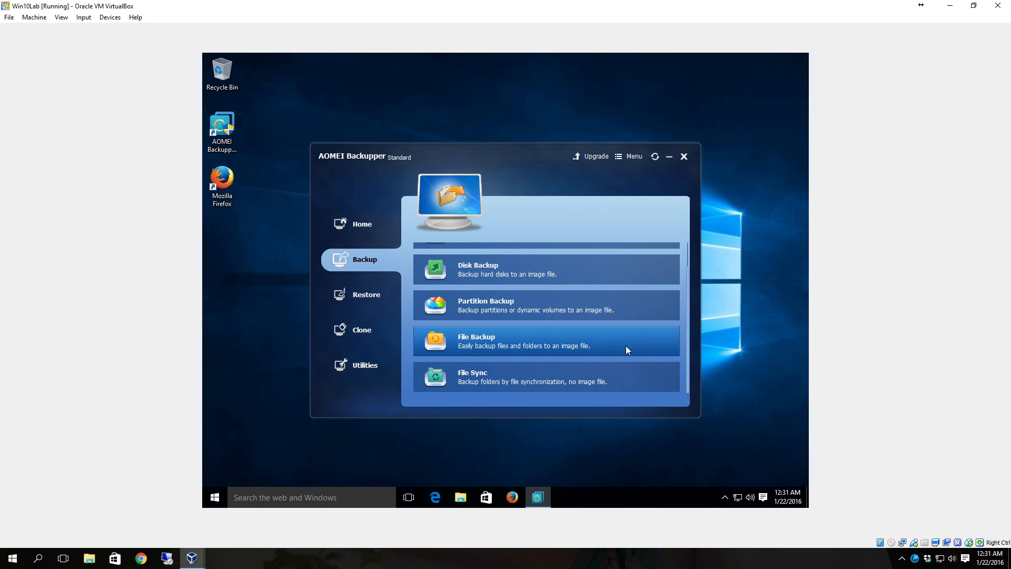
mouse_move(620, 353)
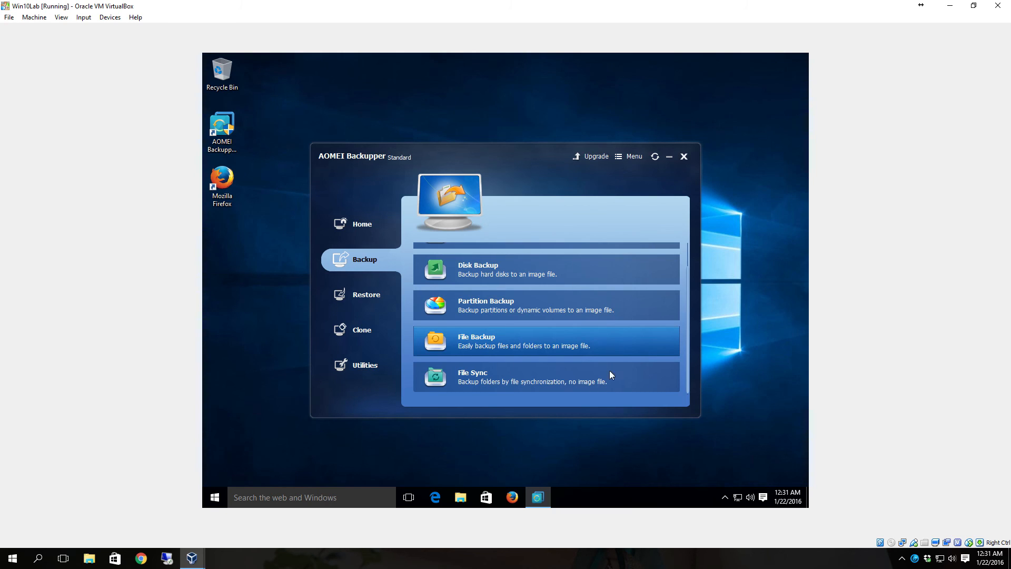
mouse_move(600, 362)
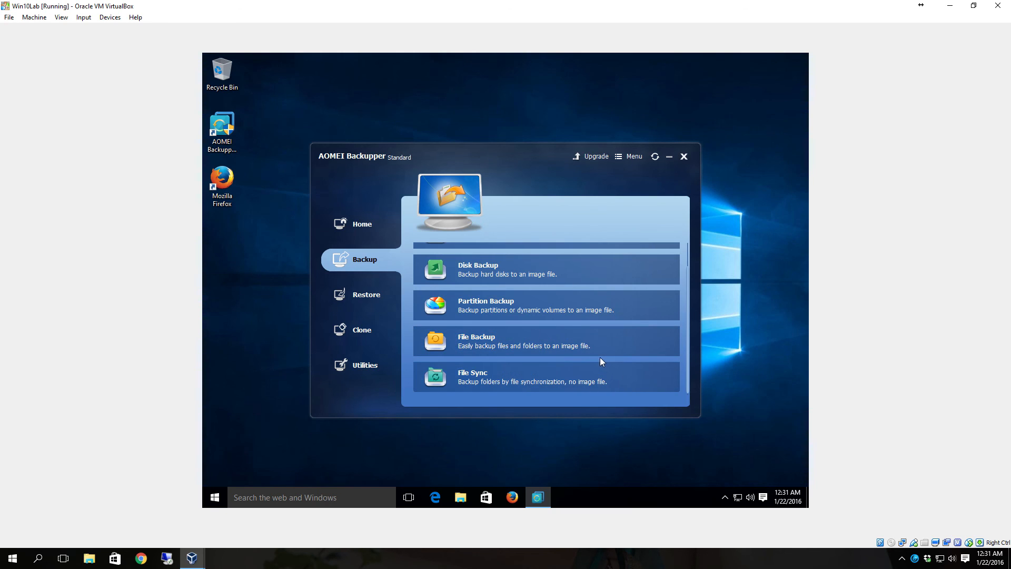
mouse_move(616, 379)
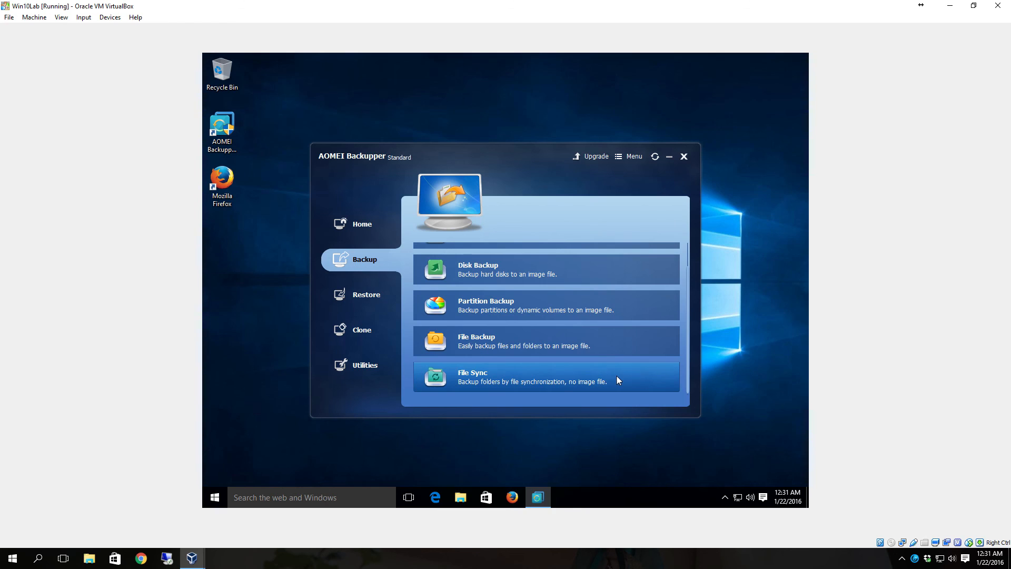
mouse_move(613, 386)
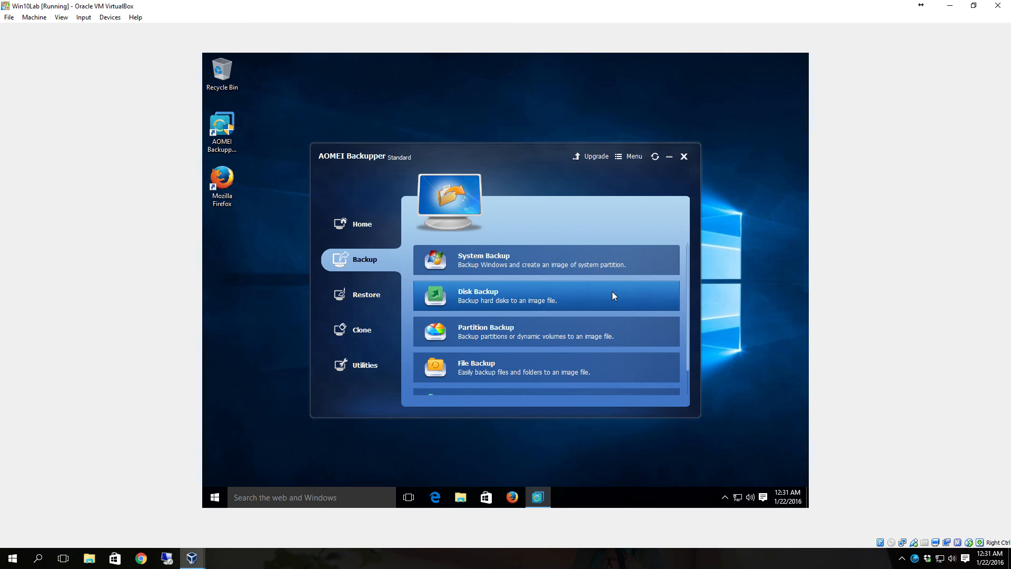
mouse_move(499, 310)
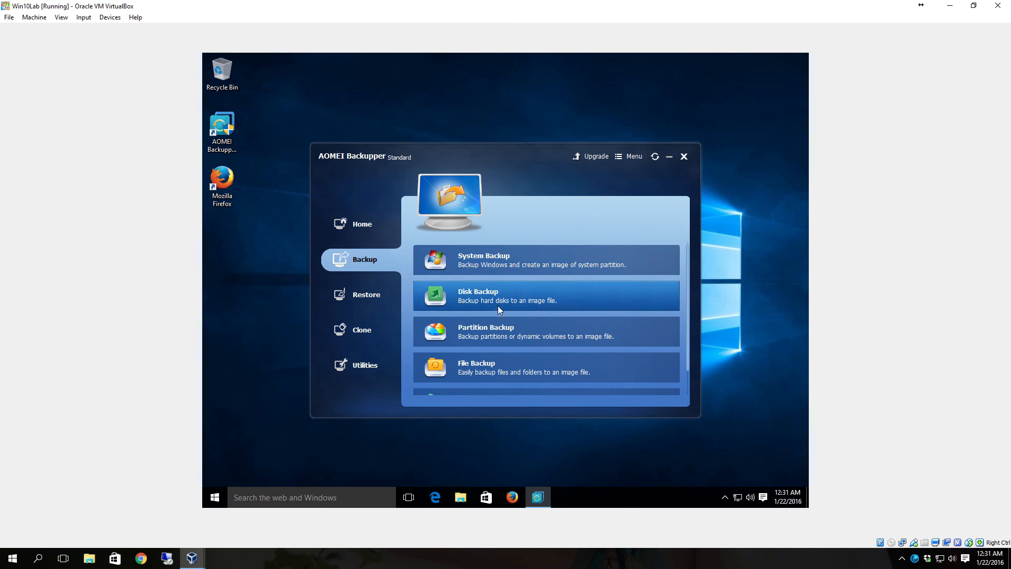
mouse_move(580, 307)
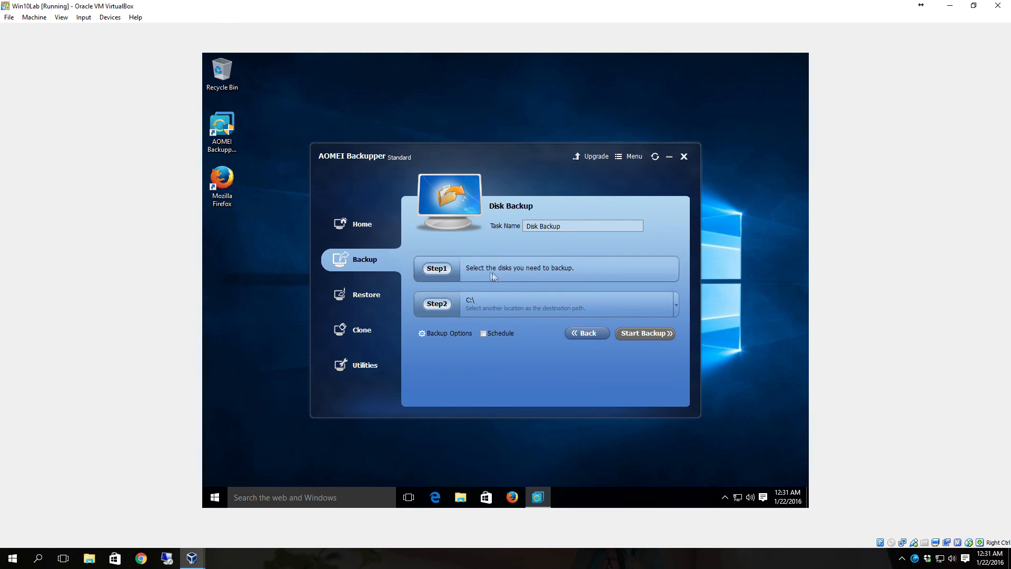
mouse_move(456, 279)
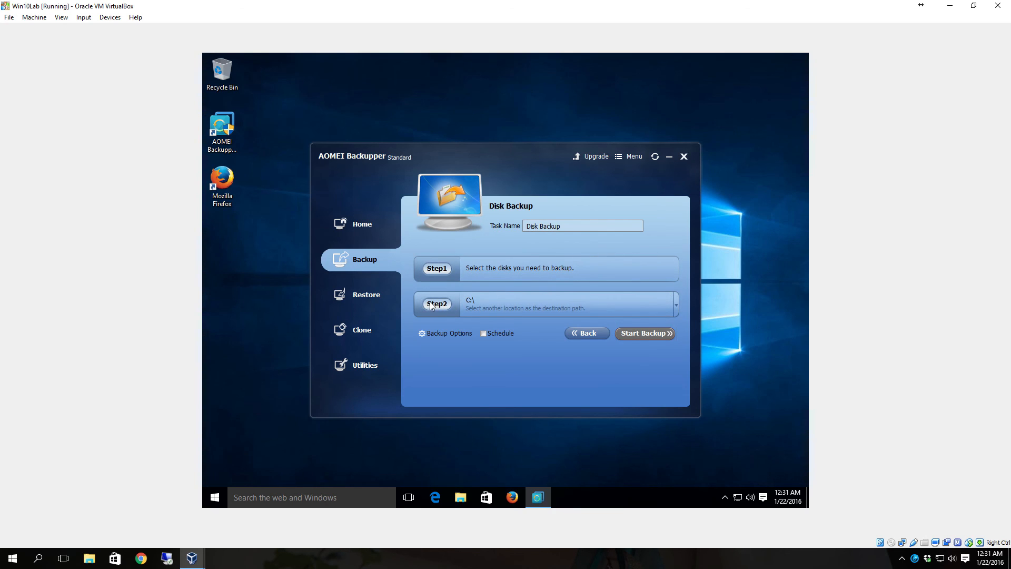
mouse_move(442, 308)
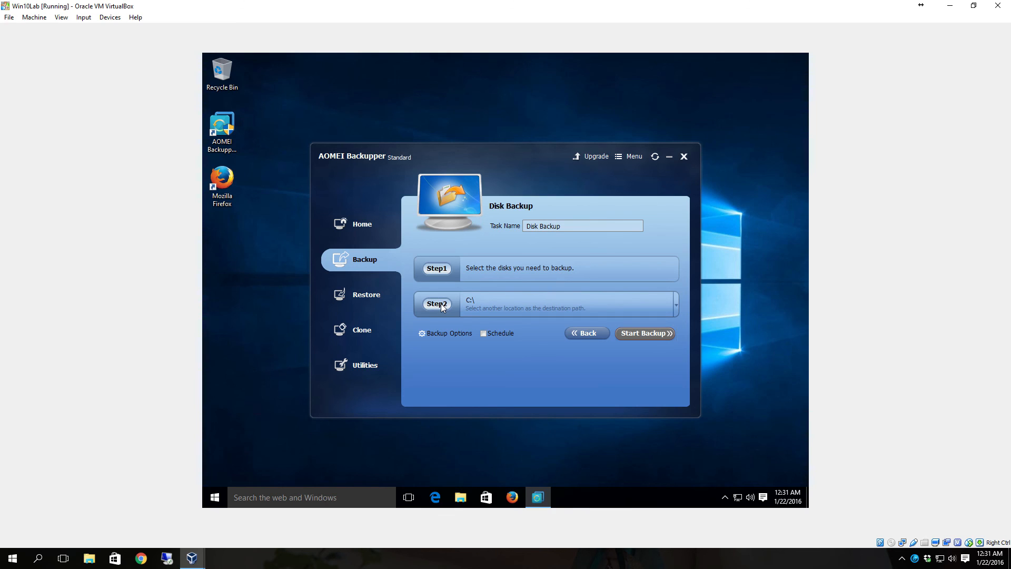
Add Disk0 as the Disk Backup source and choose E:\ as the destination
click(437, 268)
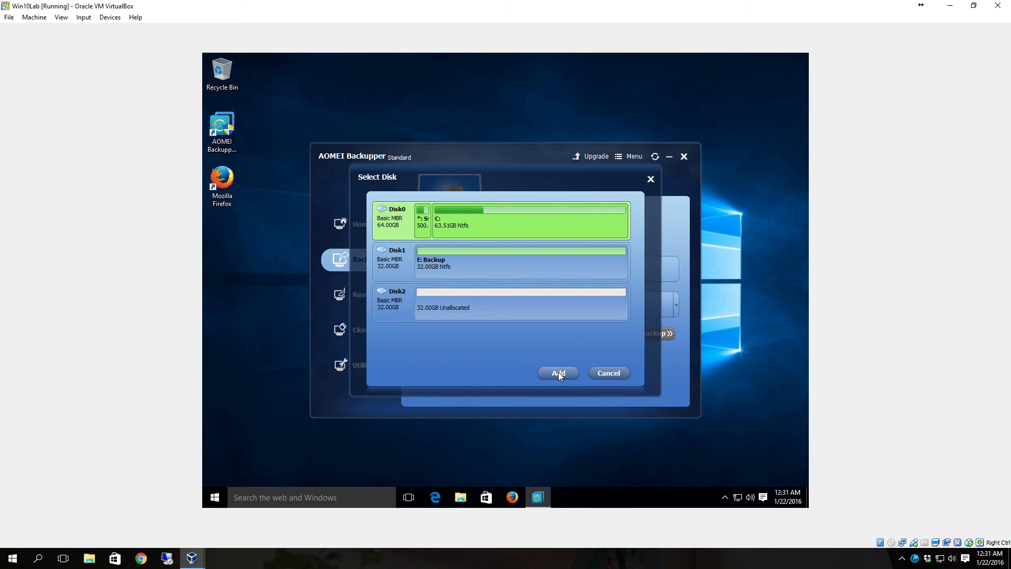
click(557, 373)
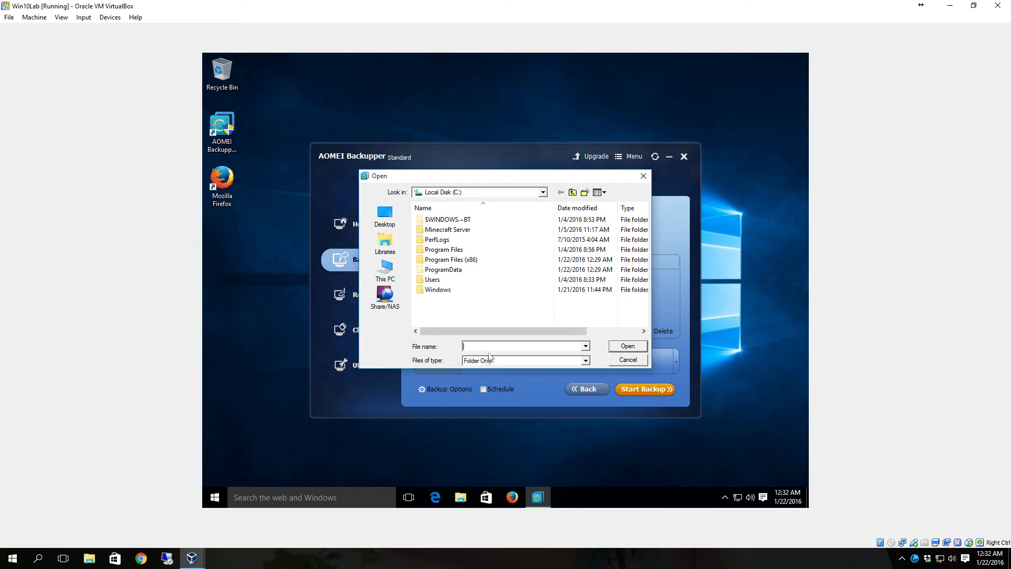
click(626, 359)
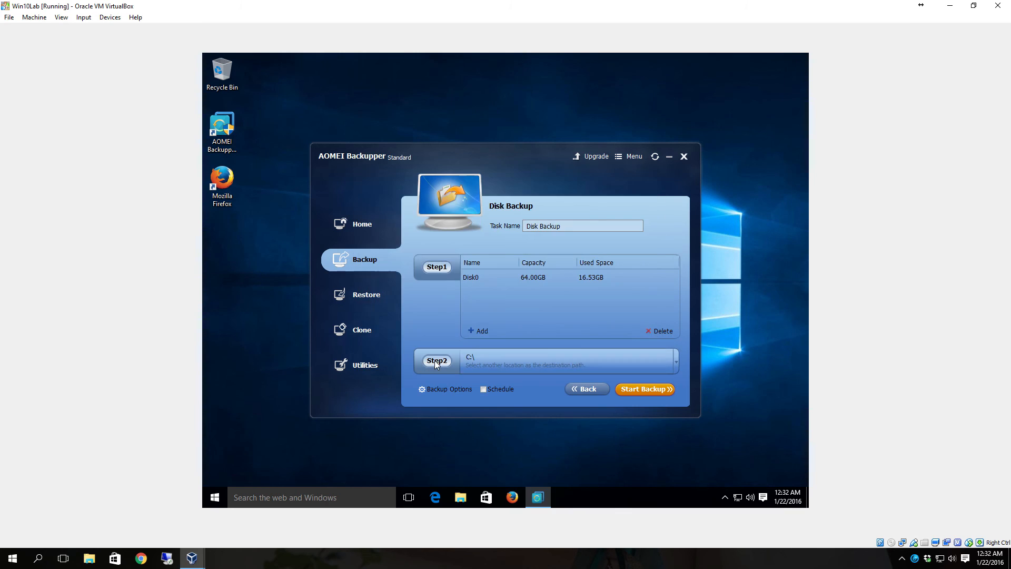
click(568, 361)
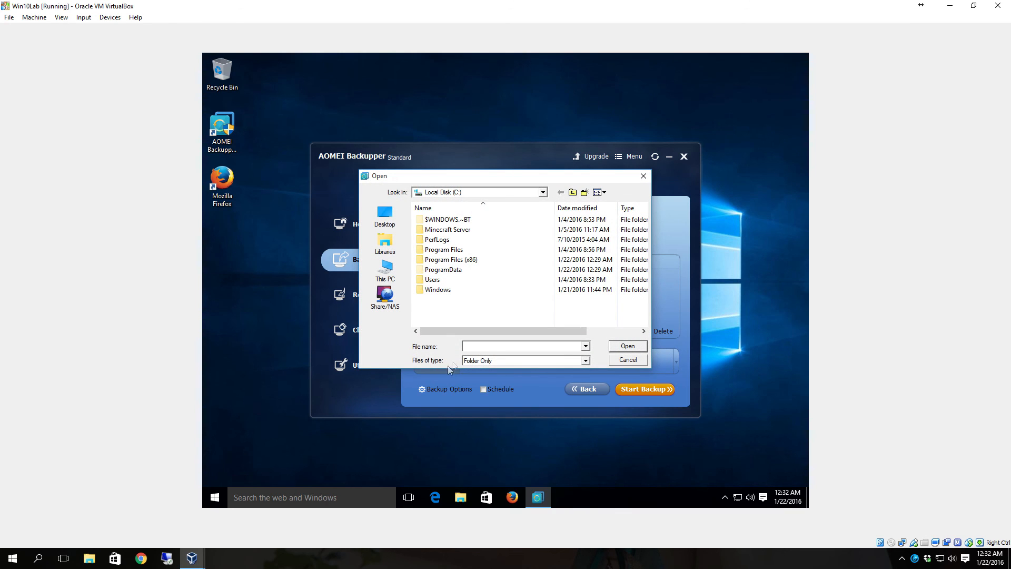
click(541, 192)
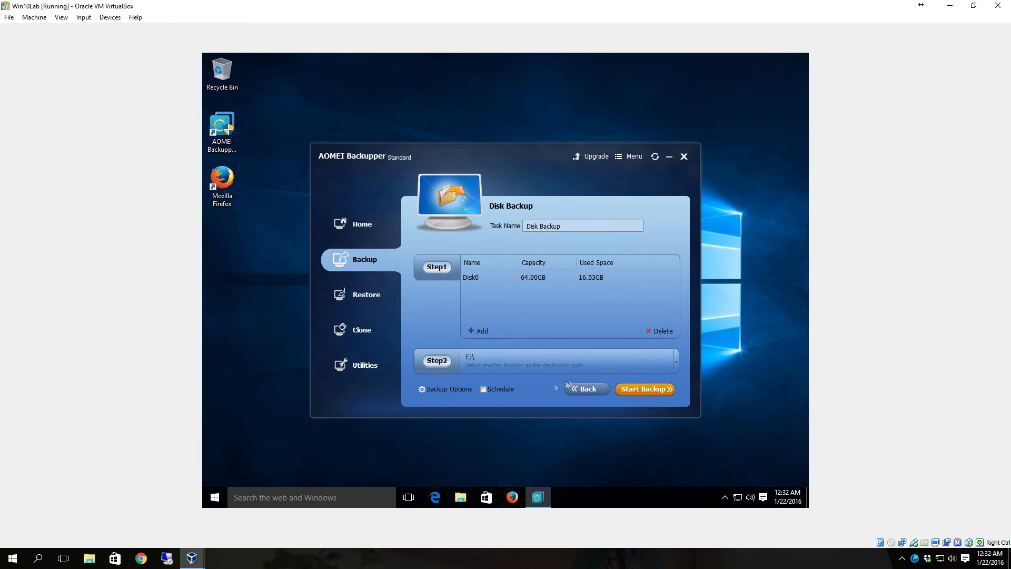
mouse_move(627, 431)
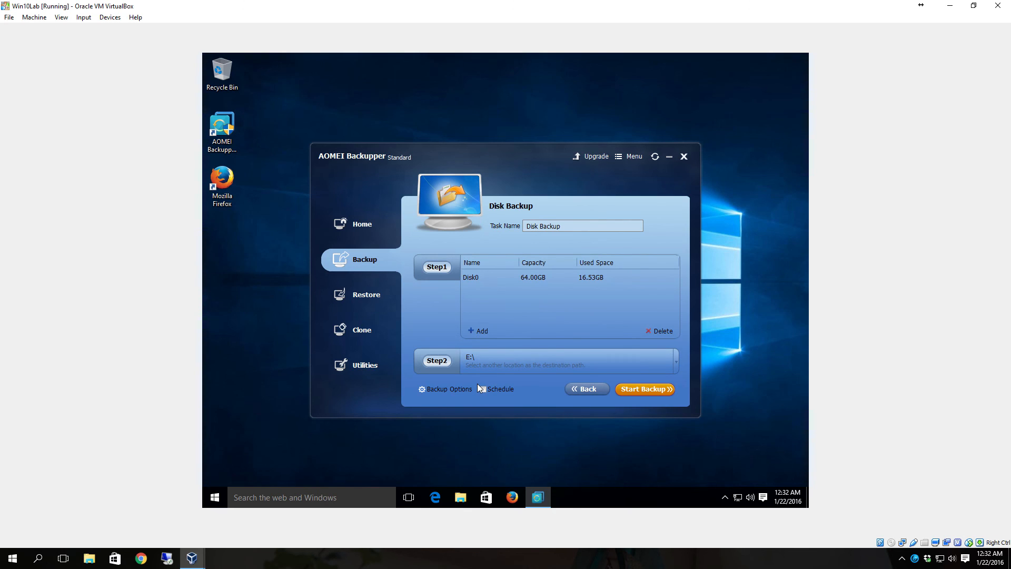
mouse_move(480, 383)
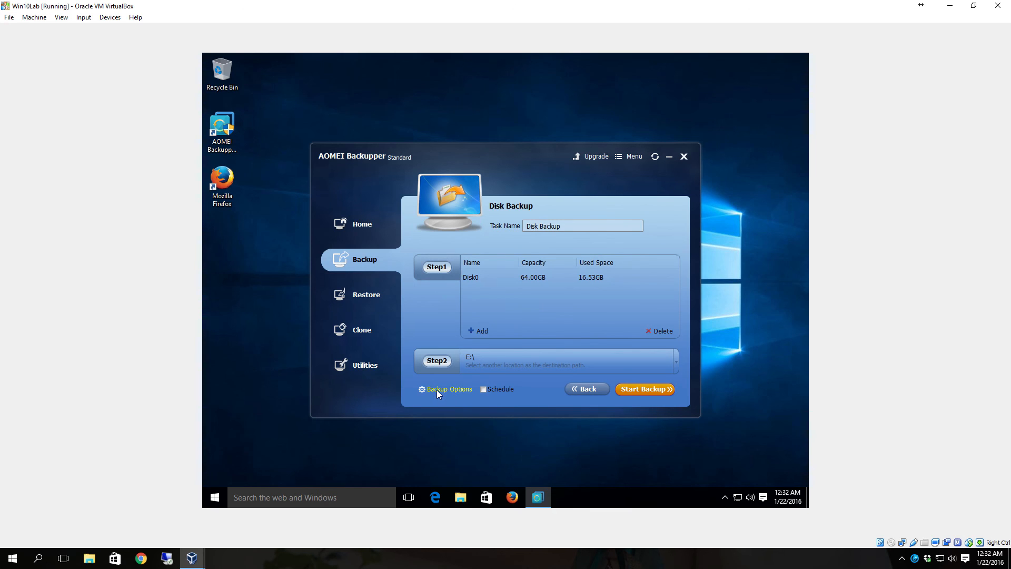
In Backup Options, review Compression and set splitting to predetermined size CD Drive–650 MB
click(448, 389)
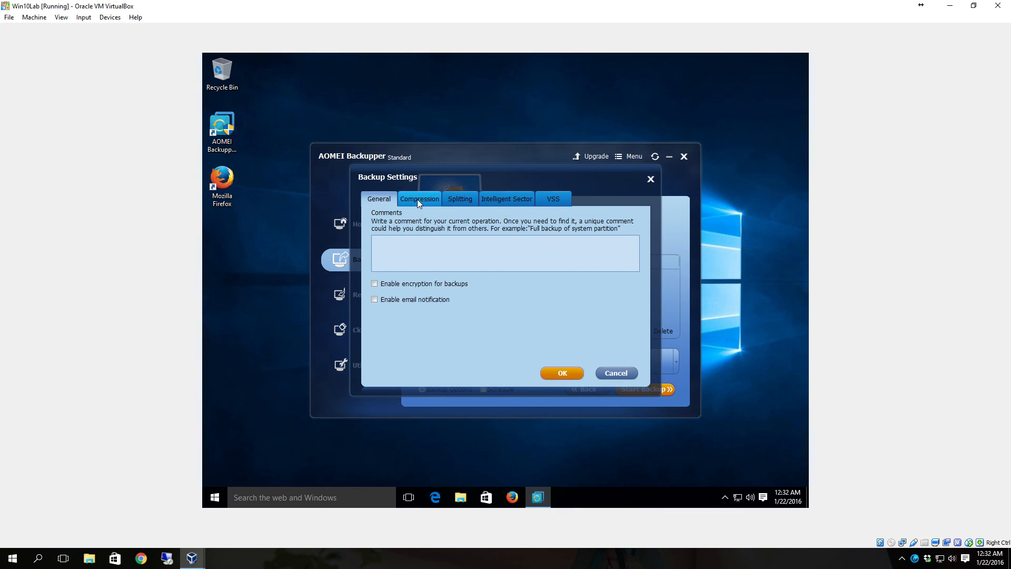
click(419, 198)
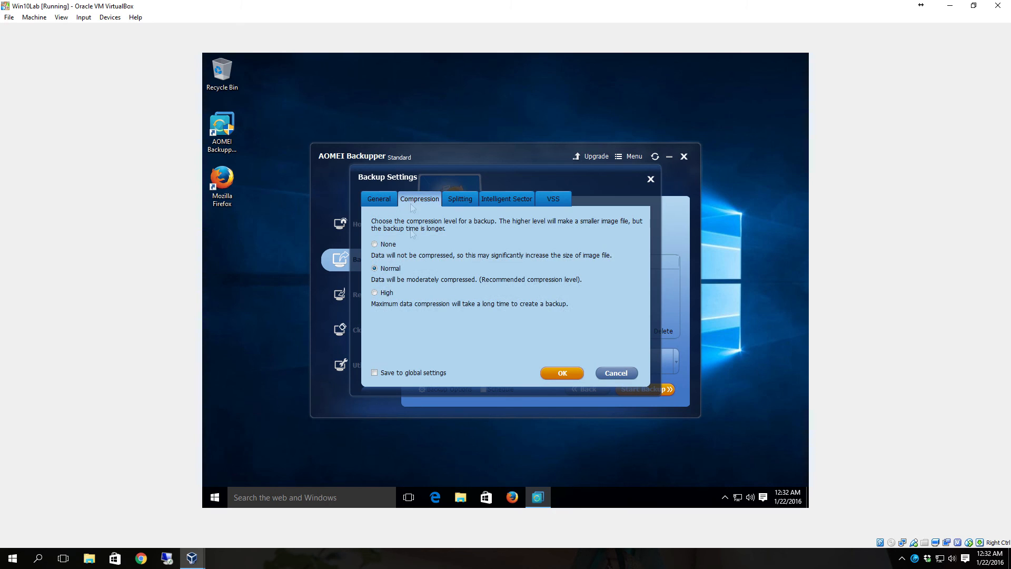
mouse_move(436, 251)
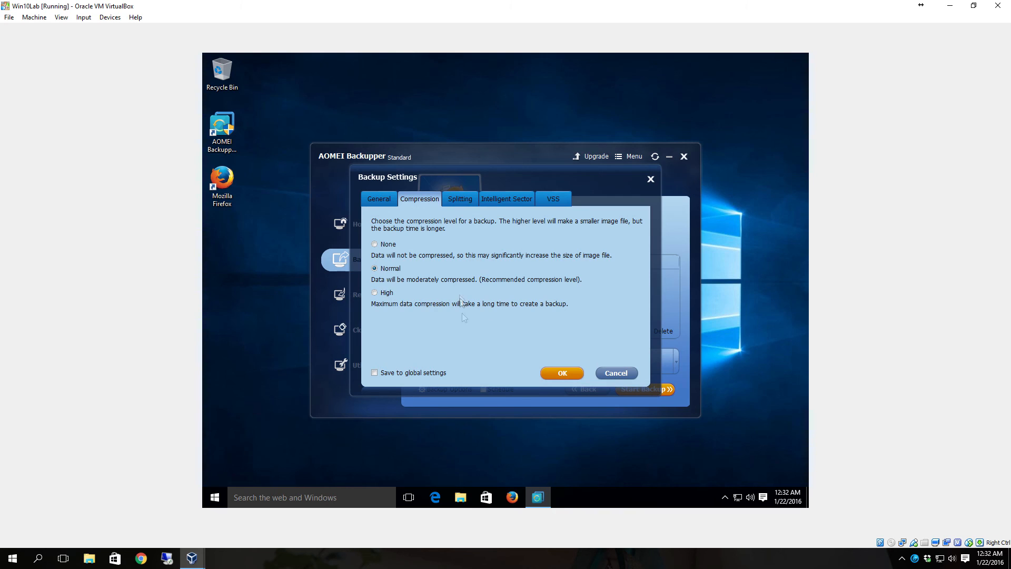
click(459, 198)
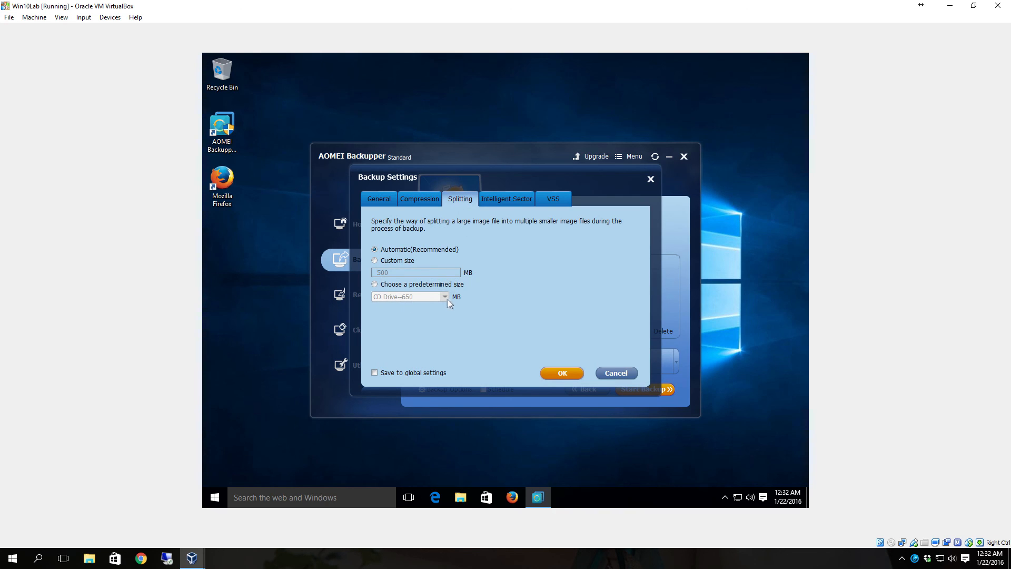
mouse_move(379, 297)
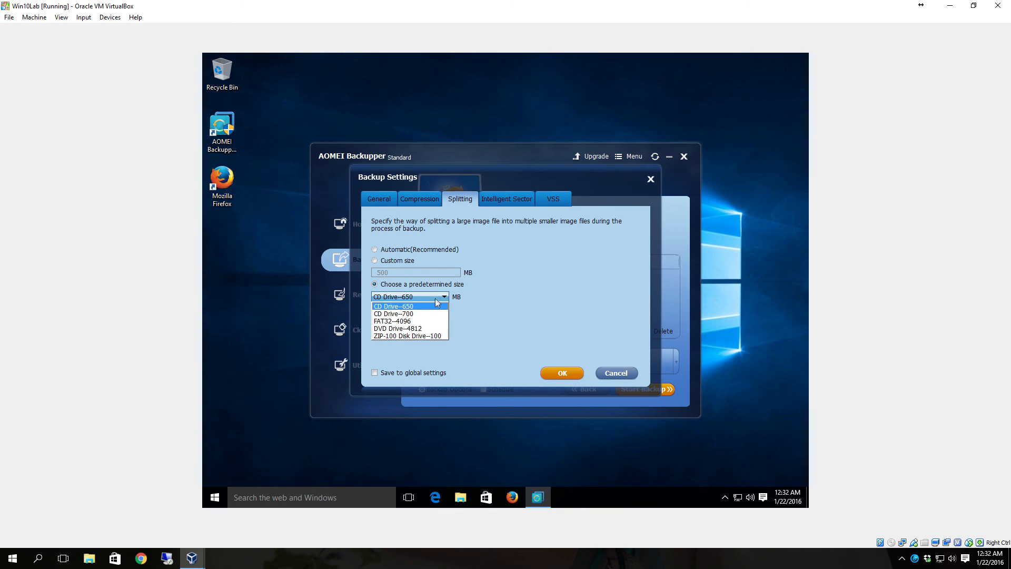
mouse_move(415, 321)
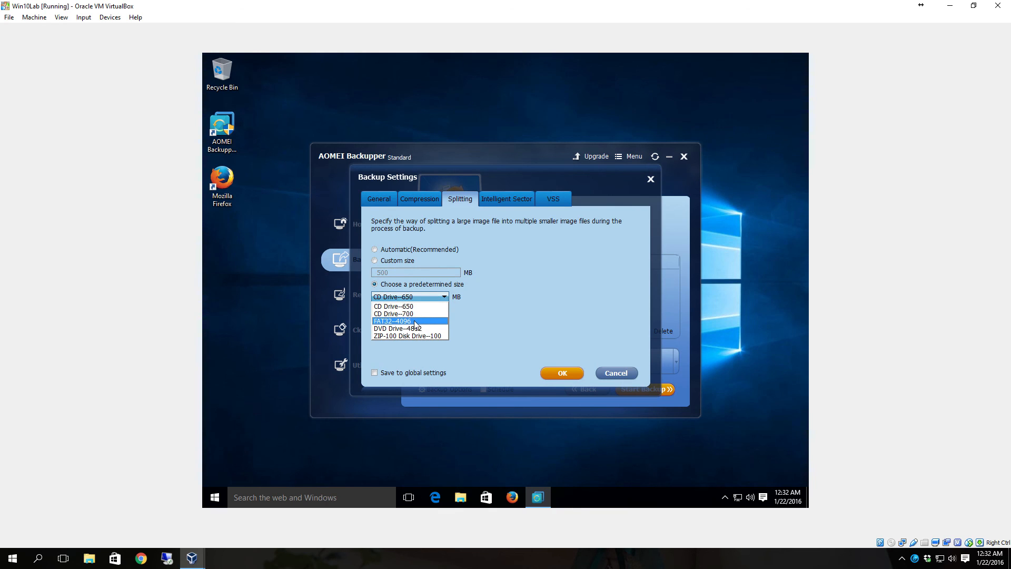
mouse_move(425, 325)
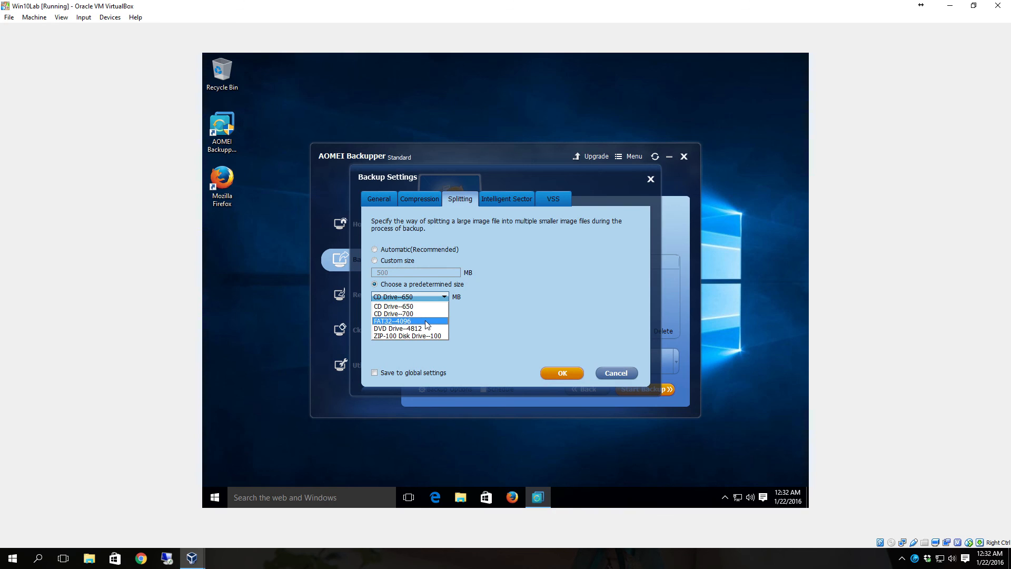
mouse_move(419, 327)
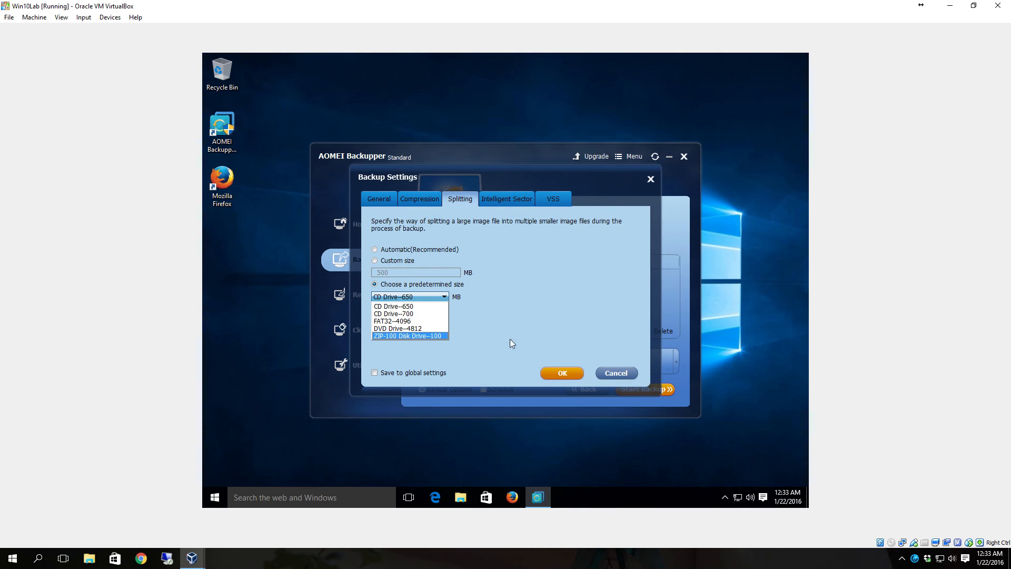
click(393, 305)
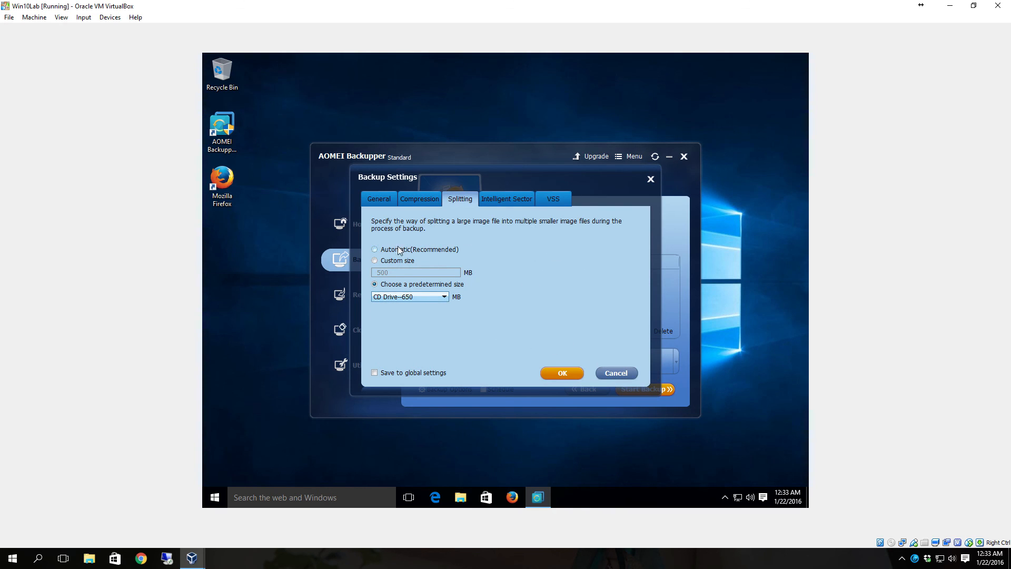
Set splitting back to Automatic and review the VSS and General tabs at defaults
click(506, 198)
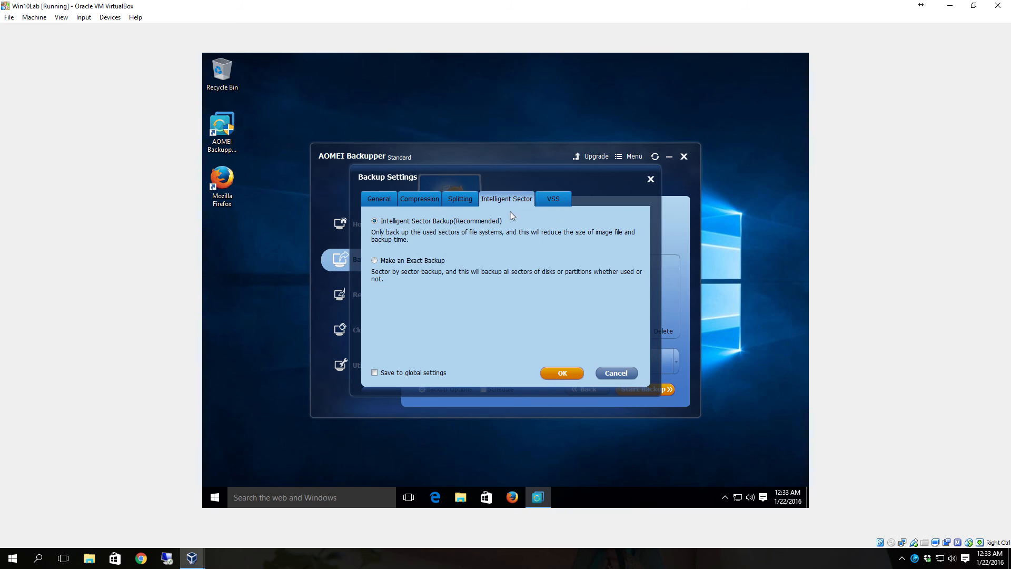
mouse_move(477, 235)
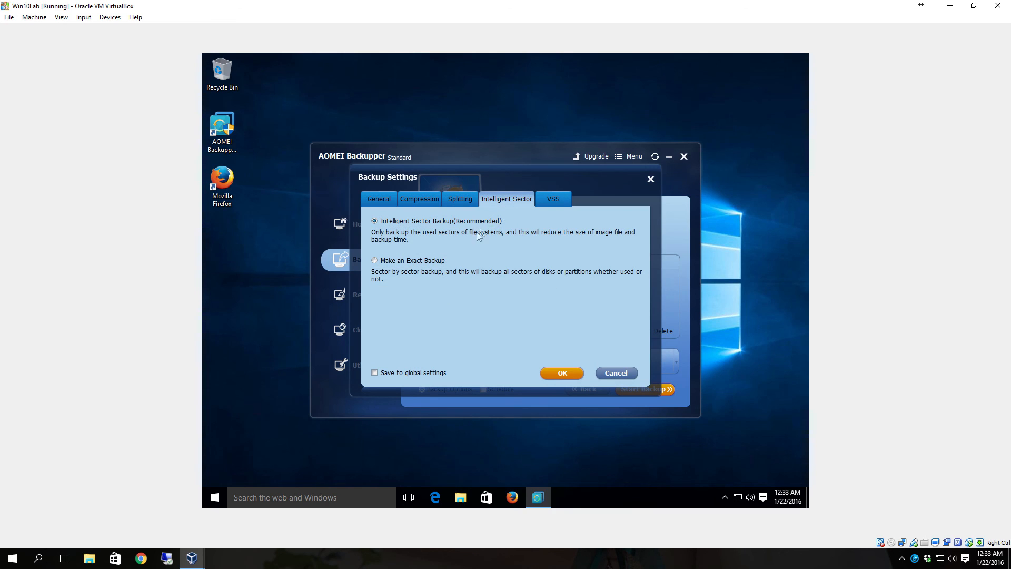
mouse_move(396, 238)
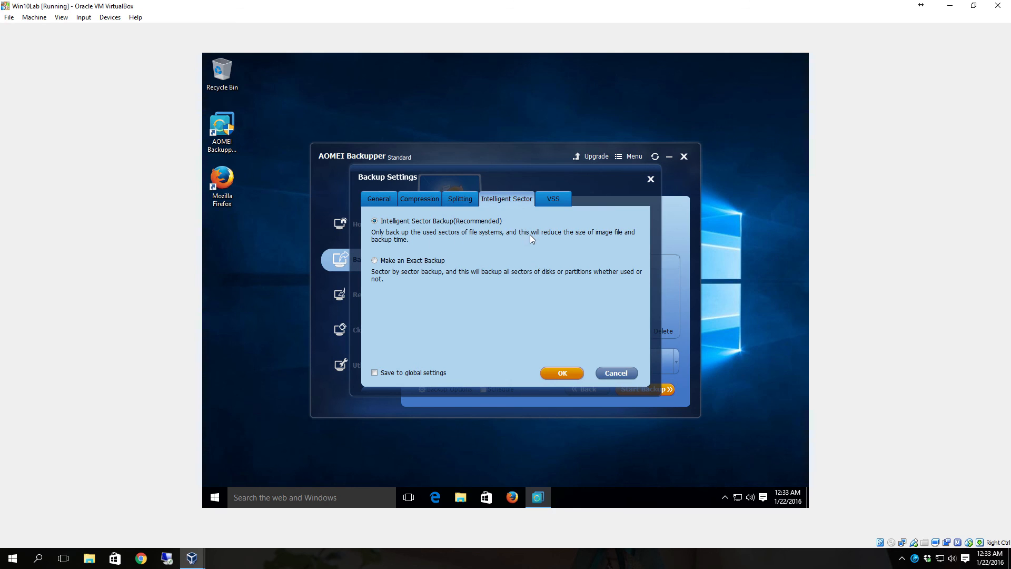
mouse_move(443, 244)
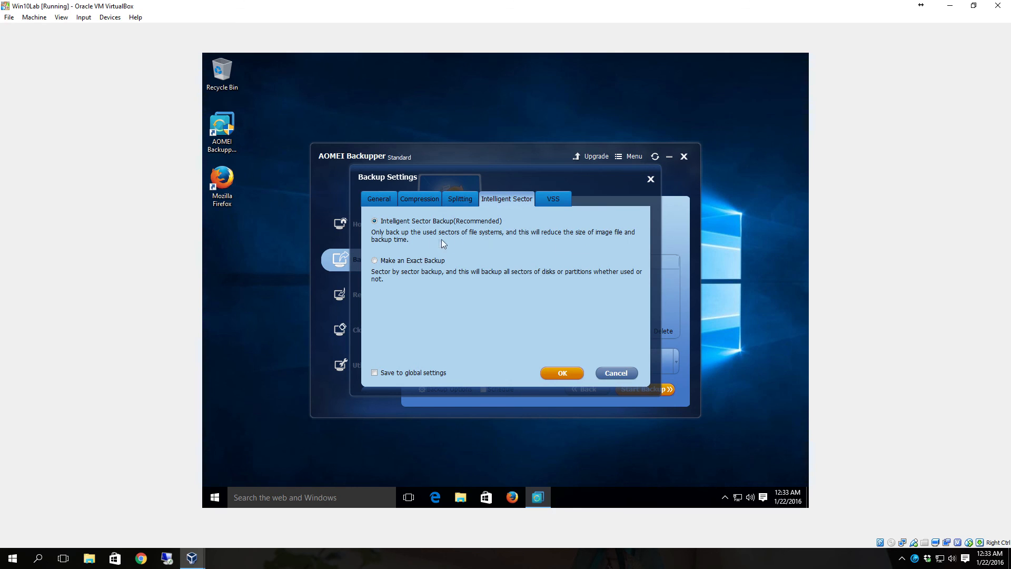
mouse_move(558, 264)
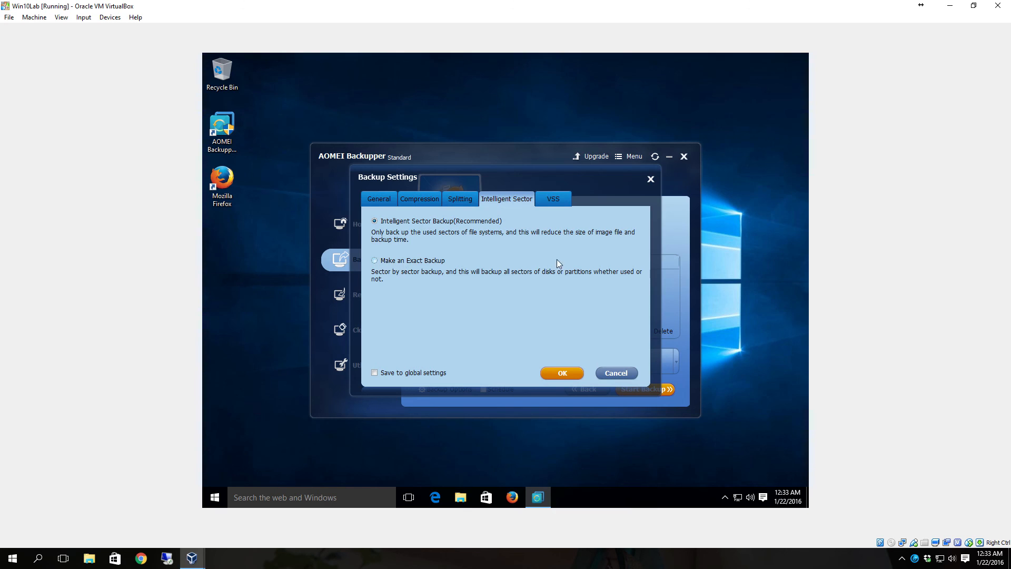
mouse_move(451, 236)
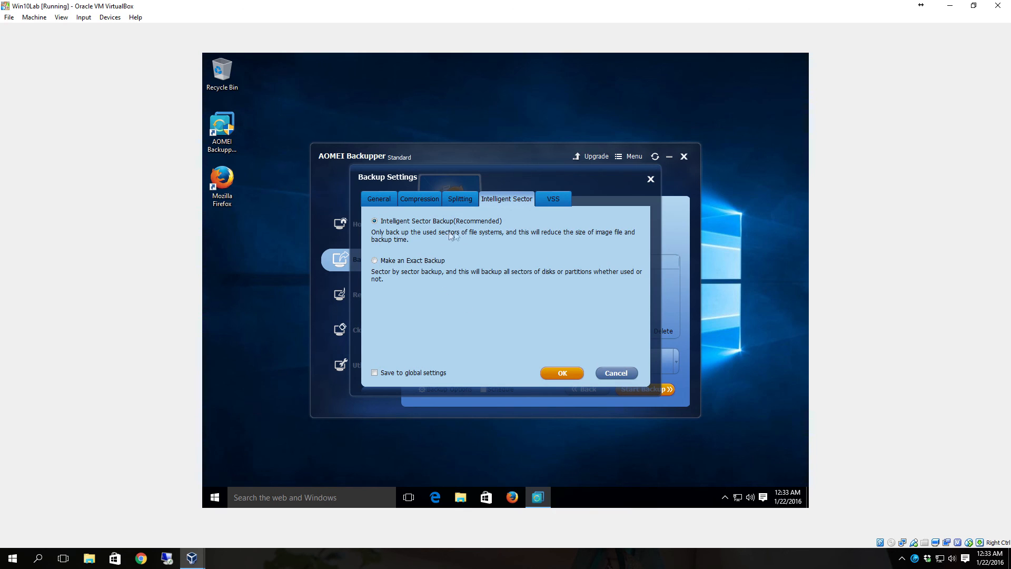
click(552, 199)
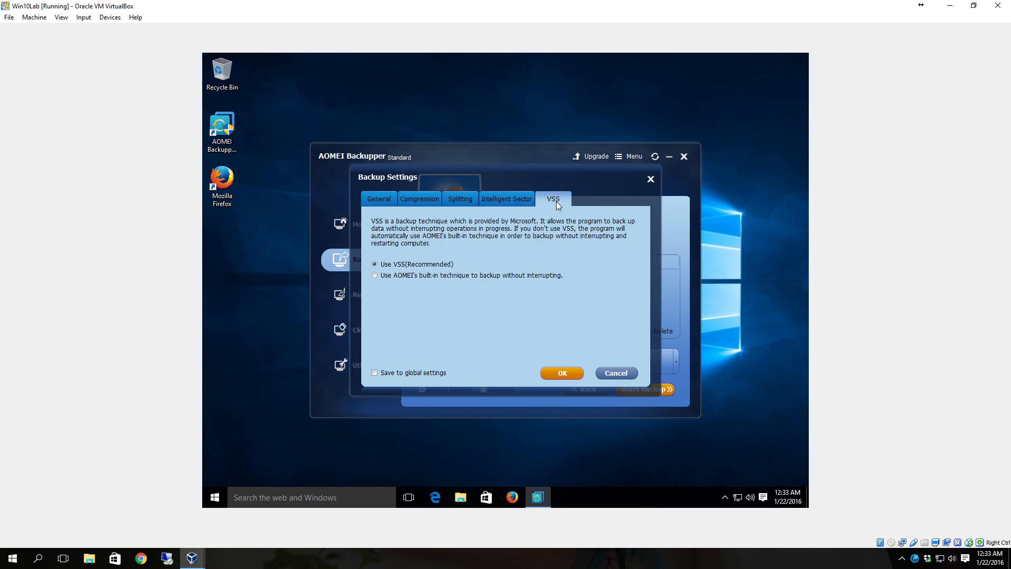
mouse_move(514, 262)
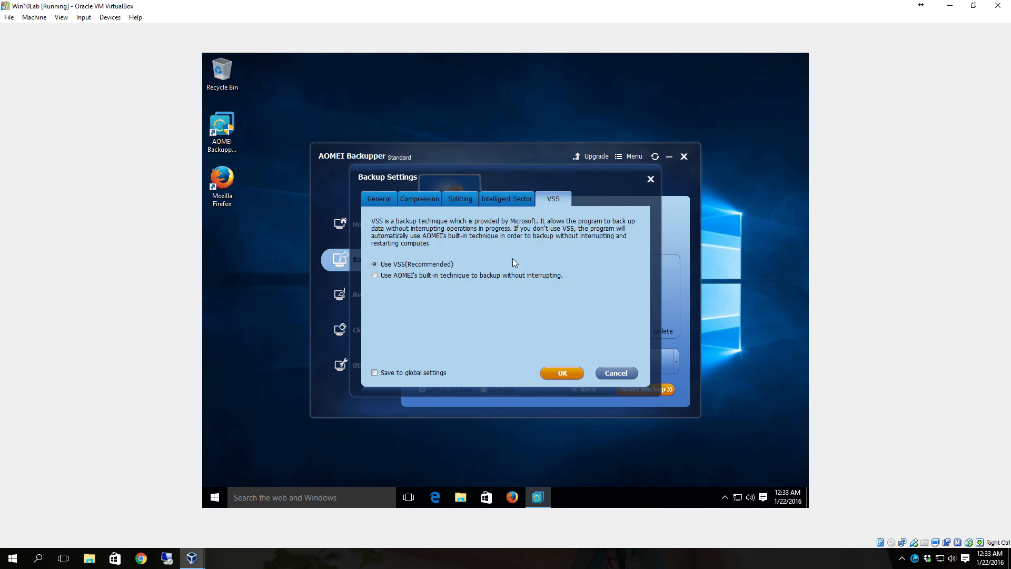
mouse_move(543, 239)
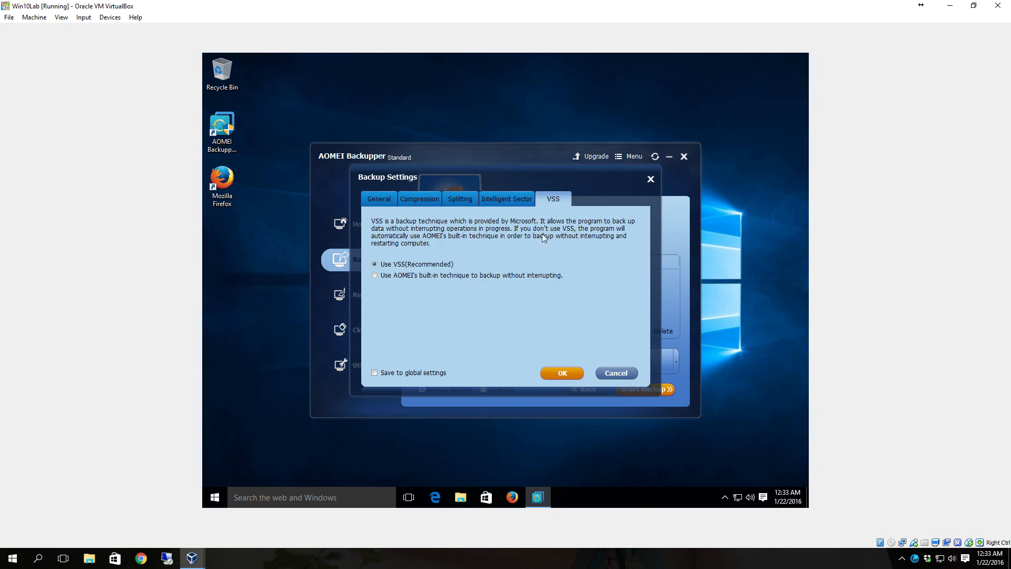
mouse_move(400, 241)
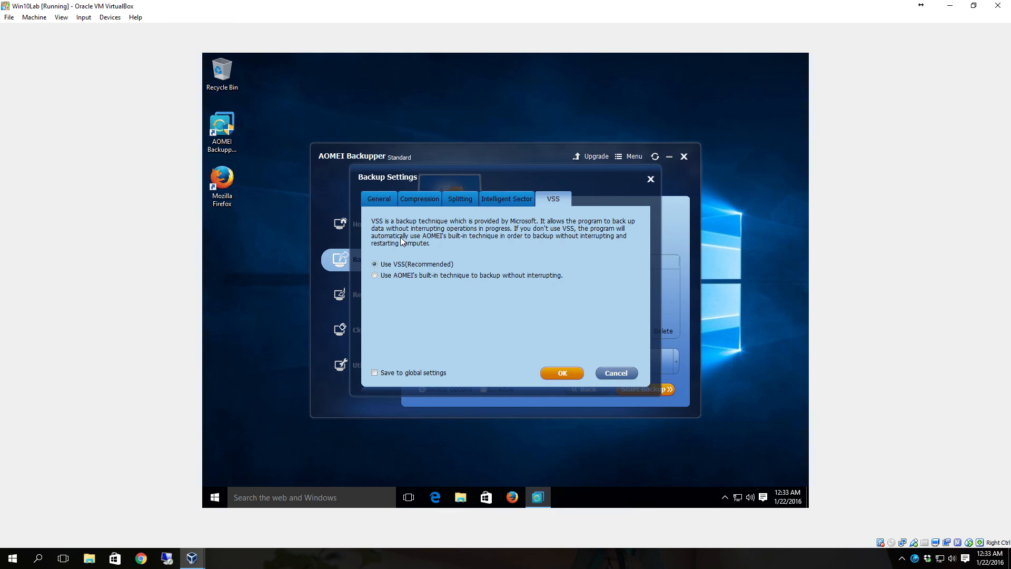
mouse_move(583, 258)
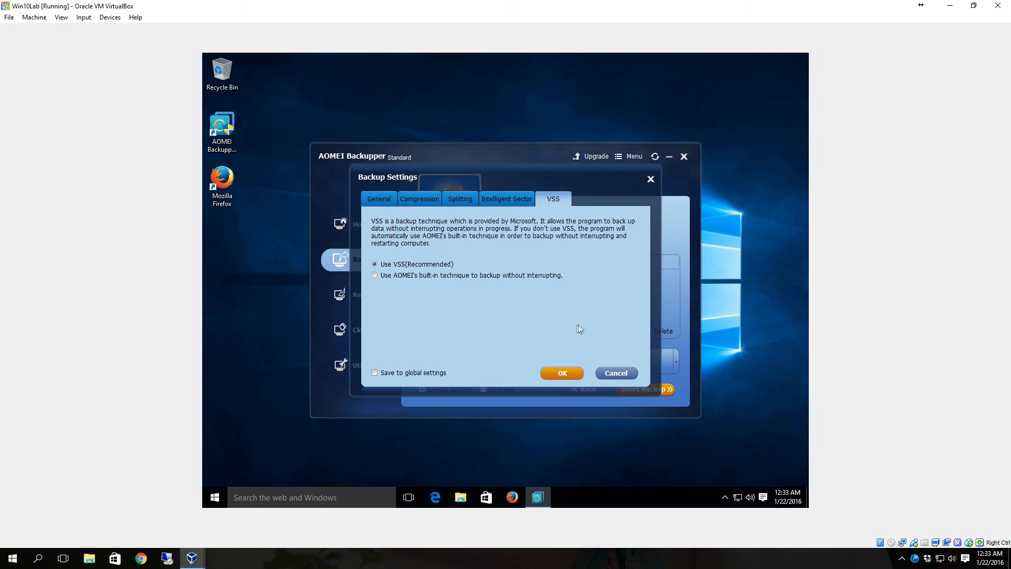
mouse_move(574, 316)
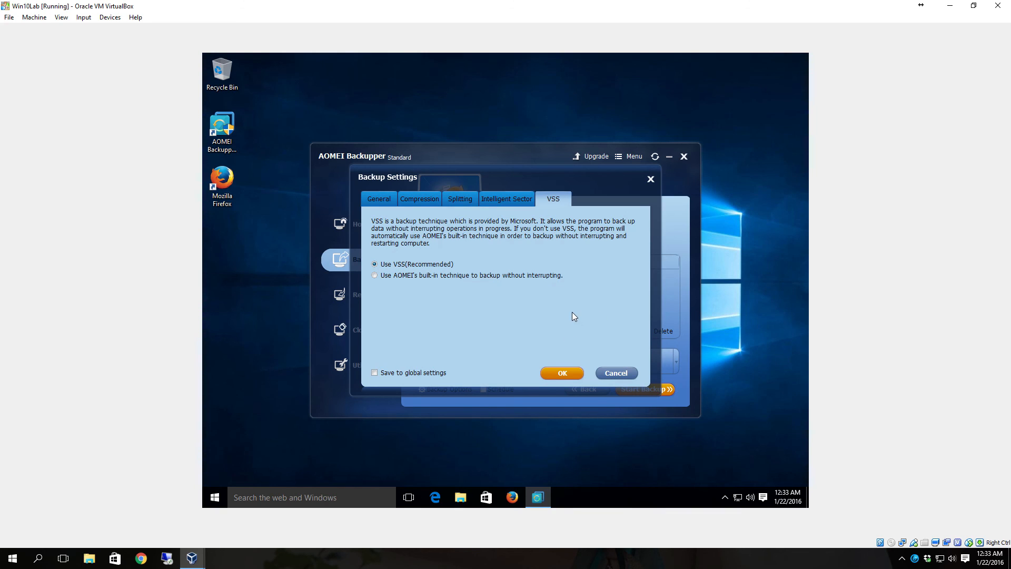
mouse_move(569, 315)
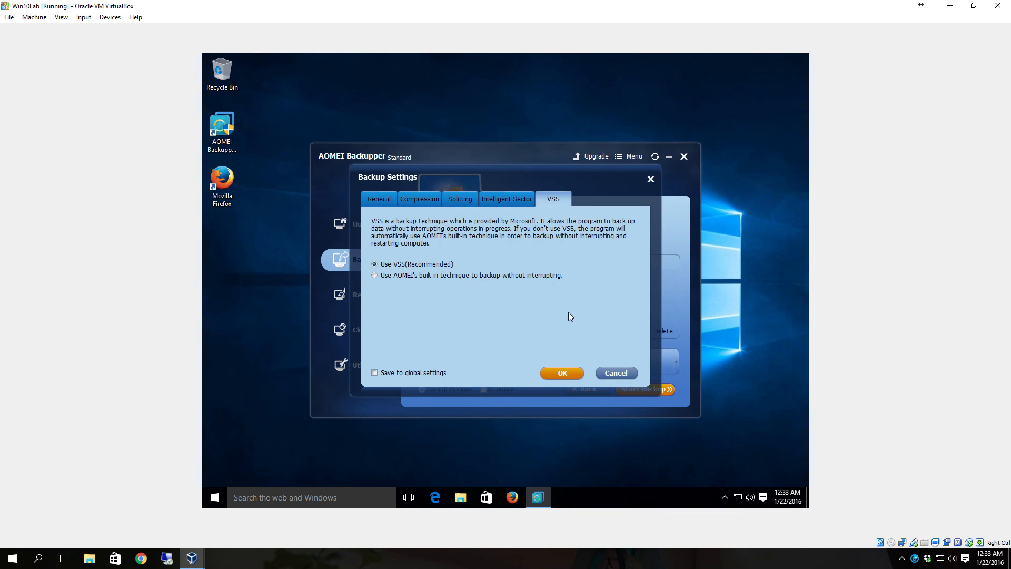
mouse_move(565, 315)
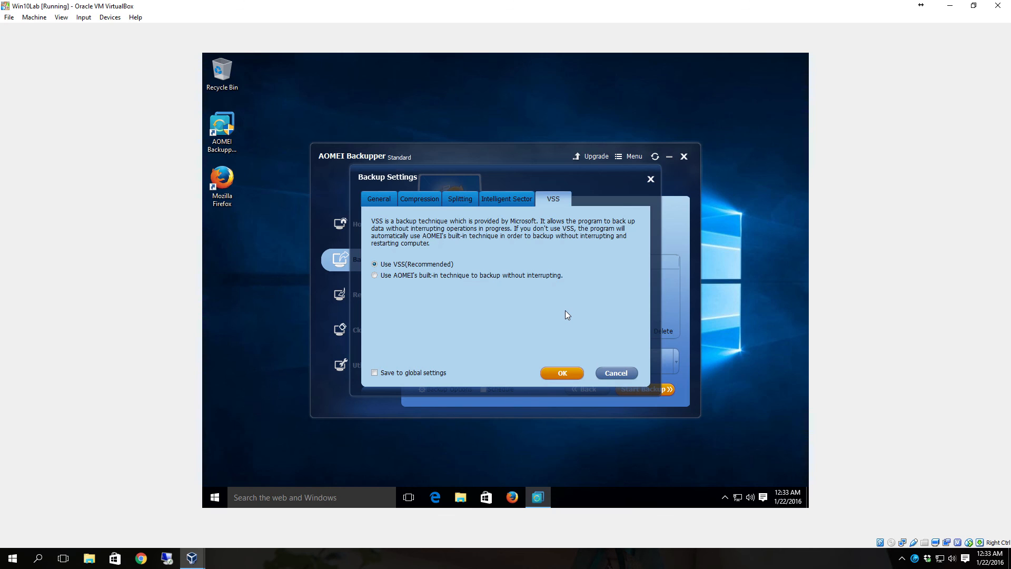
click(379, 198)
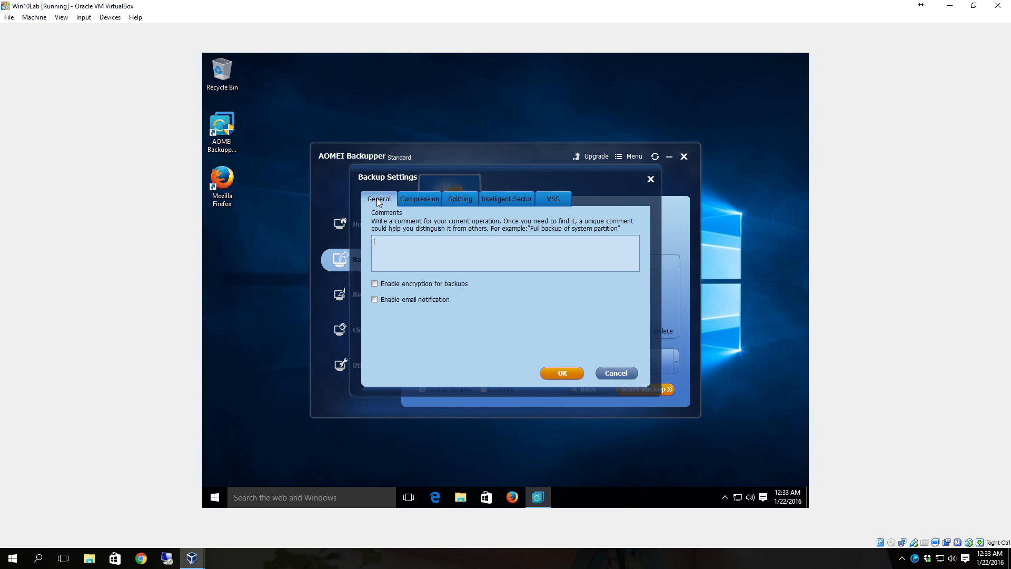
click(459, 199)
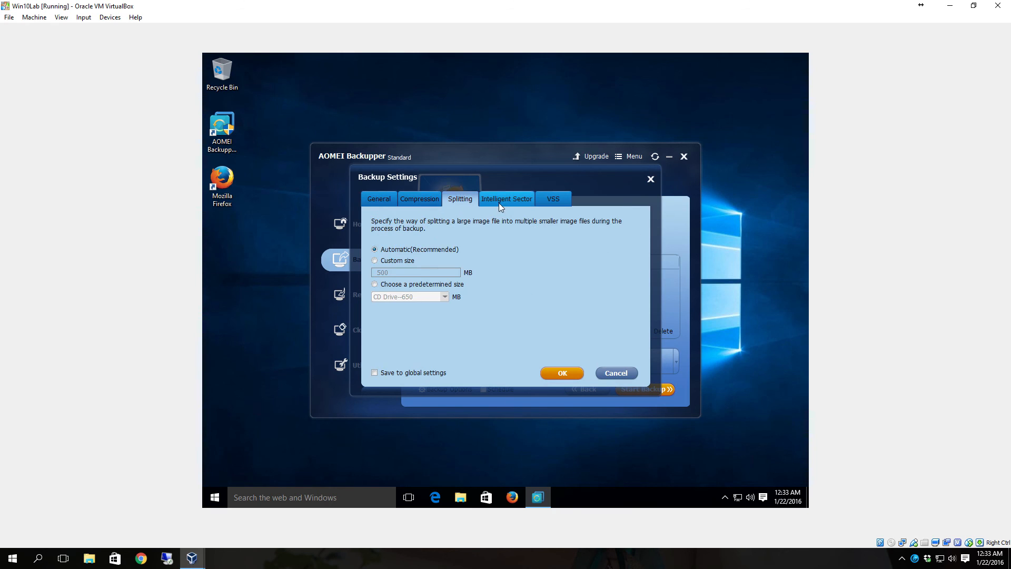
click(551, 199)
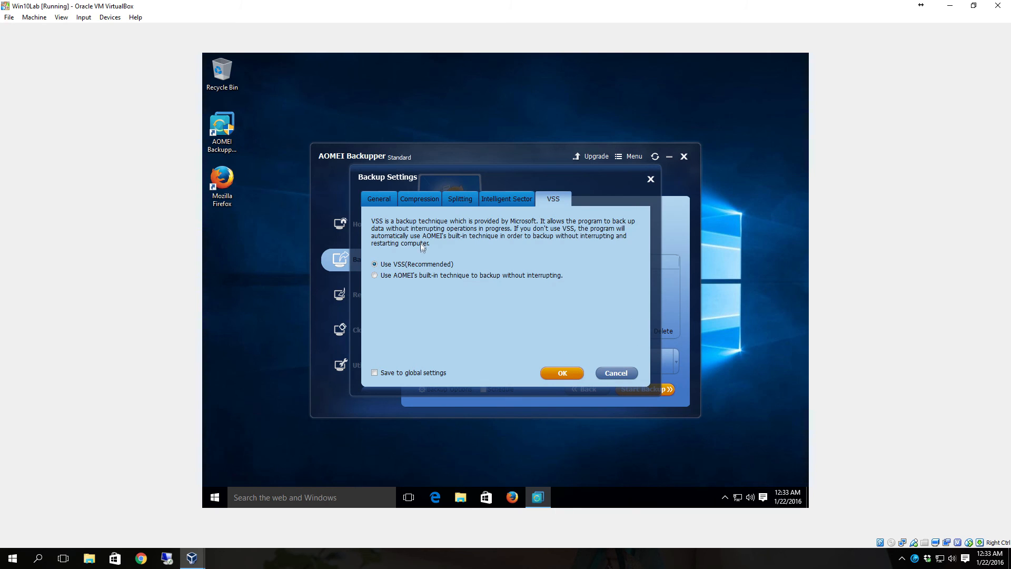
click(379, 199)
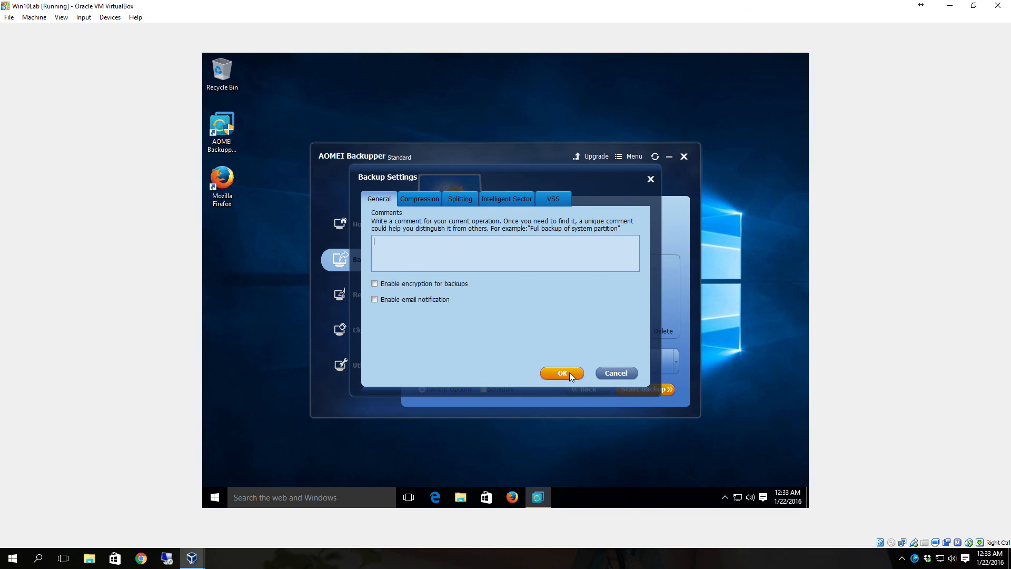
Confirm the backup settings and start backing up Disk0 to E:\
click(561, 373)
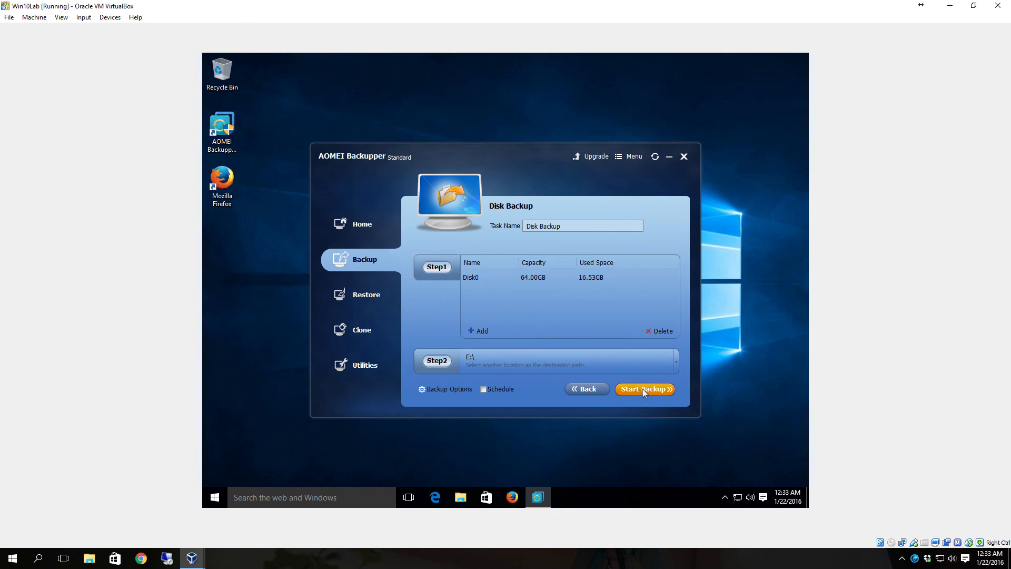
click(644, 388)
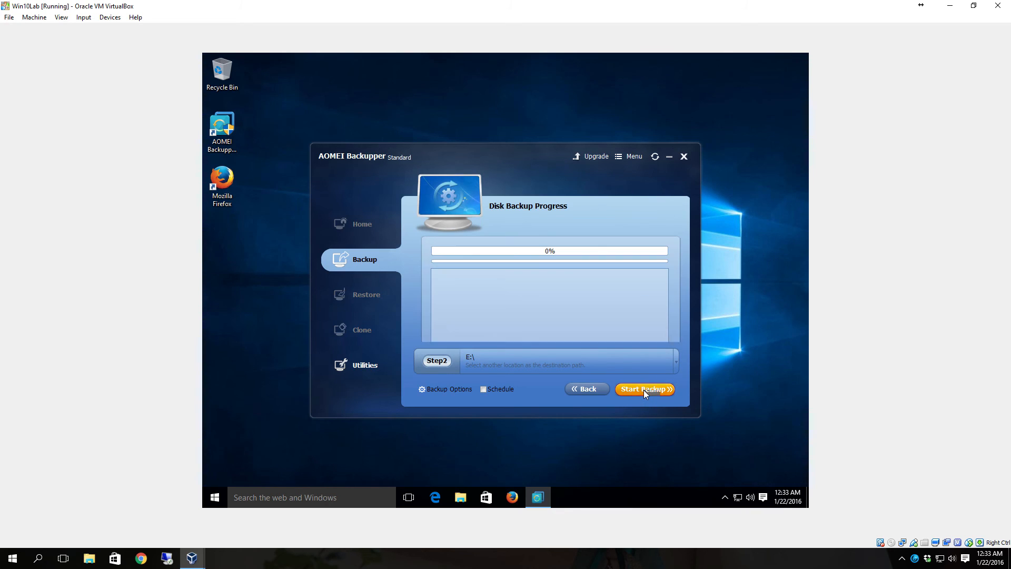
click(644, 389)
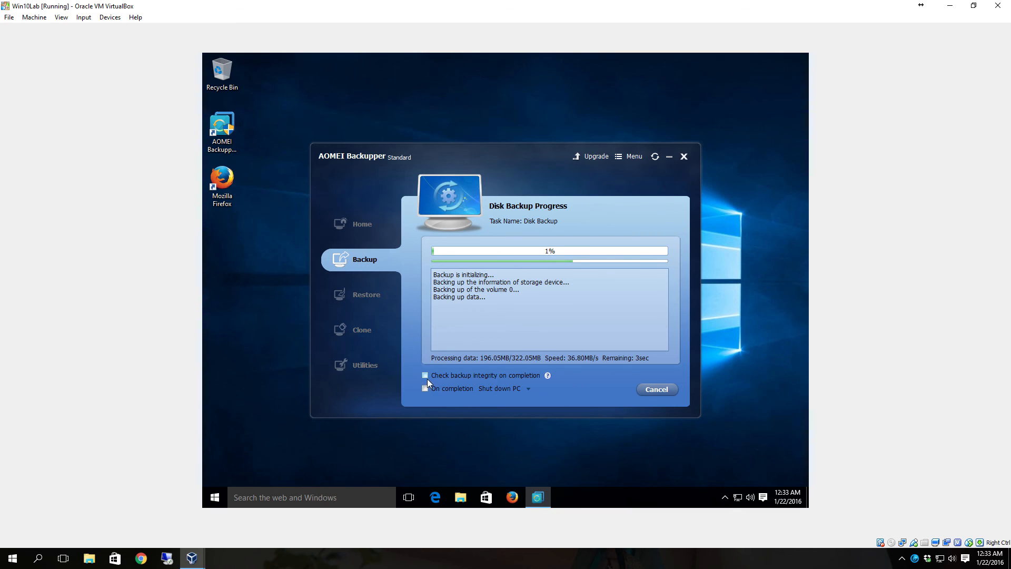
Turn off backup integrity checking, view On completion options, and finish at 100%
click(424, 375)
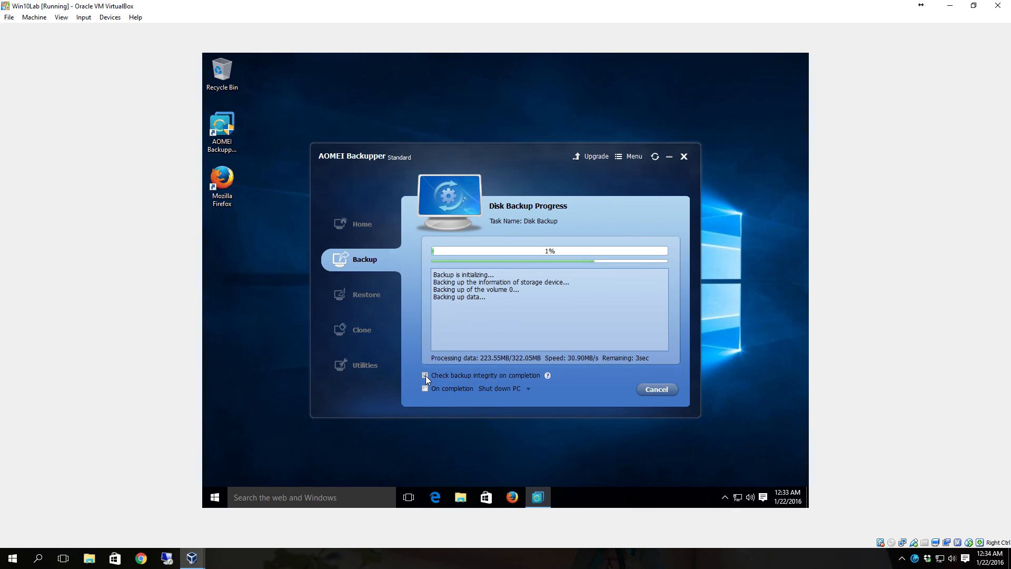
click(425, 376)
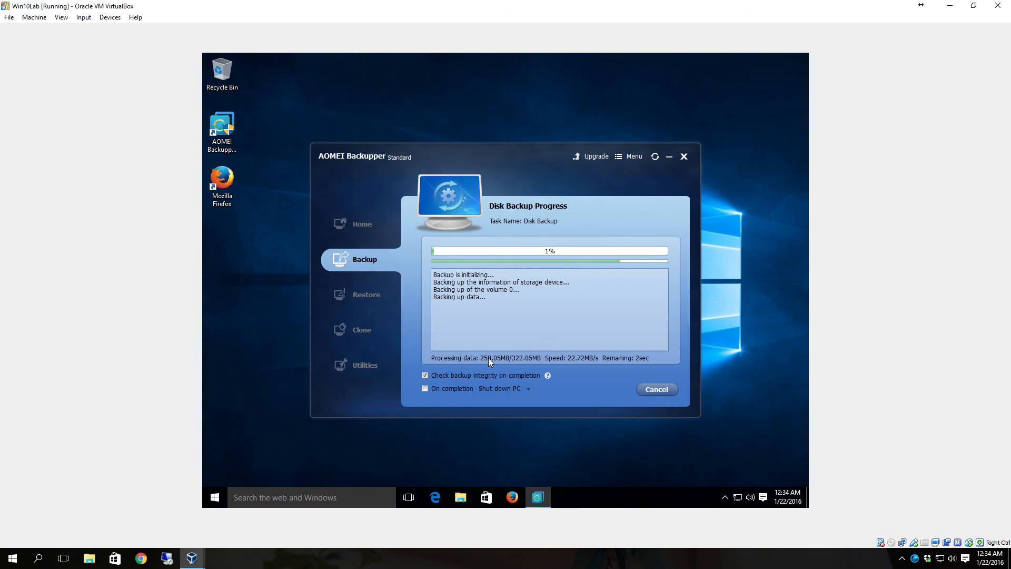
mouse_move(532, 395)
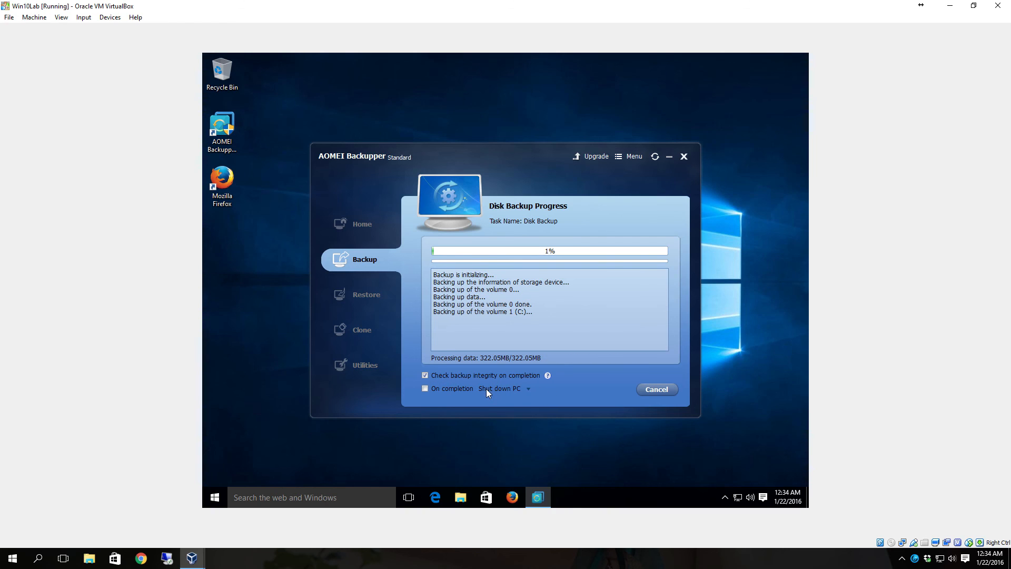
mouse_move(466, 395)
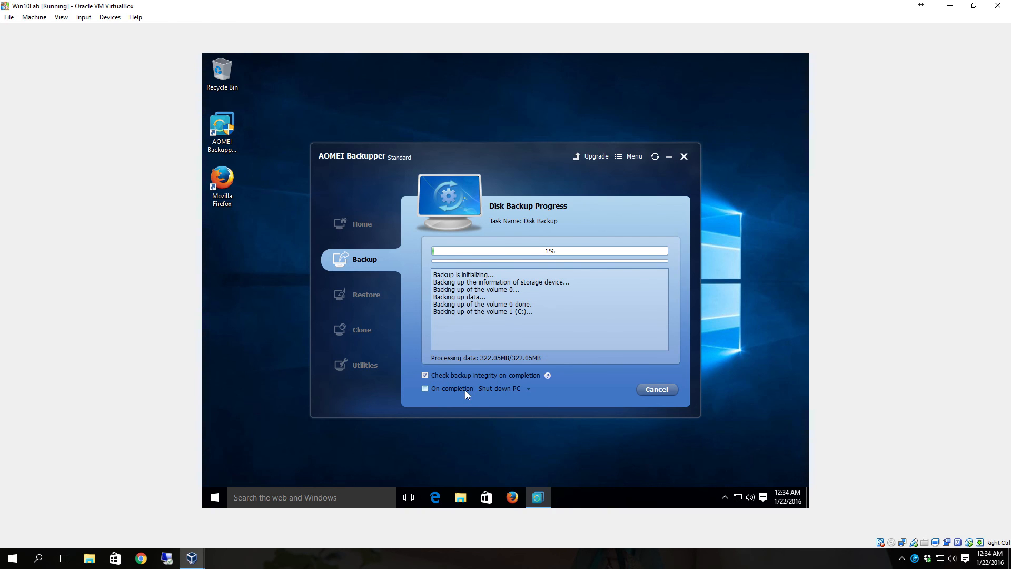
mouse_move(465, 387)
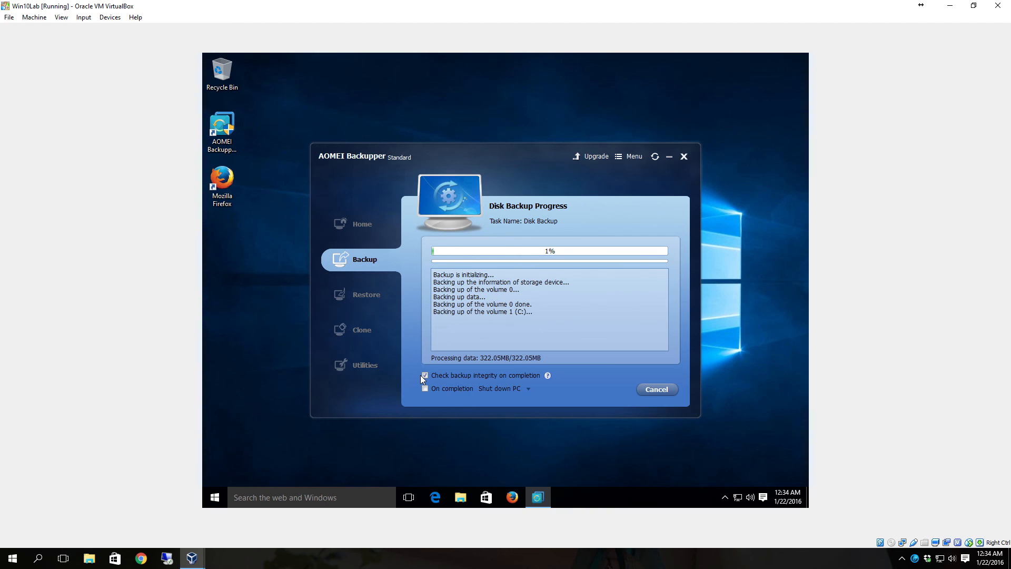
click(425, 375)
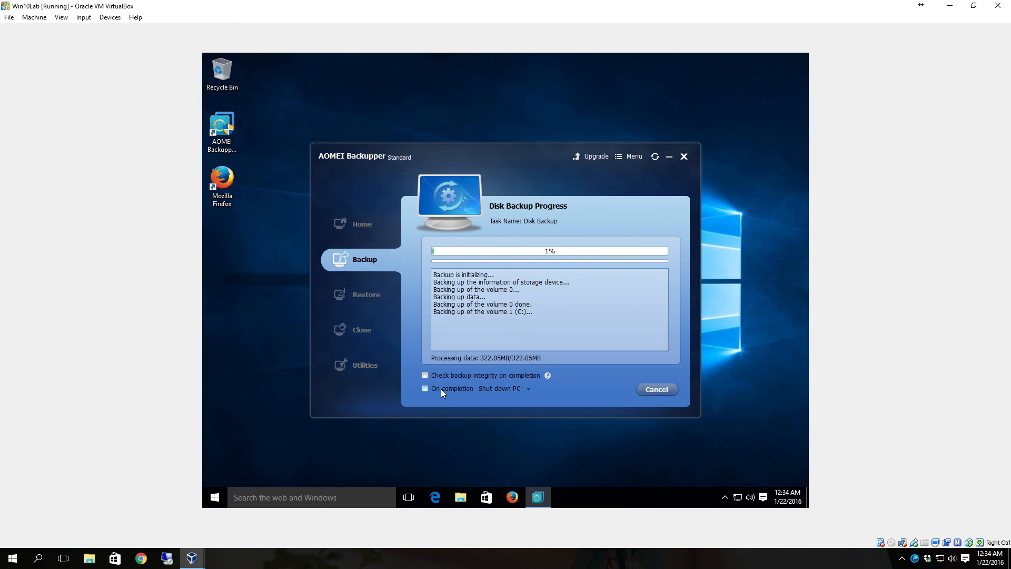
click(425, 388)
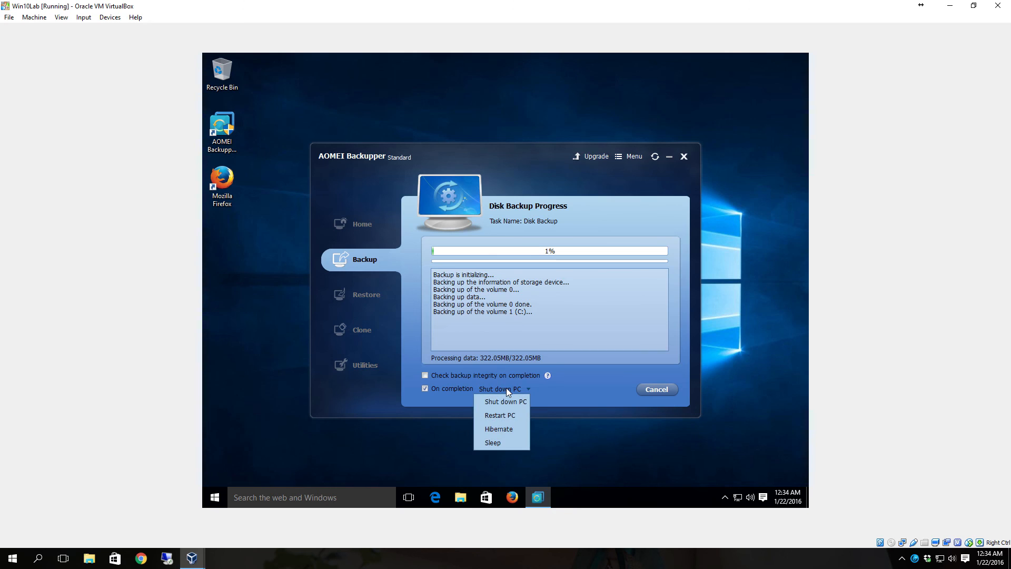
mouse_move(514, 429)
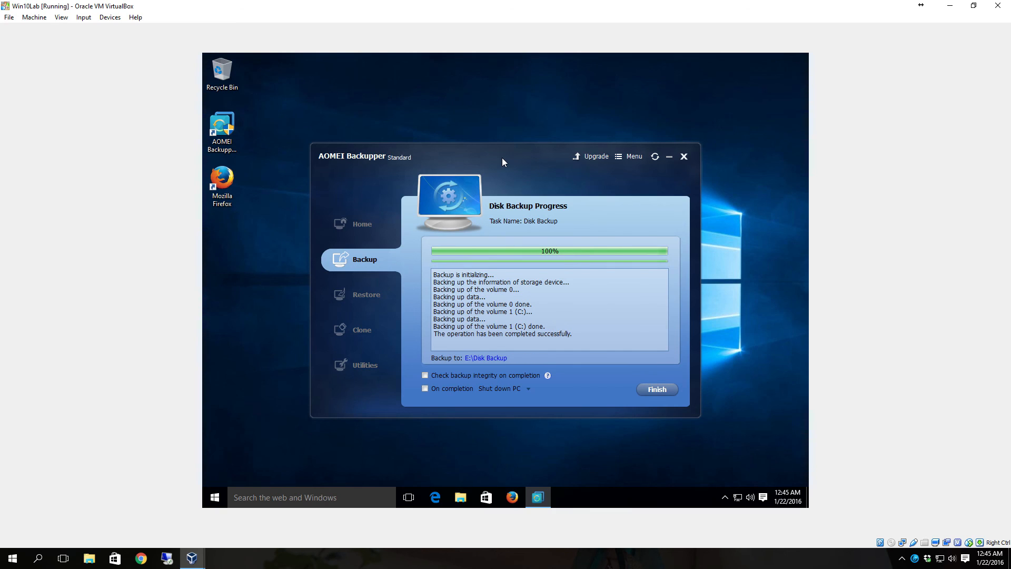
mouse_move(720, 394)
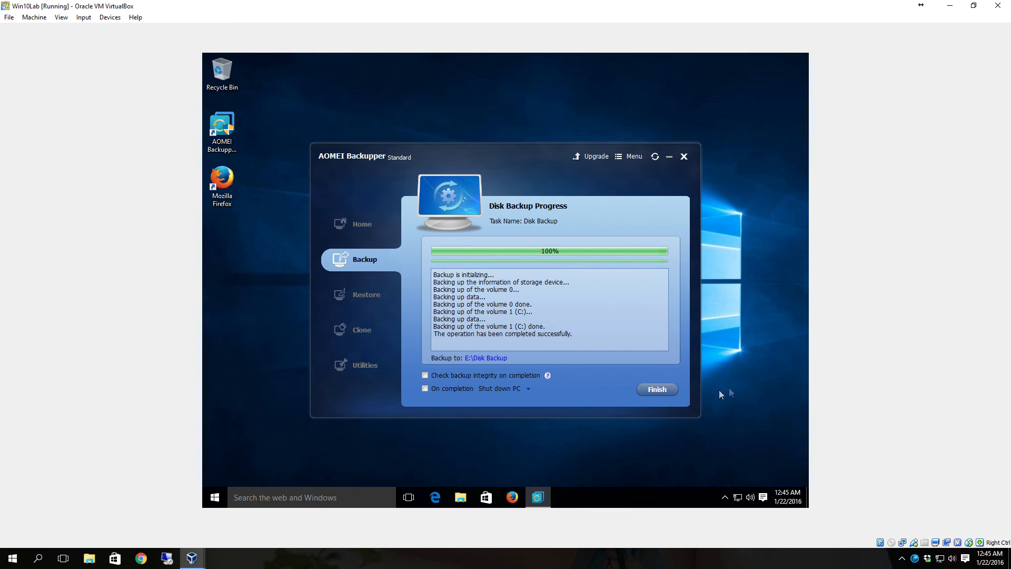
click(655, 389)
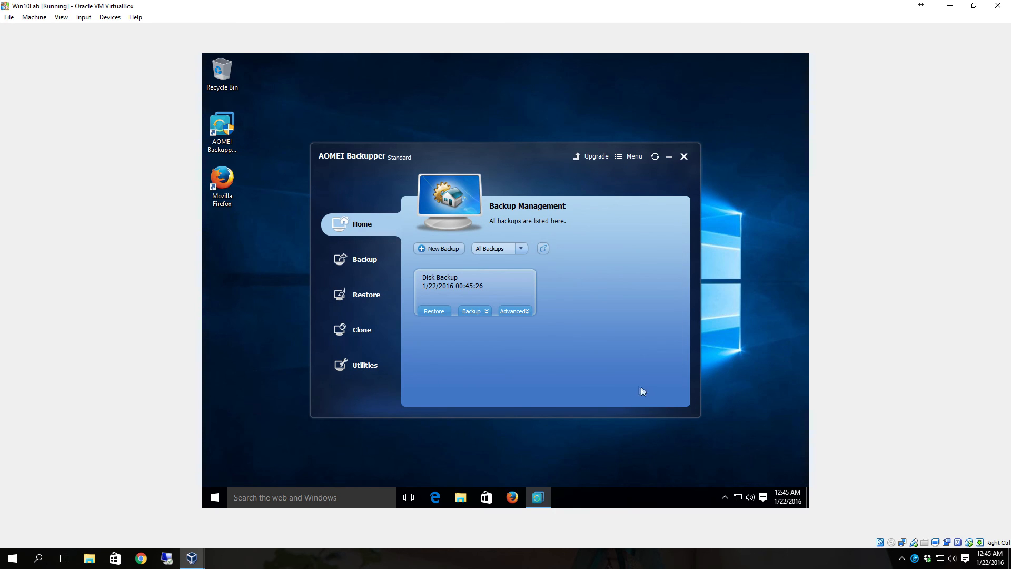
mouse_move(365, 294)
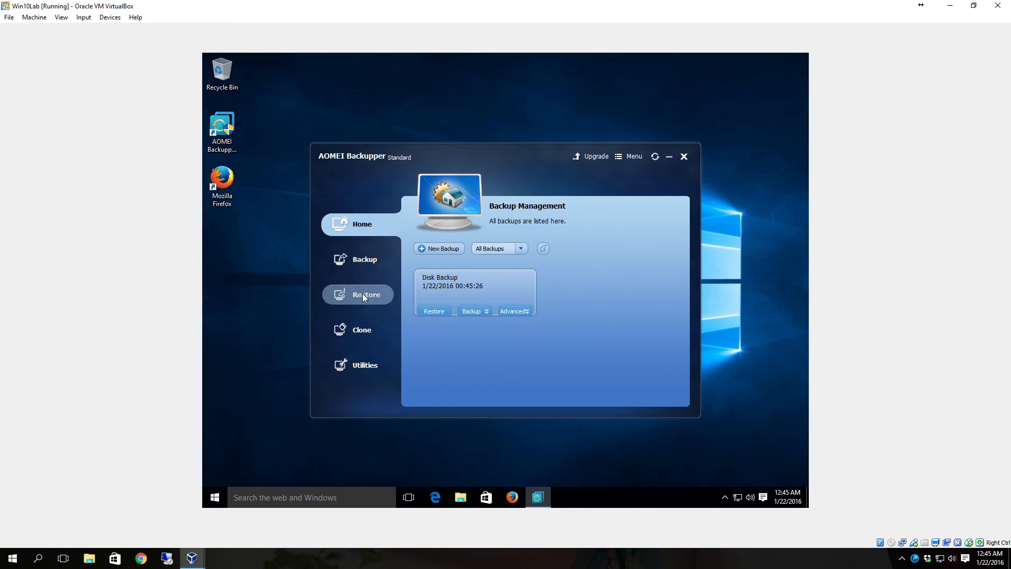
Open the Restore section to see the Disk Backup task from 1/22/2016 00:45:26
click(365, 295)
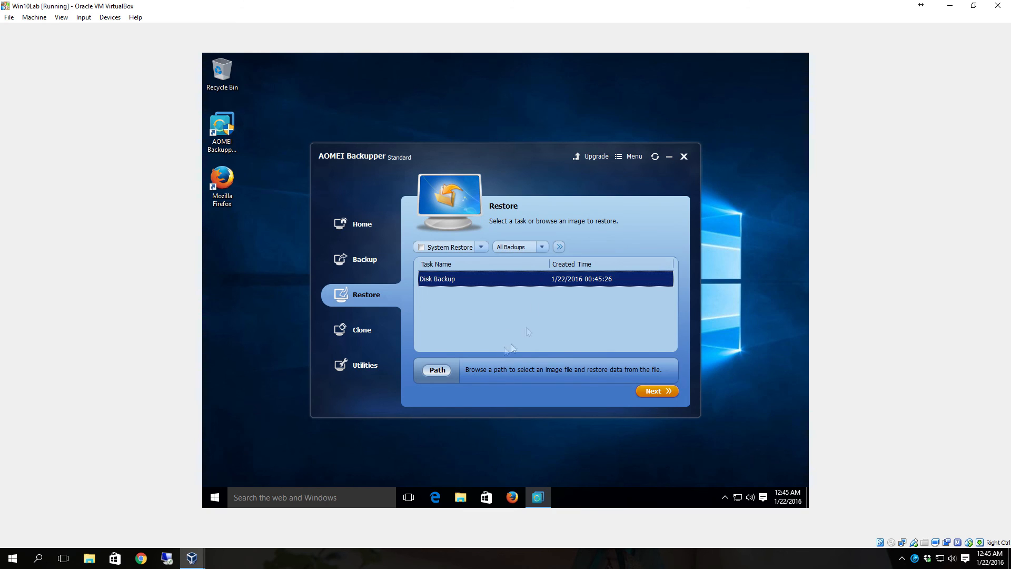
mouse_move(398, 381)
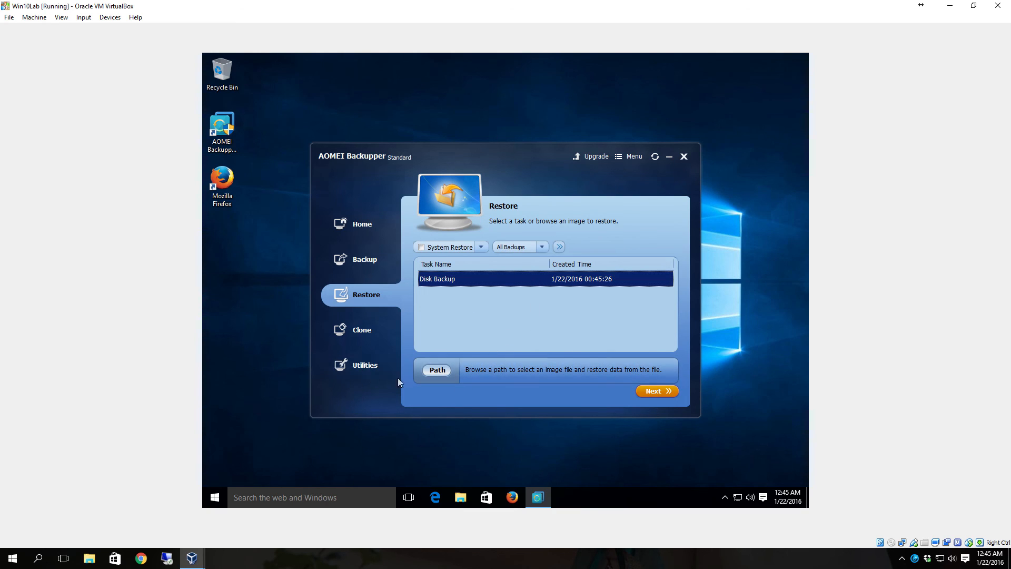
mouse_move(361, 330)
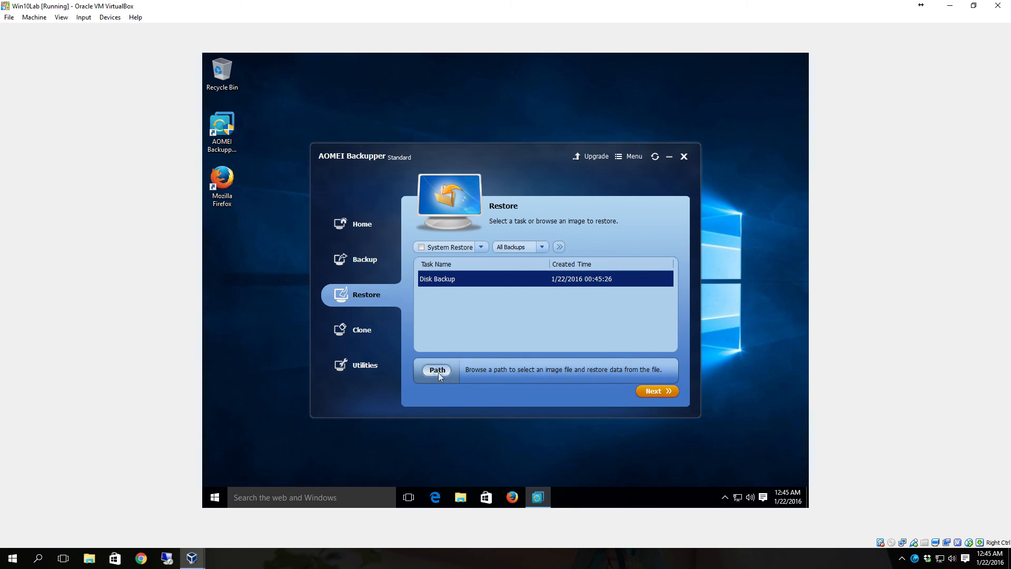
Load E:\Disk Backup\Disk Backup.adi as the image to restore
click(437, 370)
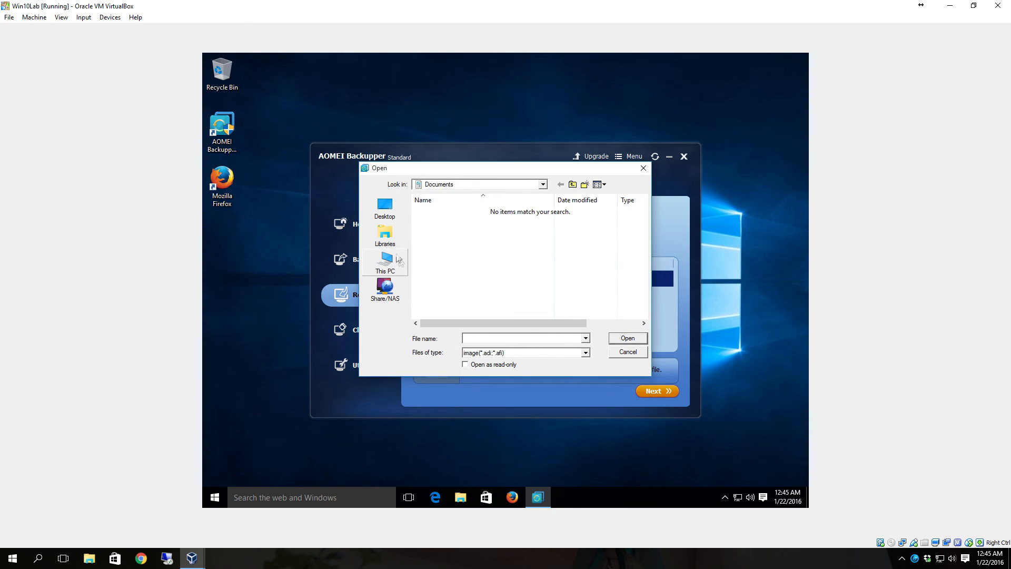
click(542, 184)
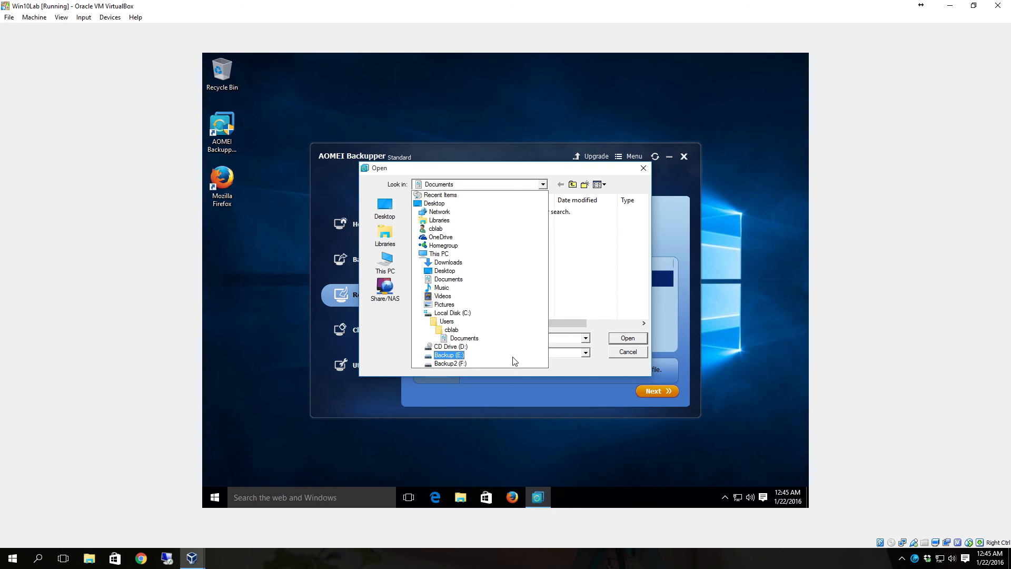
click(449, 355)
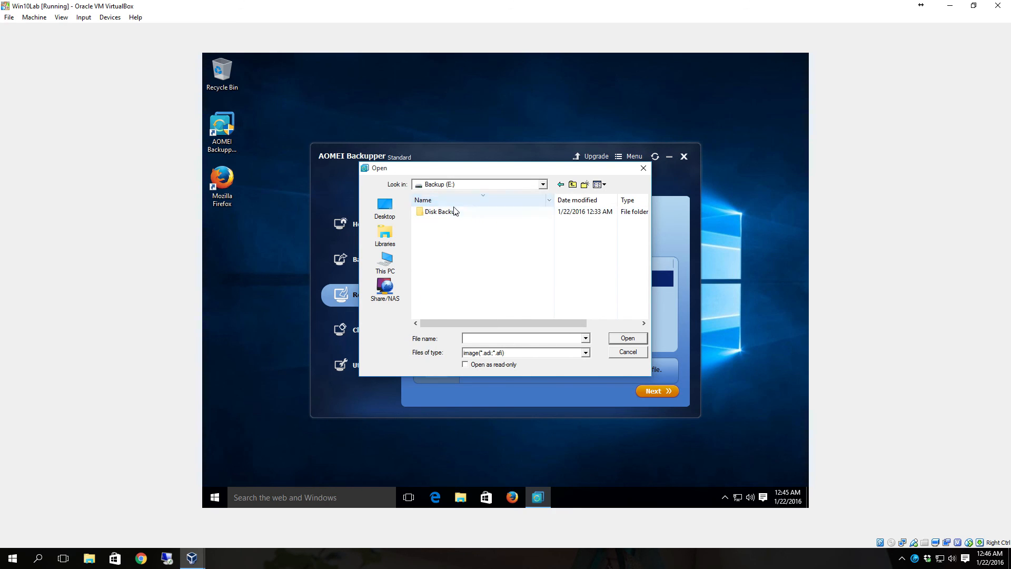
click(441, 212)
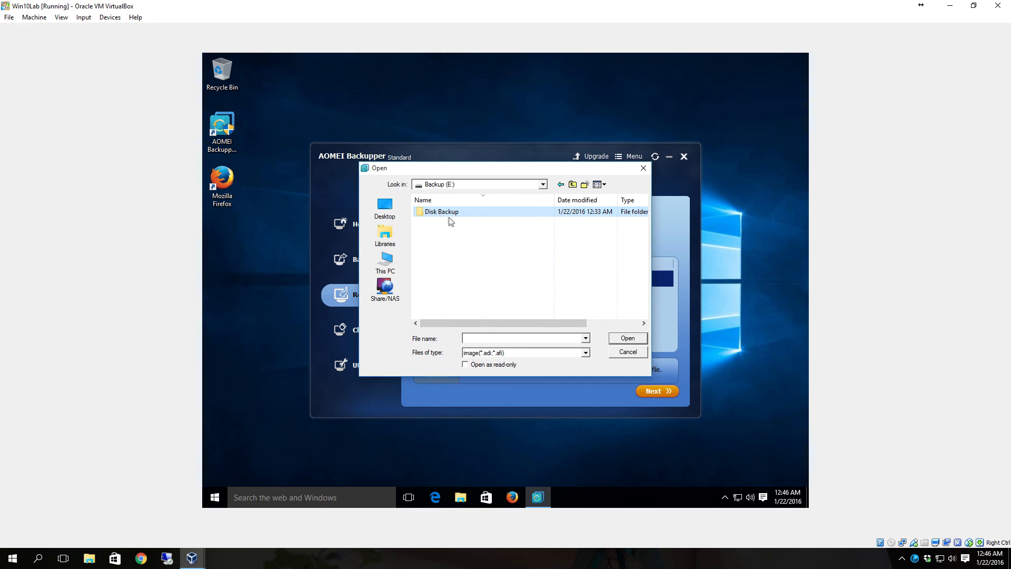
double_click(441, 212)
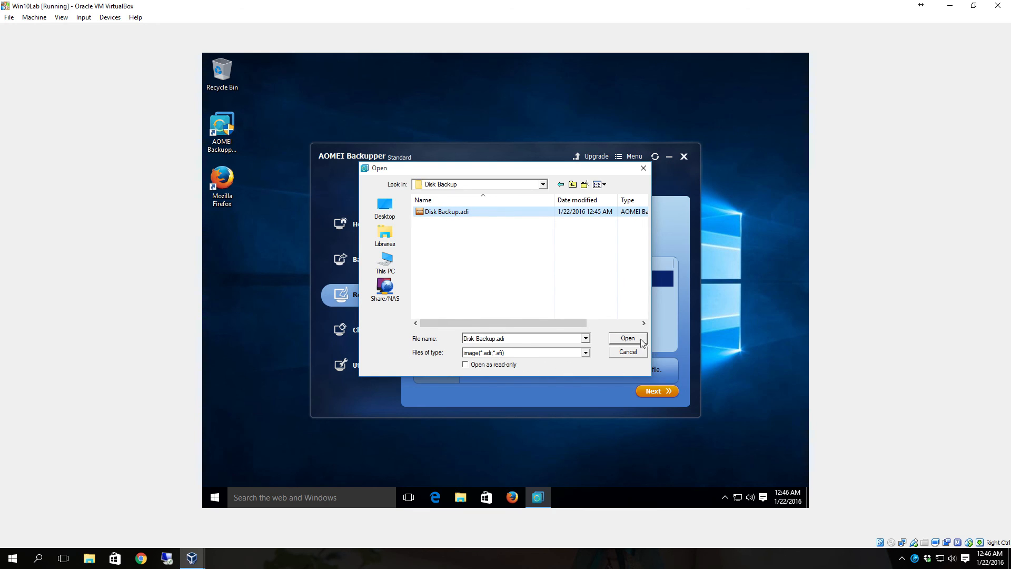
click(626, 338)
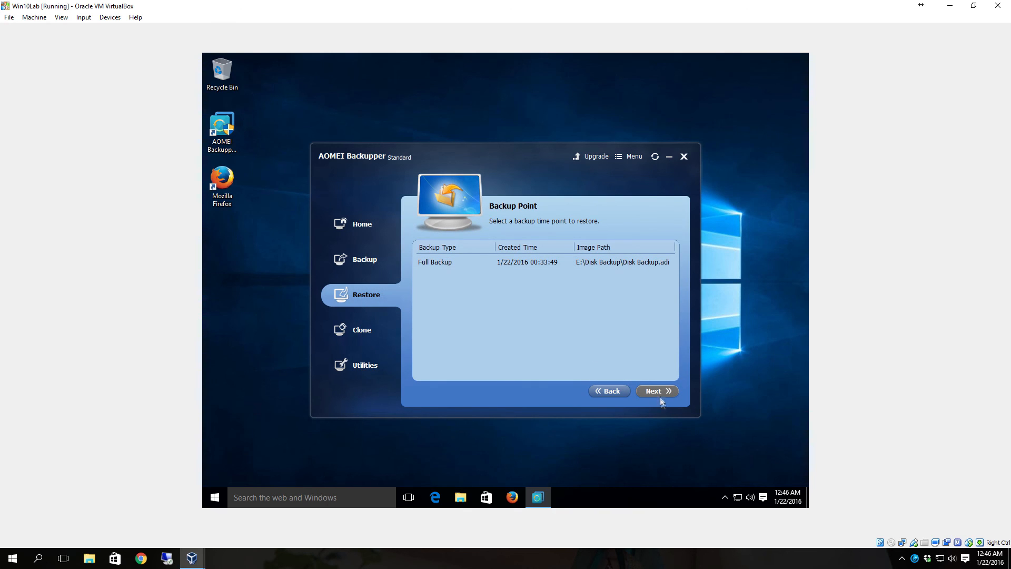
Select the Full Backup point and review Disk0 (64.00GB) in Image Information
click(465, 261)
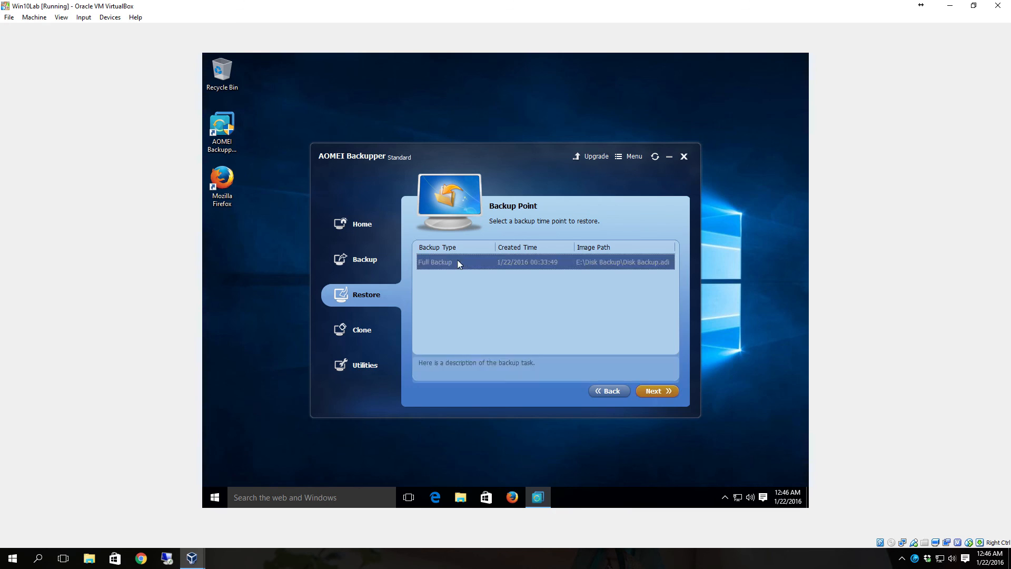
click(655, 390)
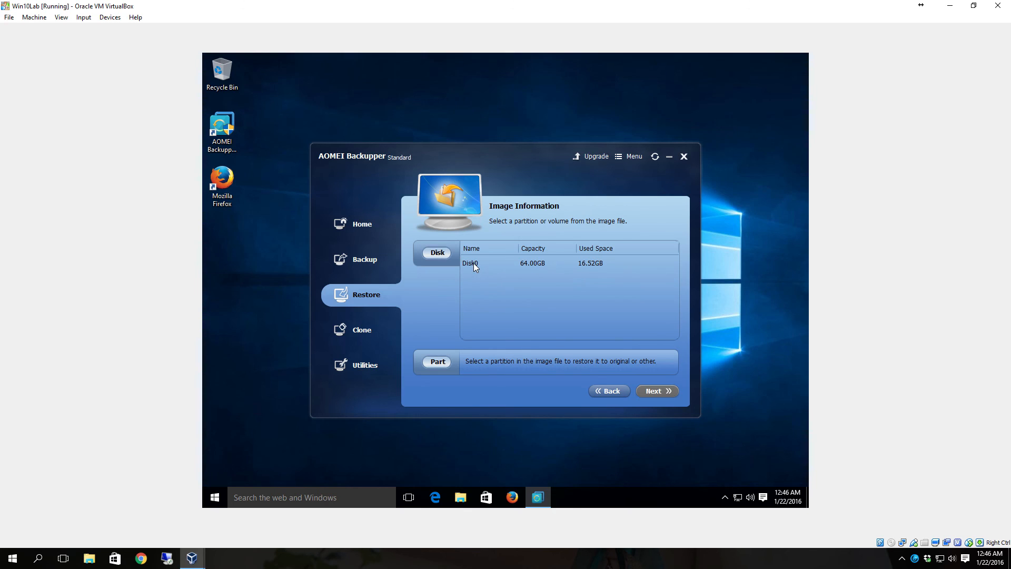
mouse_move(475, 270)
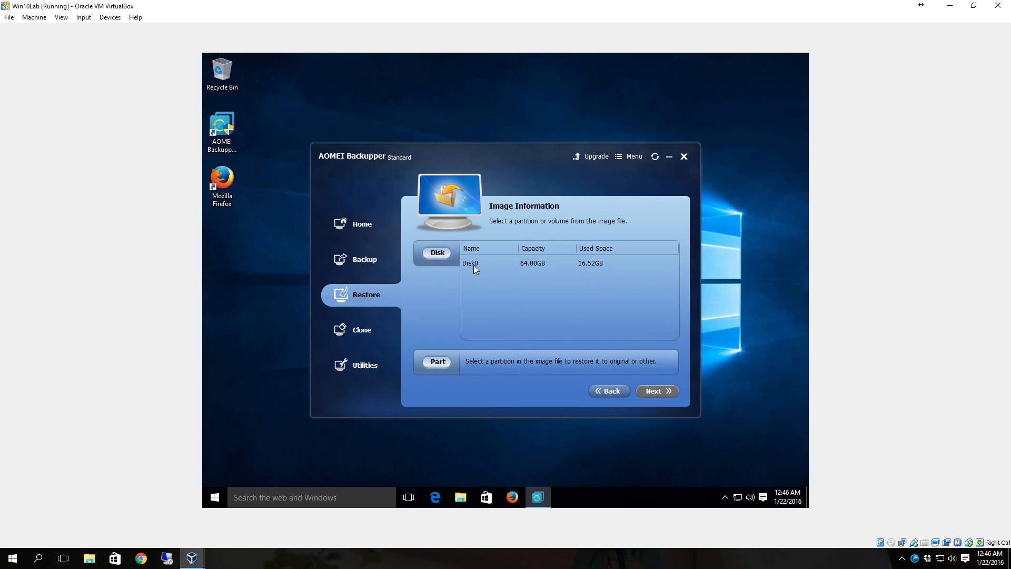
mouse_move(542, 402)
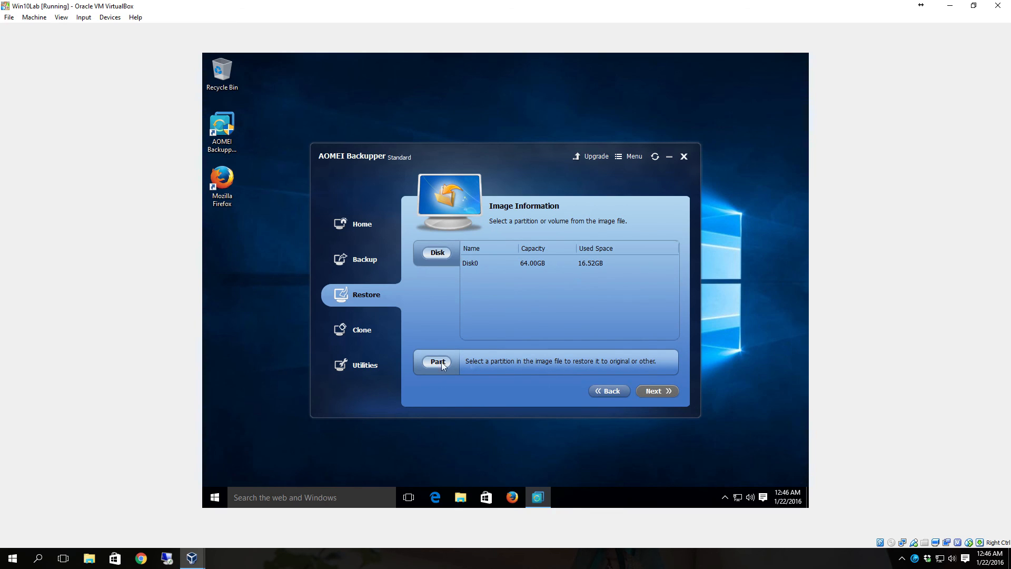
mouse_move(563, 367)
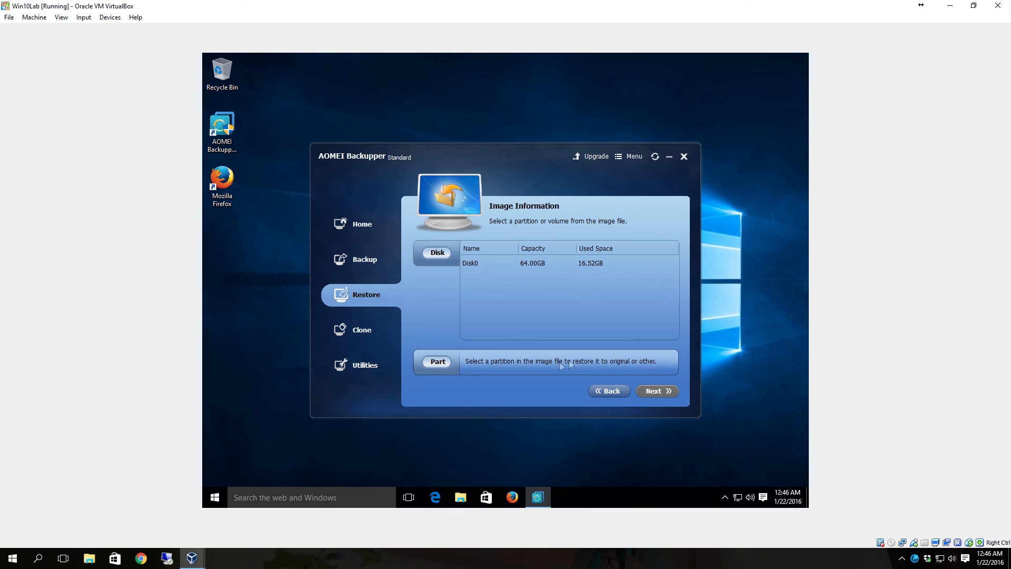
mouse_move(635, 372)
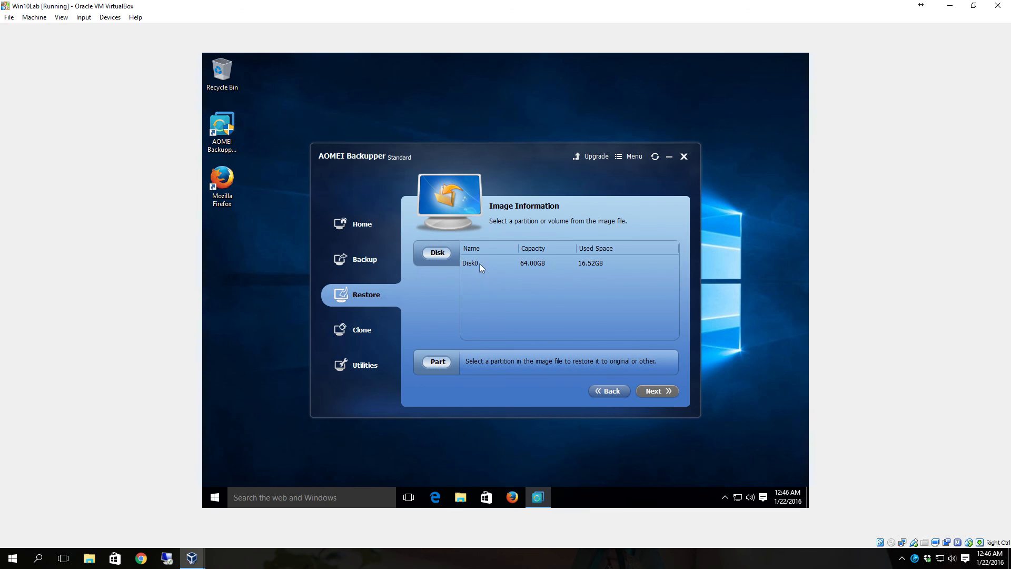
click(657, 391)
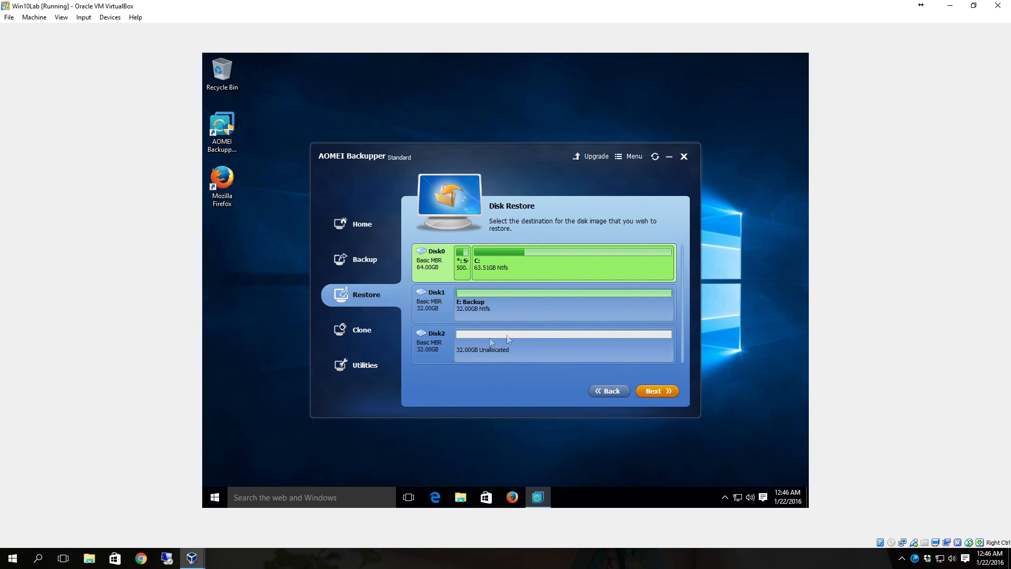
mouse_move(528, 224)
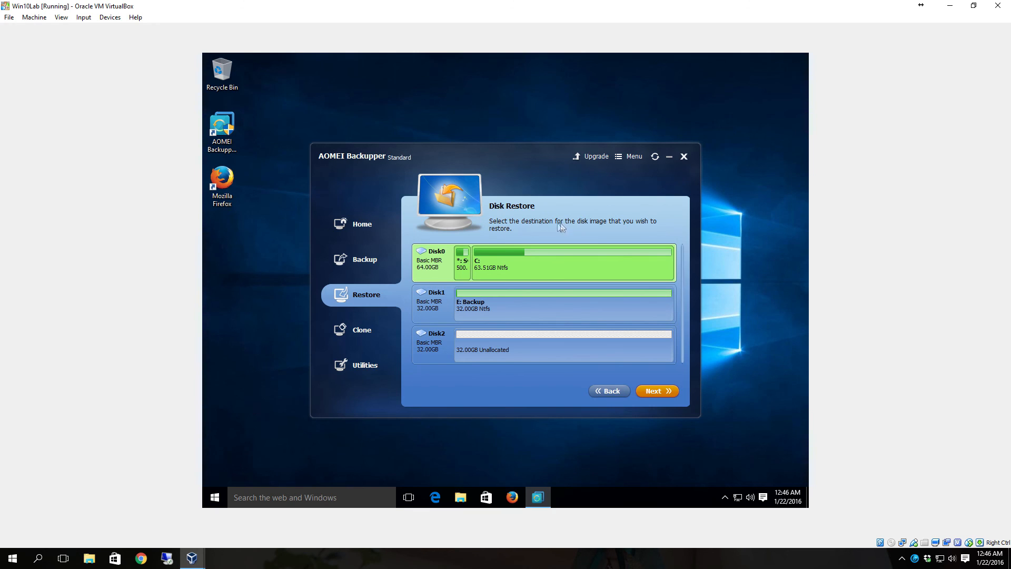
mouse_move(575, 275)
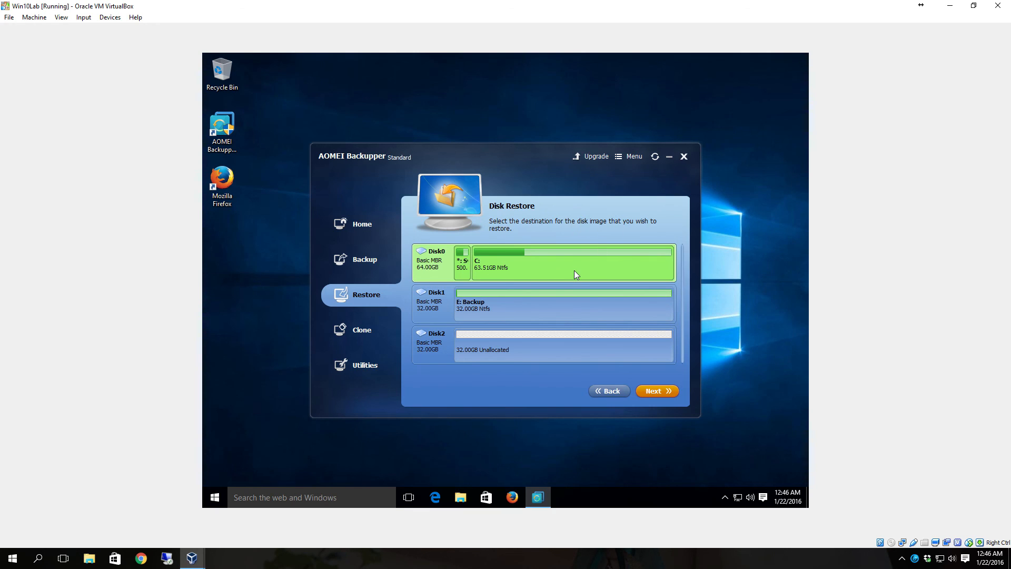
mouse_move(529, 276)
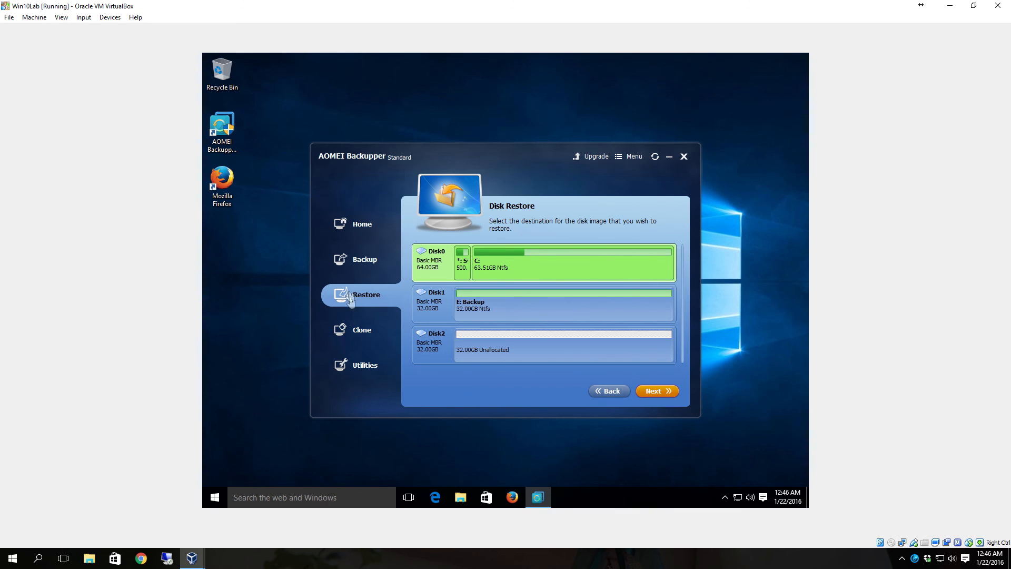
mouse_move(447, 362)
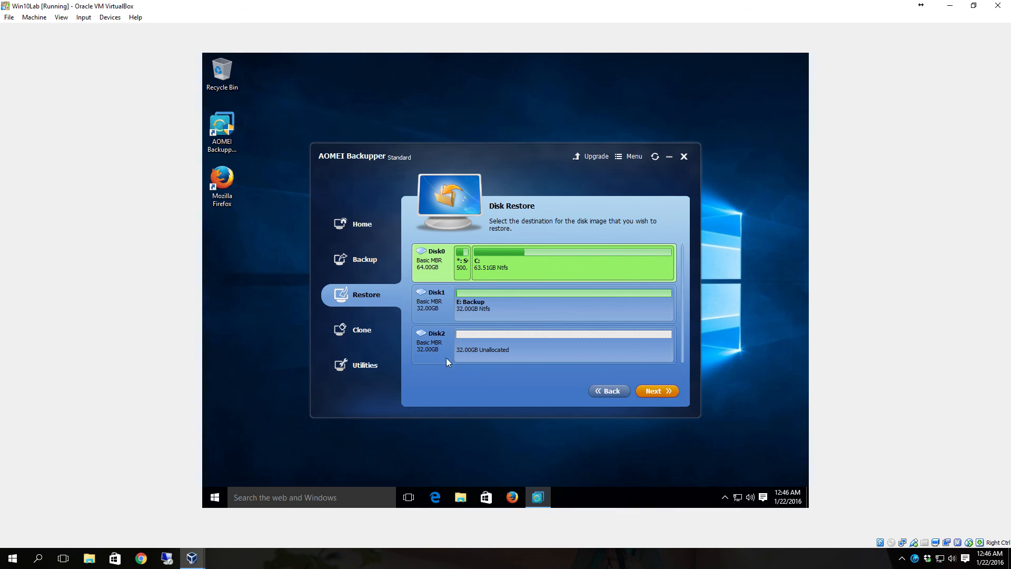
mouse_move(361, 330)
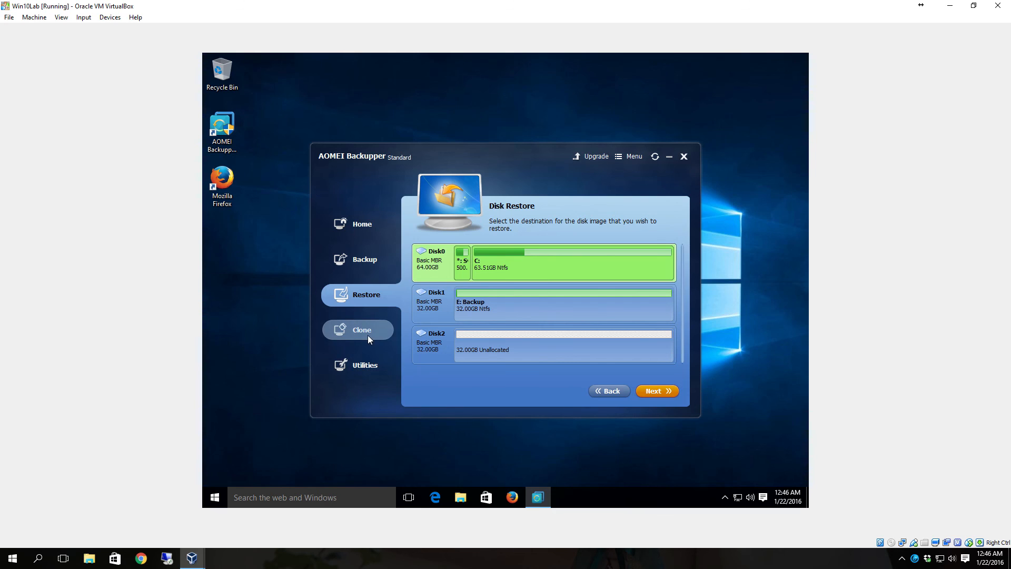
Abandon the disk restore at the destination step and switch to Clone
click(361, 330)
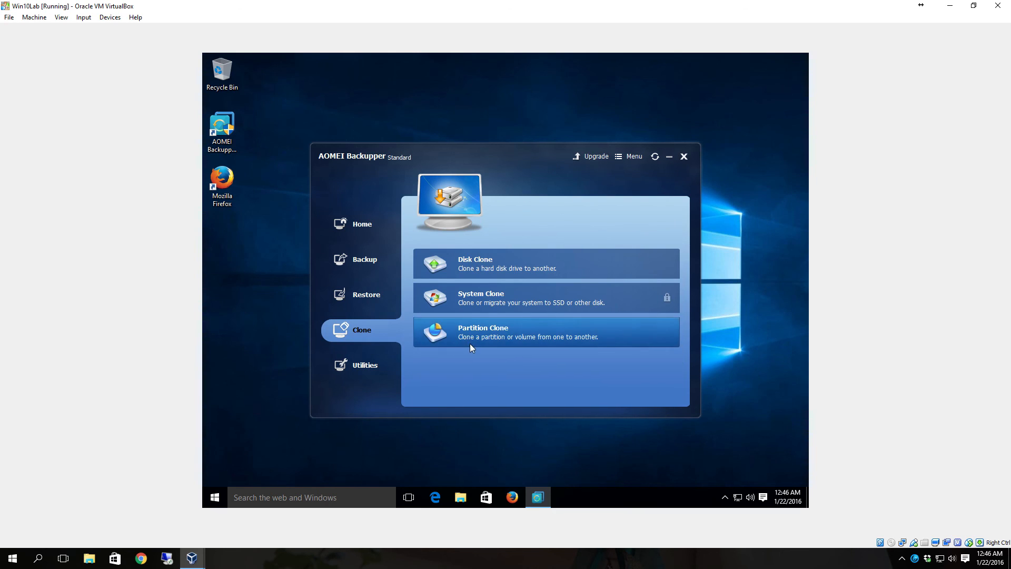
mouse_move(497, 334)
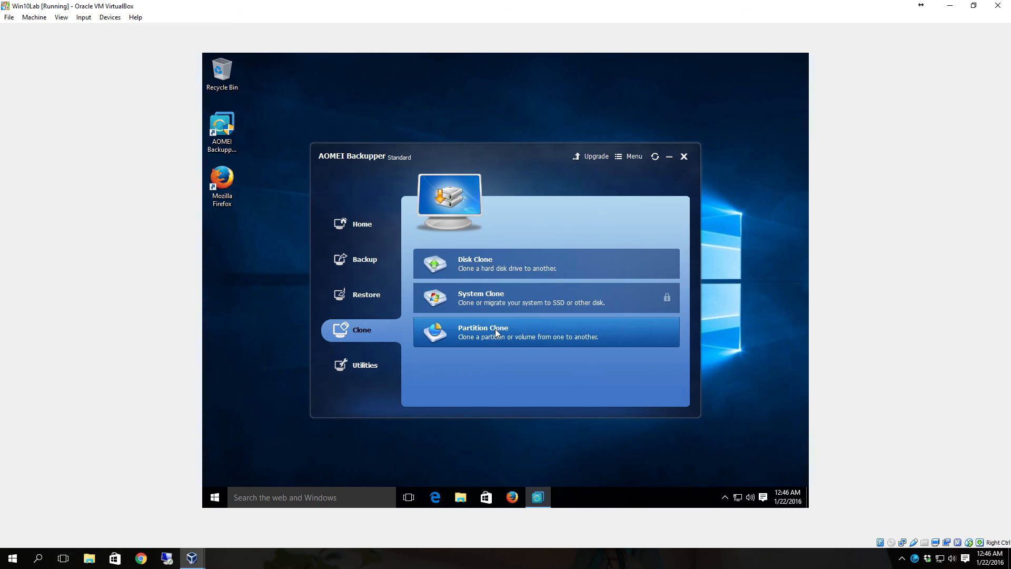
mouse_move(534, 361)
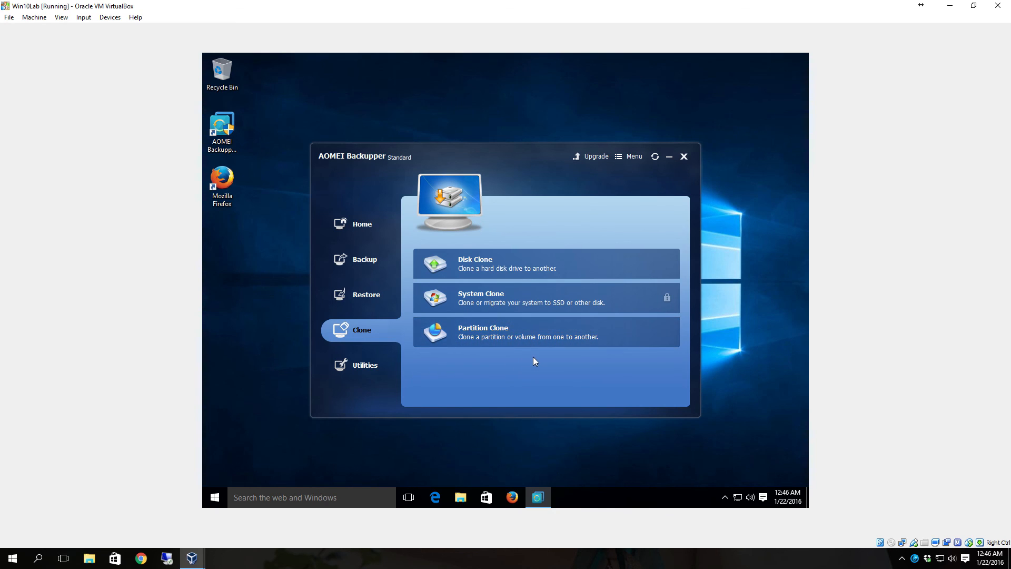
mouse_move(617, 310)
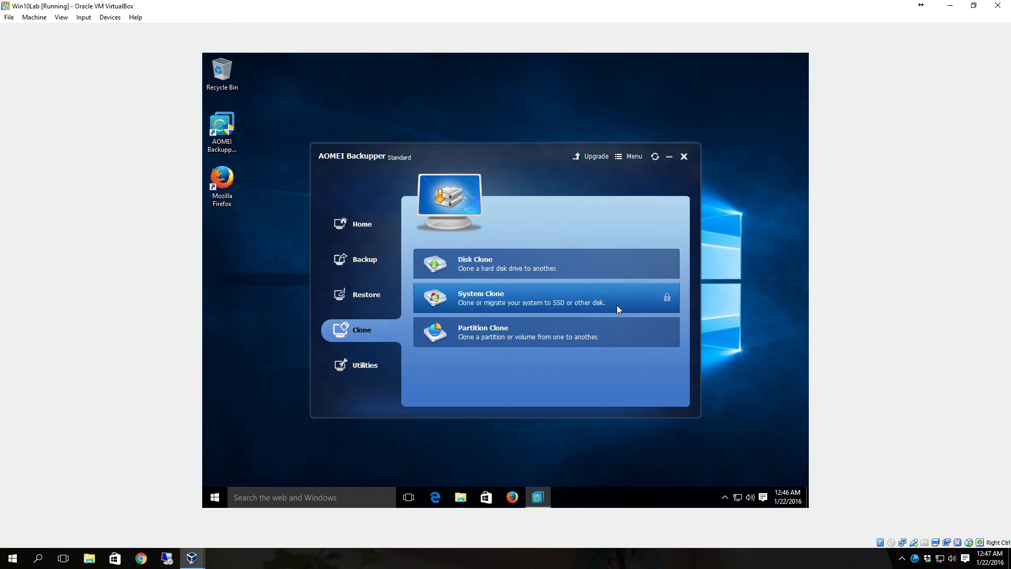
mouse_move(511, 268)
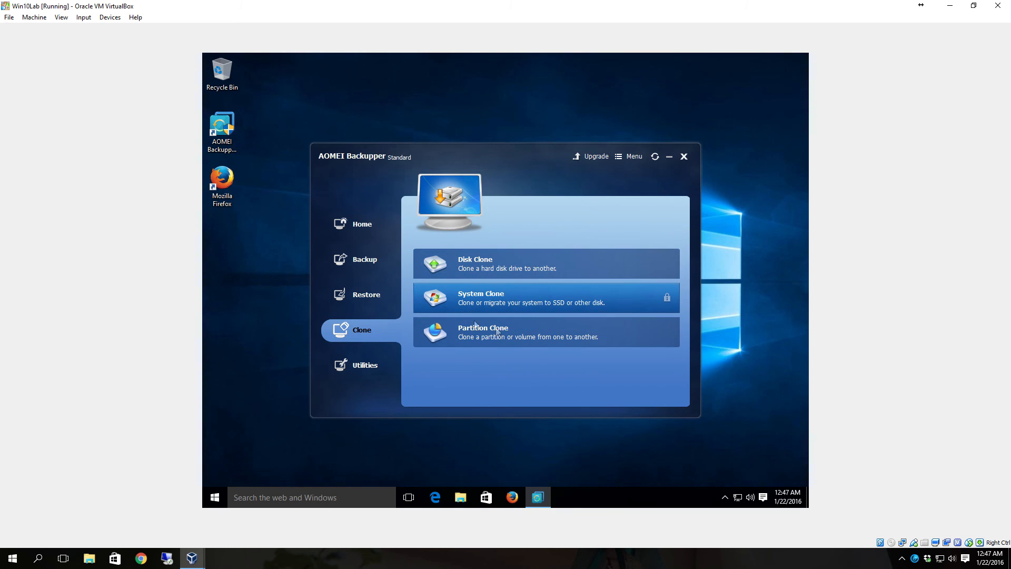
mouse_move(489, 314)
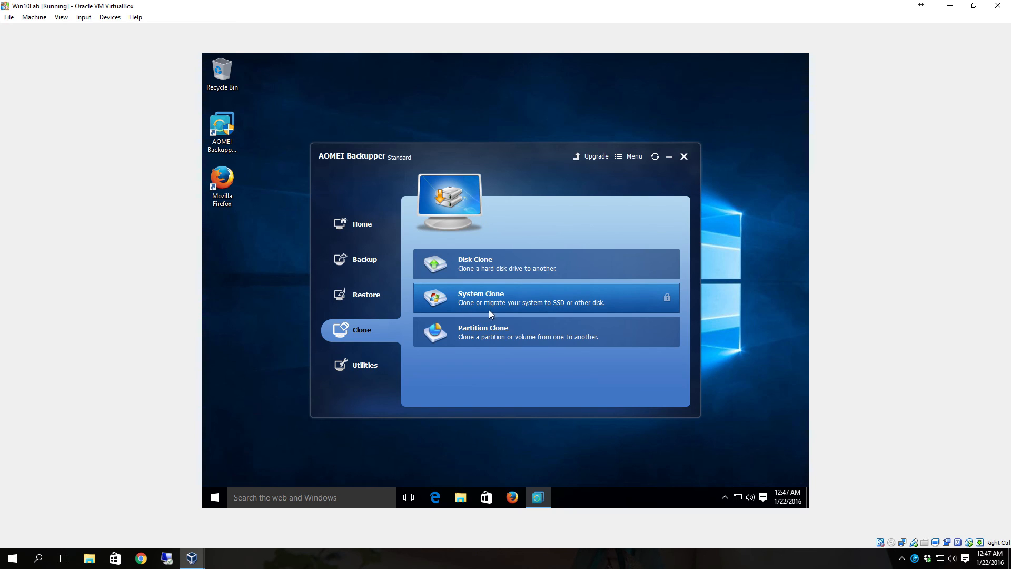
mouse_move(609, 313)
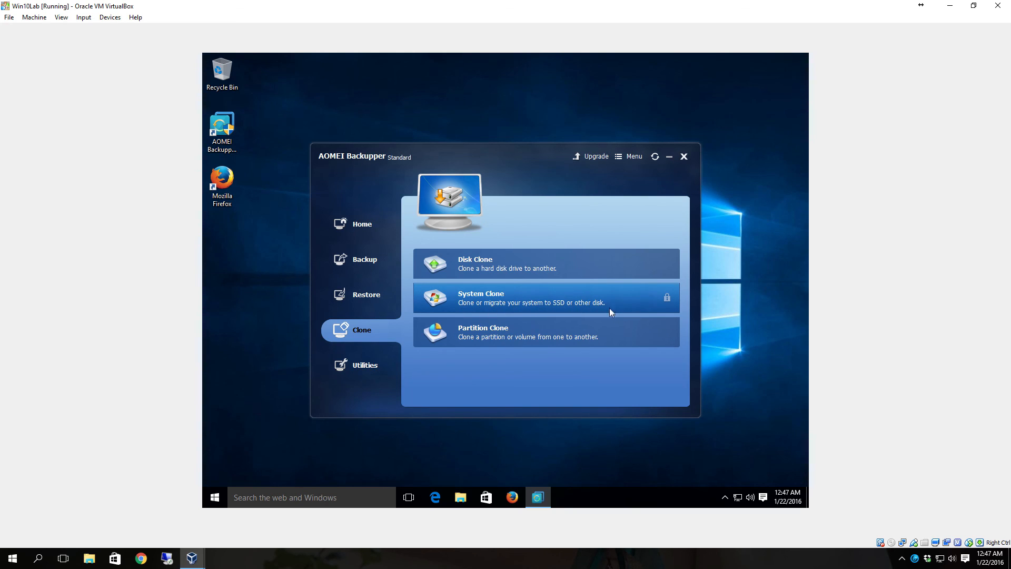
mouse_move(425, 343)
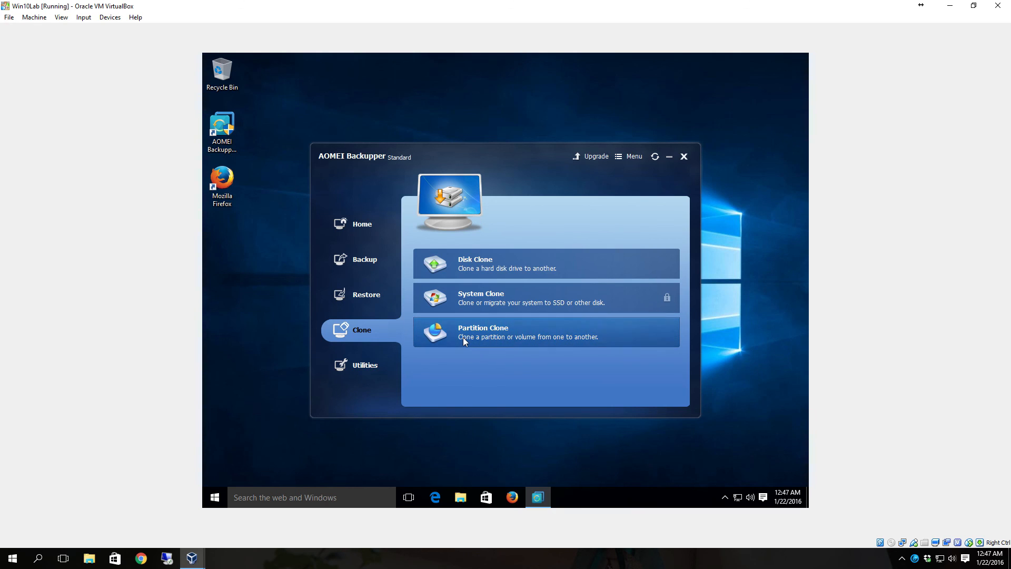
mouse_move(578, 344)
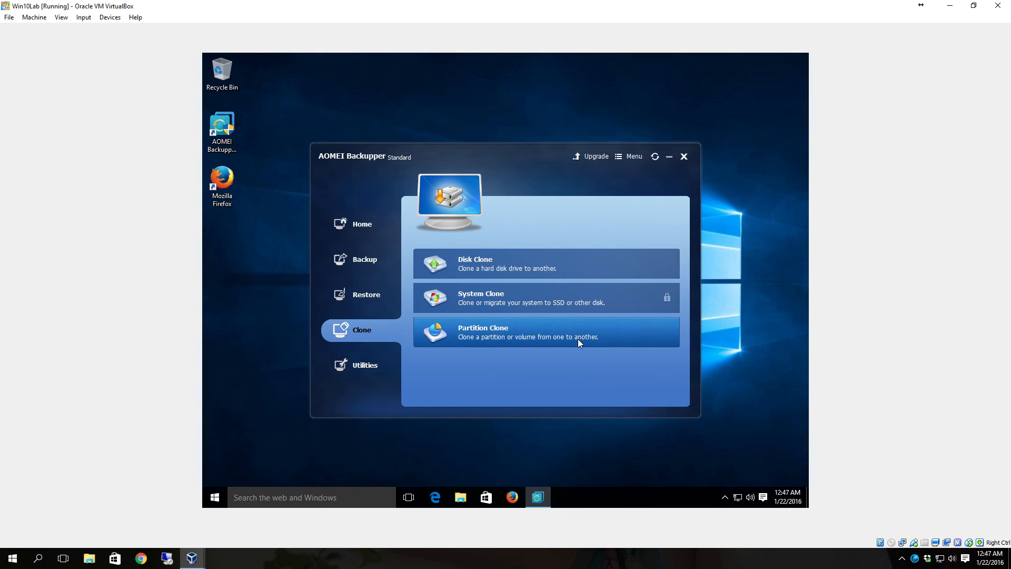
mouse_move(442, 267)
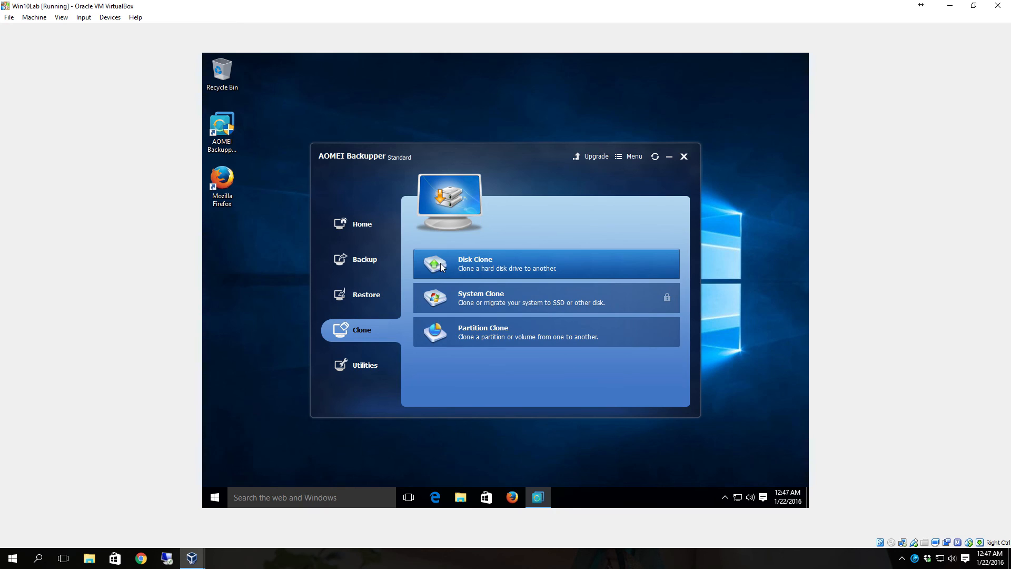
mouse_move(451, 270)
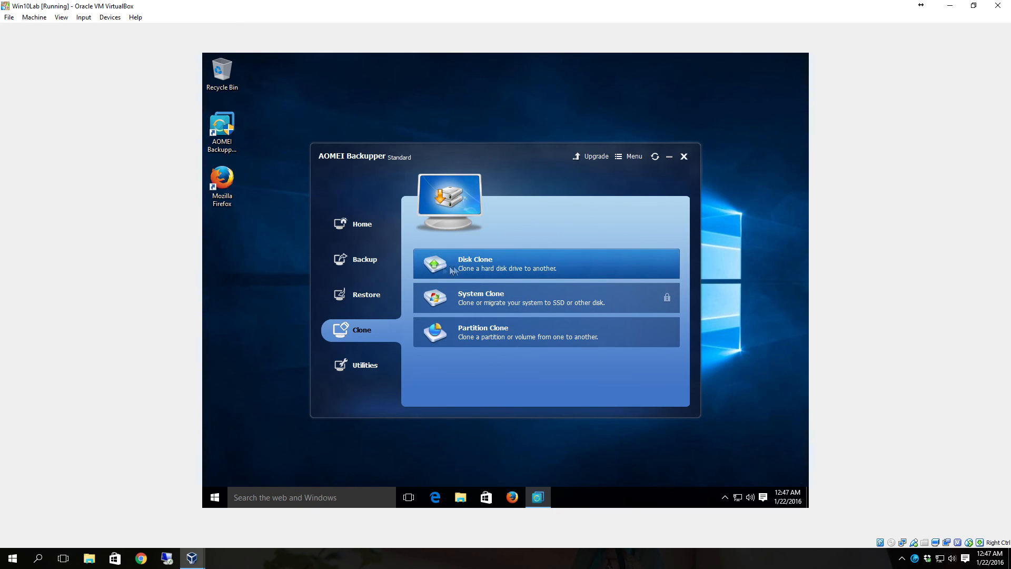
mouse_move(515, 380)
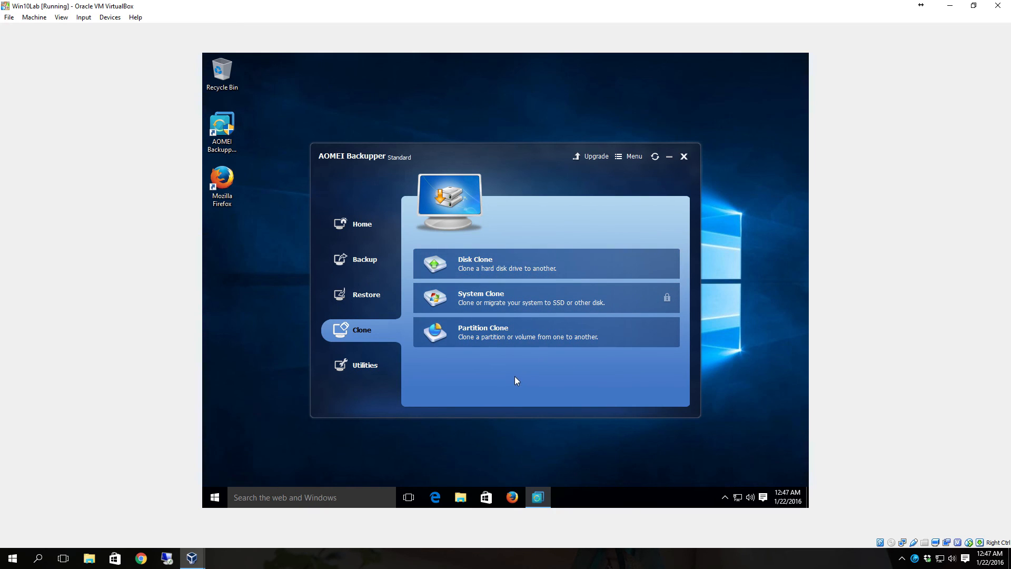
mouse_move(523, 328)
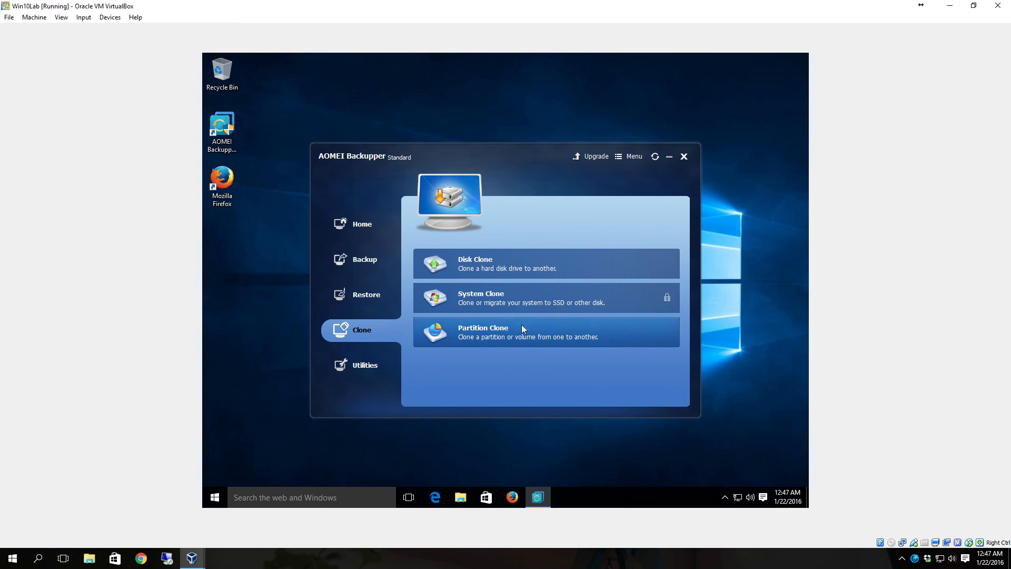
mouse_move(463, 347)
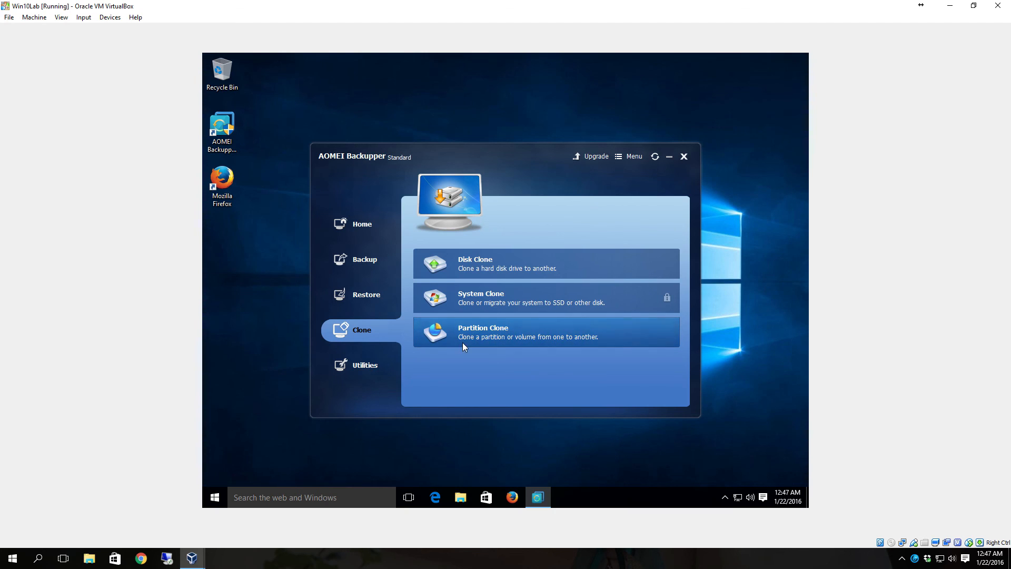
mouse_move(461, 363)
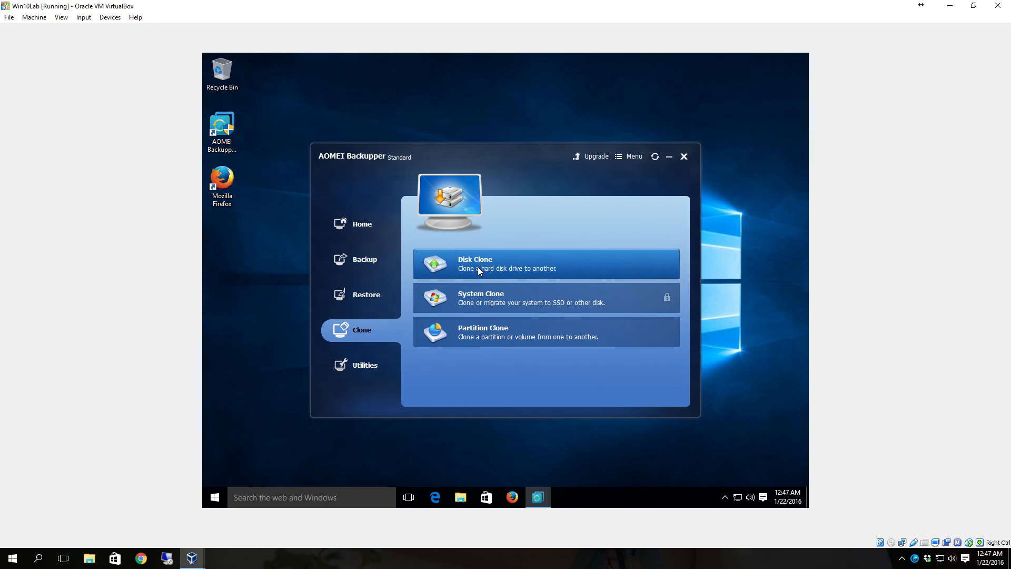
mouse_move(483, 278)
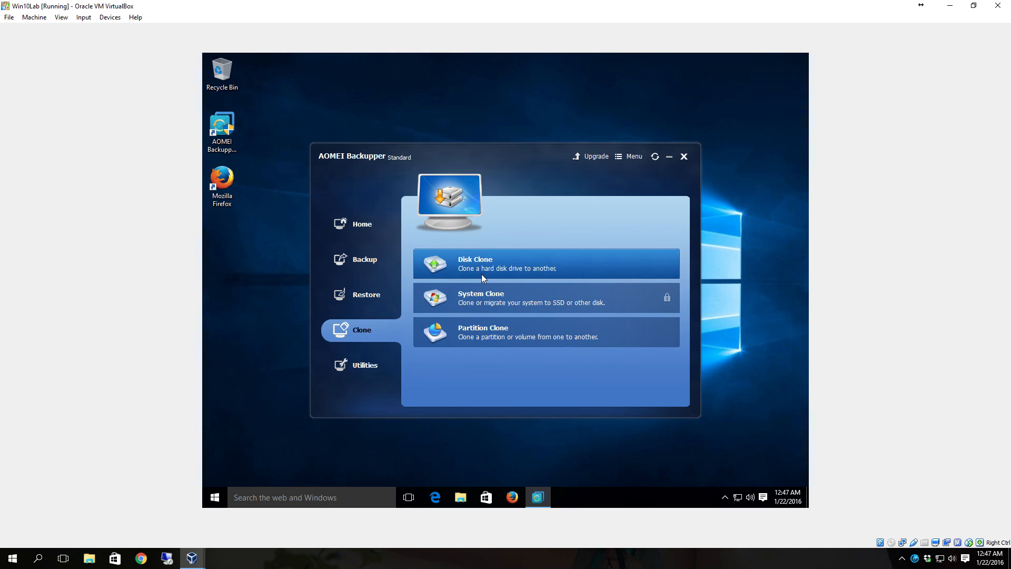
mouse_move(477, 277)
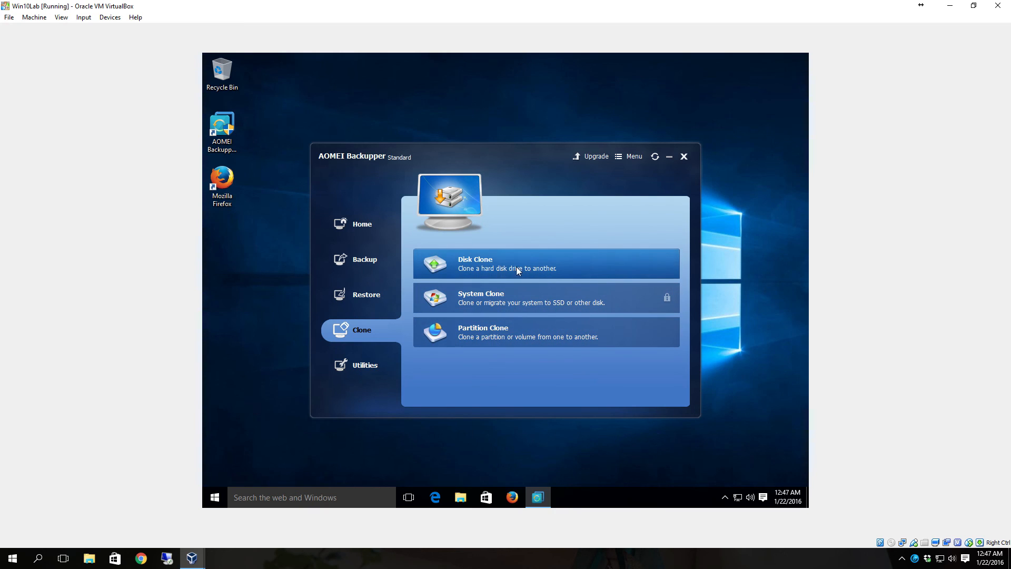
mouse_move(502, 266)
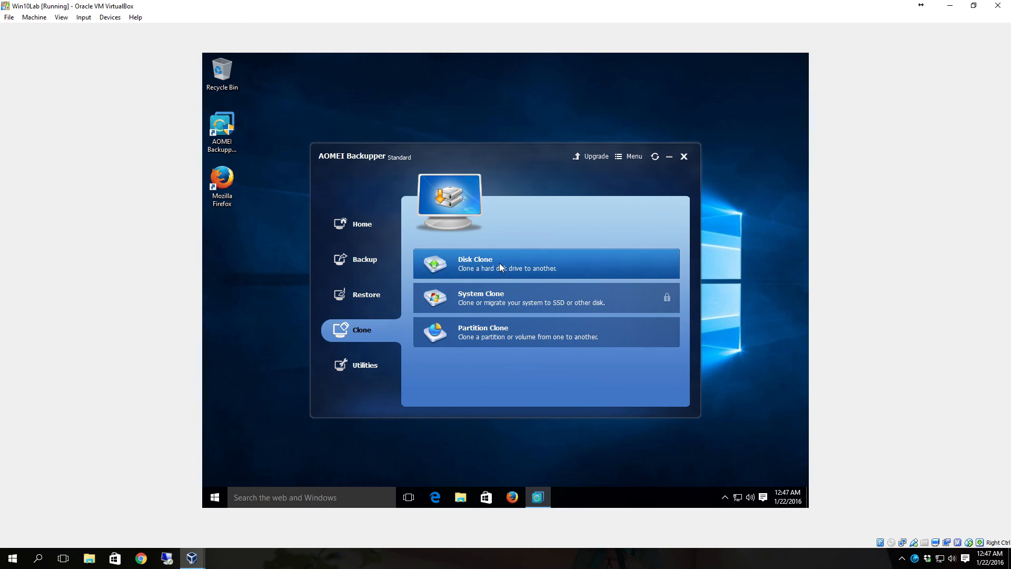
Set up a Disk Clone with Disk1 as source and Disk2 as destination
click(544, 263)
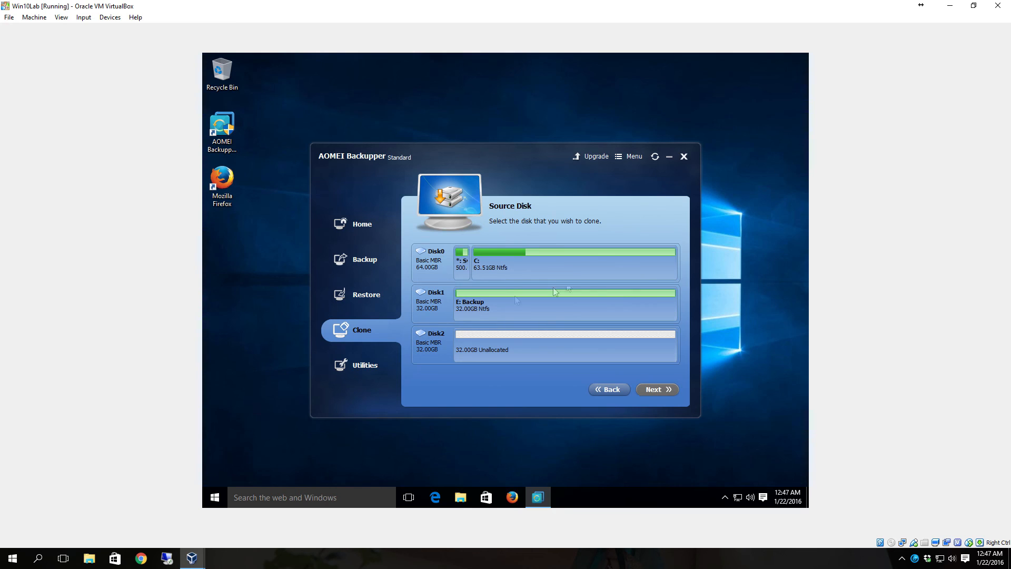
mouse_move(523, 288)
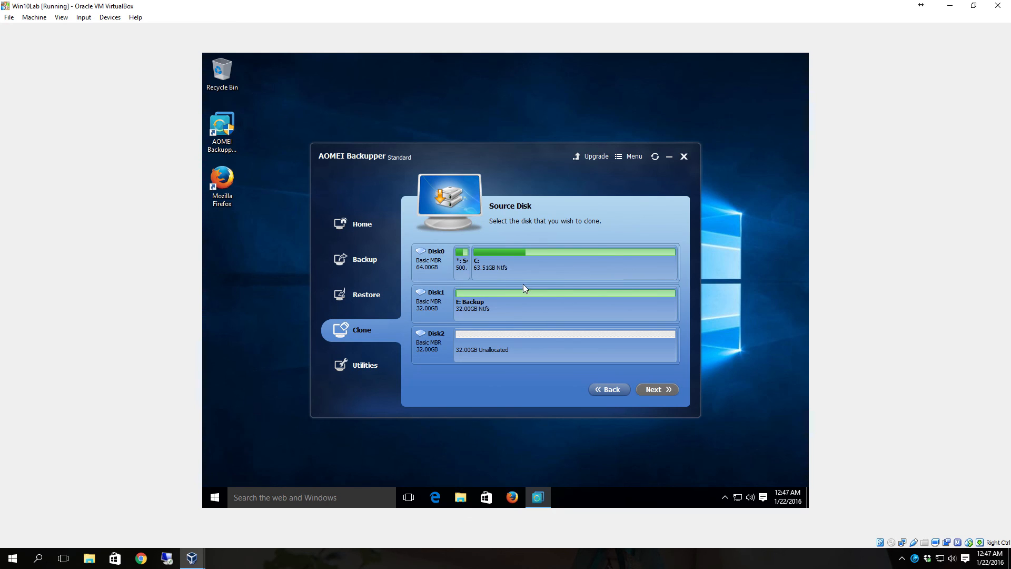
click(543, 303)
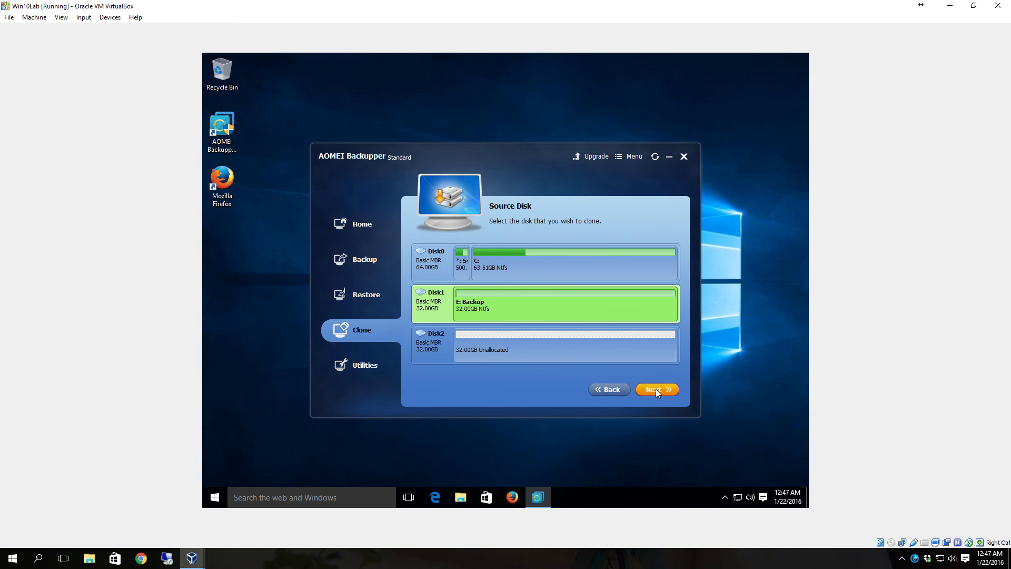
click(654, 388)
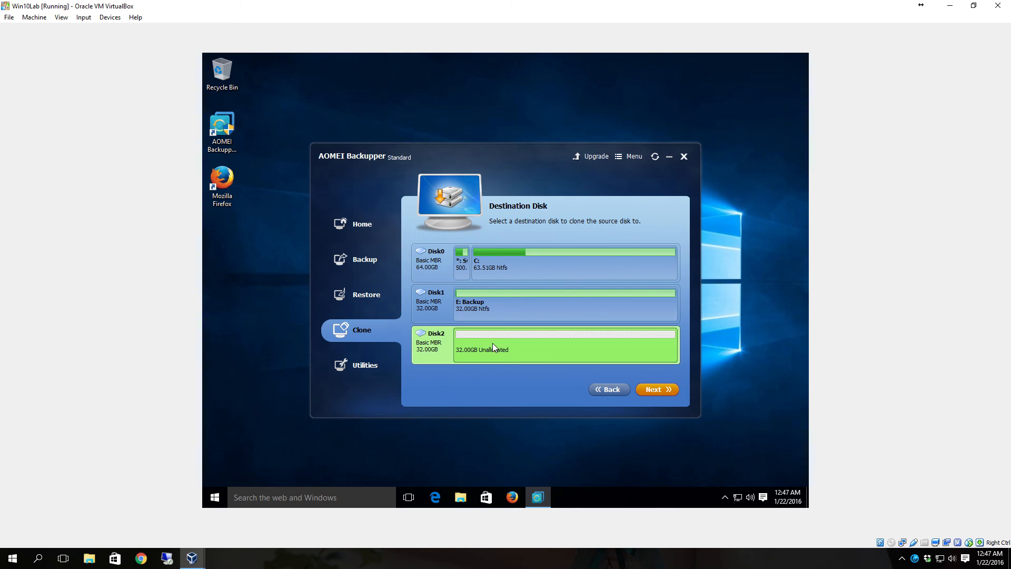
click(655, 388)
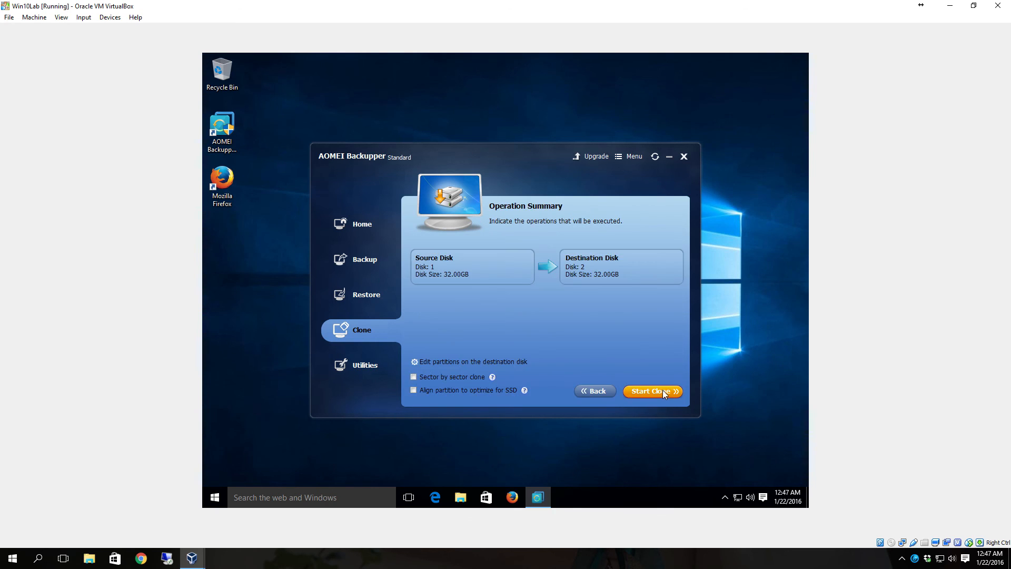
mouse_move(436, 379)
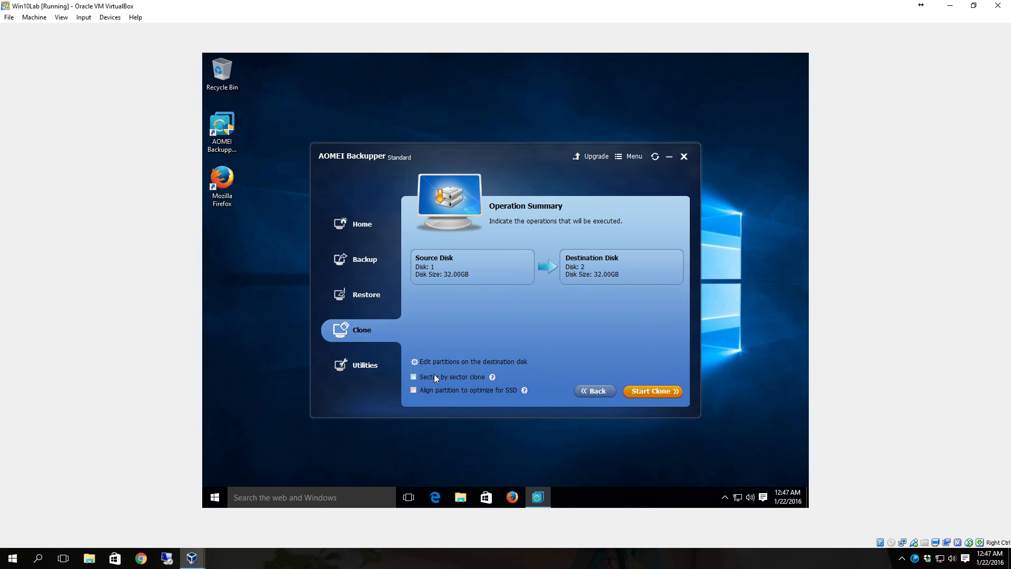
mouse_move(451, 395)
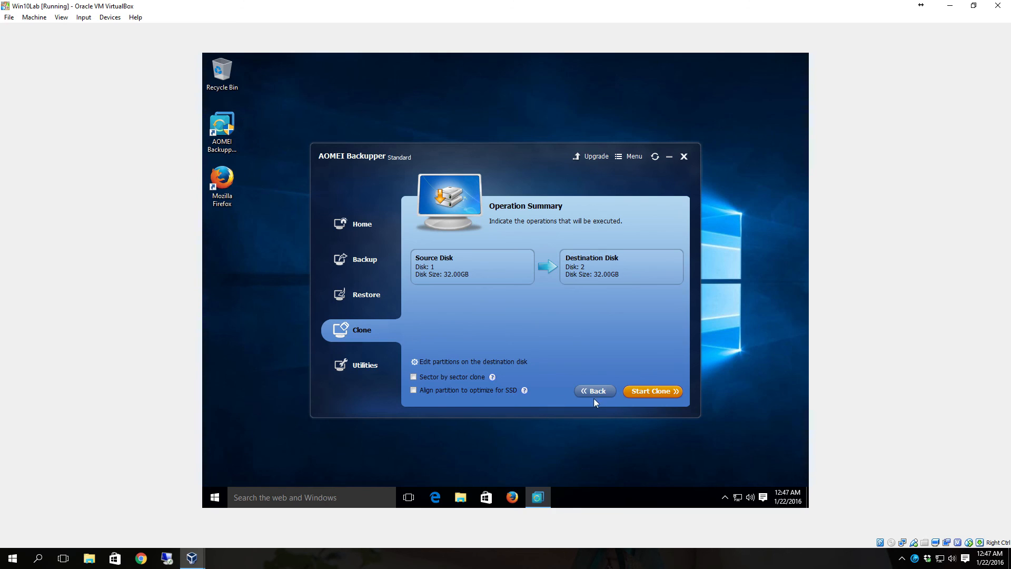
mouse_move(651, 391)
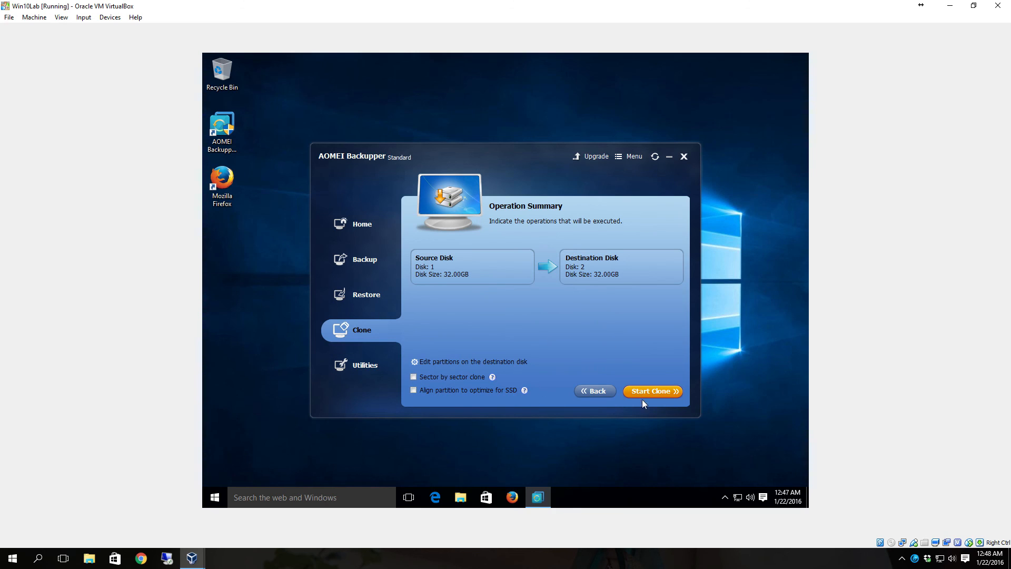
Start cloning Disk 1 onto Disk 2 and wait for it to complete
click(652, 390)
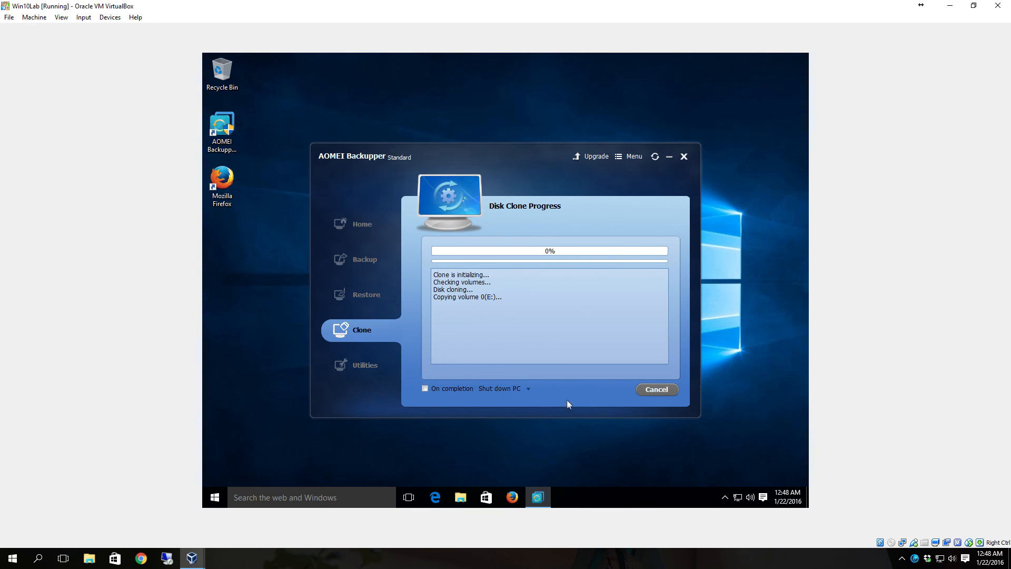
mouse_move(558, 407)
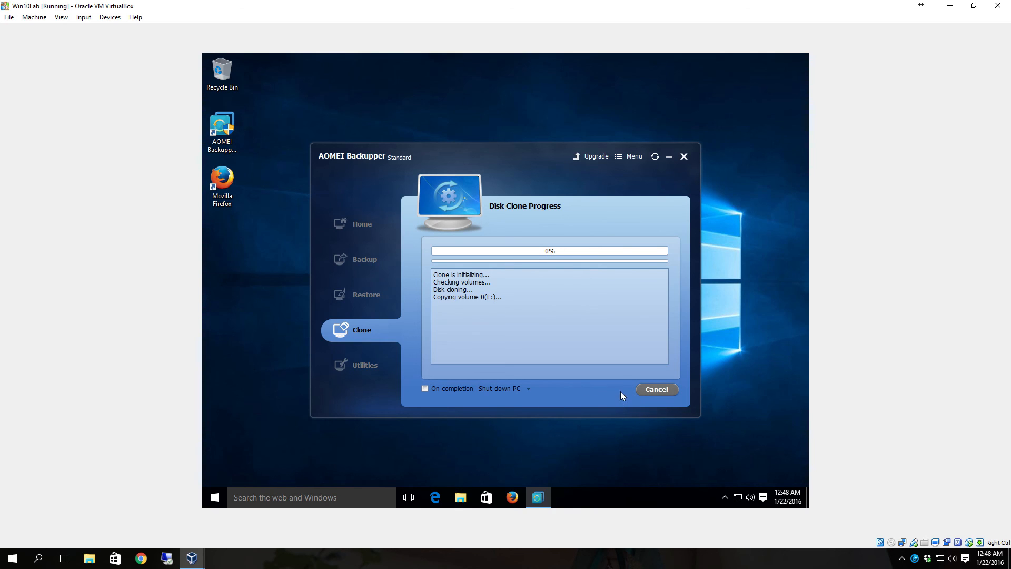
mouse_move(622, 394)
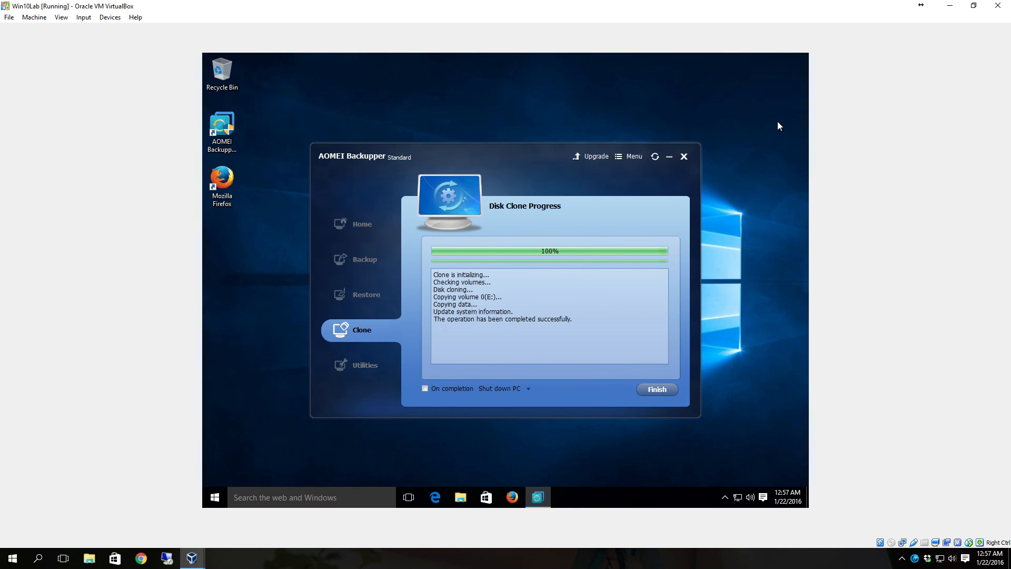
mouse_move(676, 289)
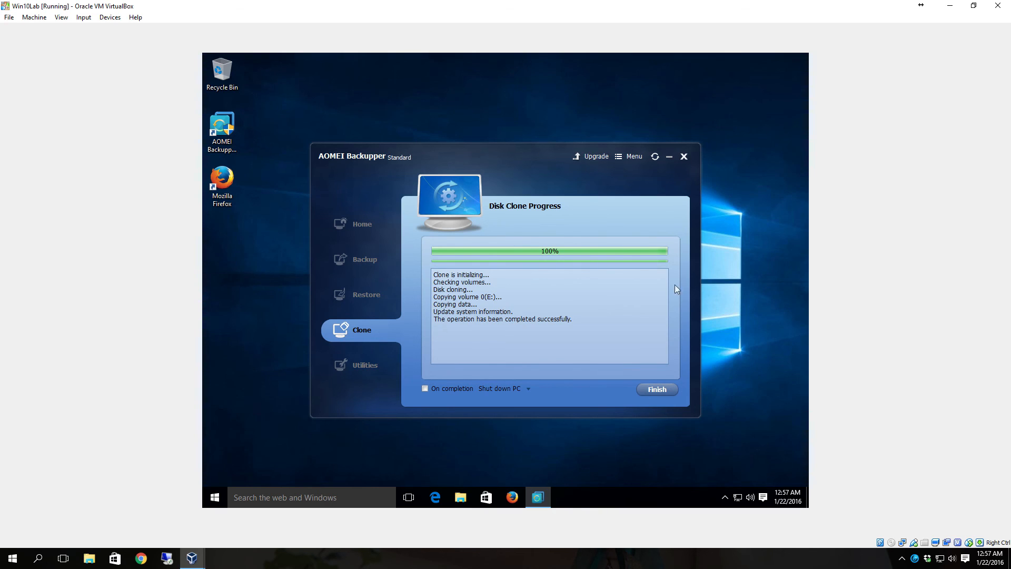
Close the finished clone job and show the Utilities tools
click(656, 389)
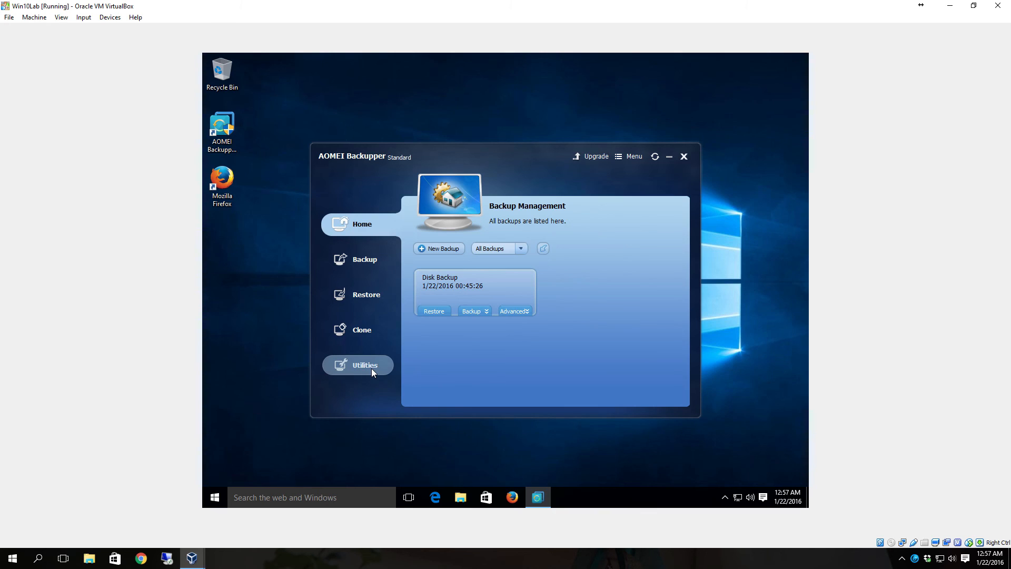
click(364, 365)
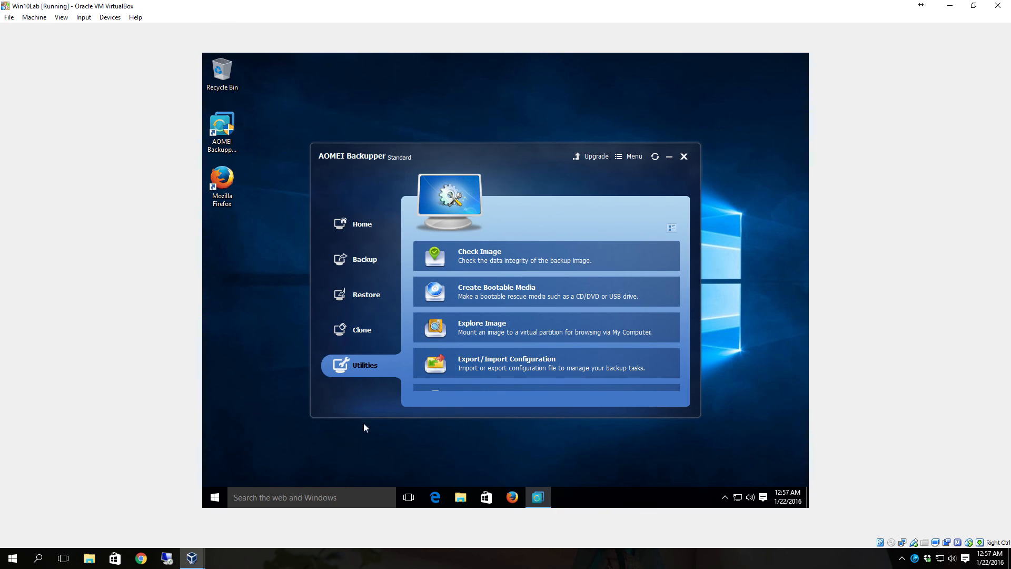
mouse_move(508, 260)
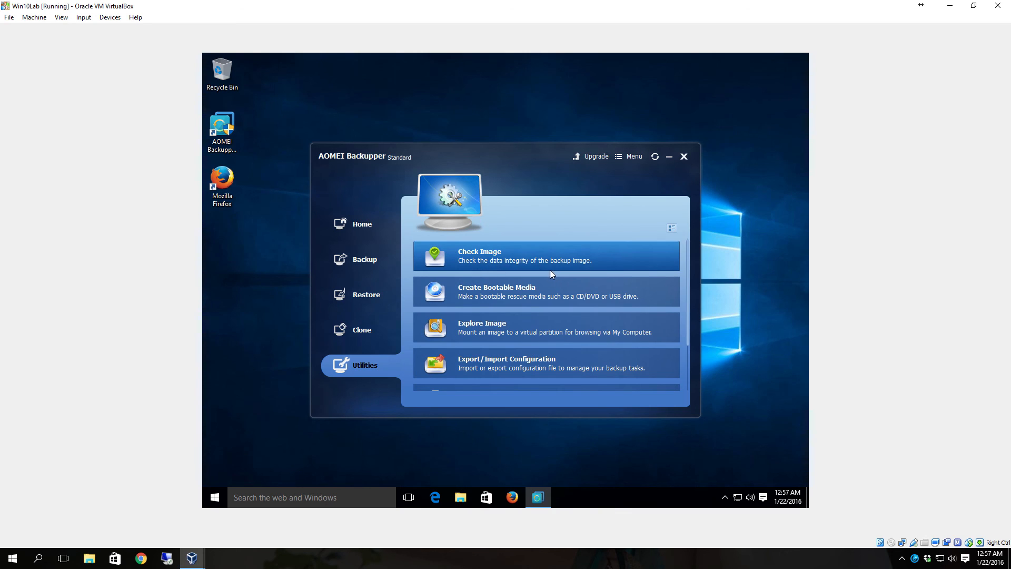
mouse_move(451, 302)
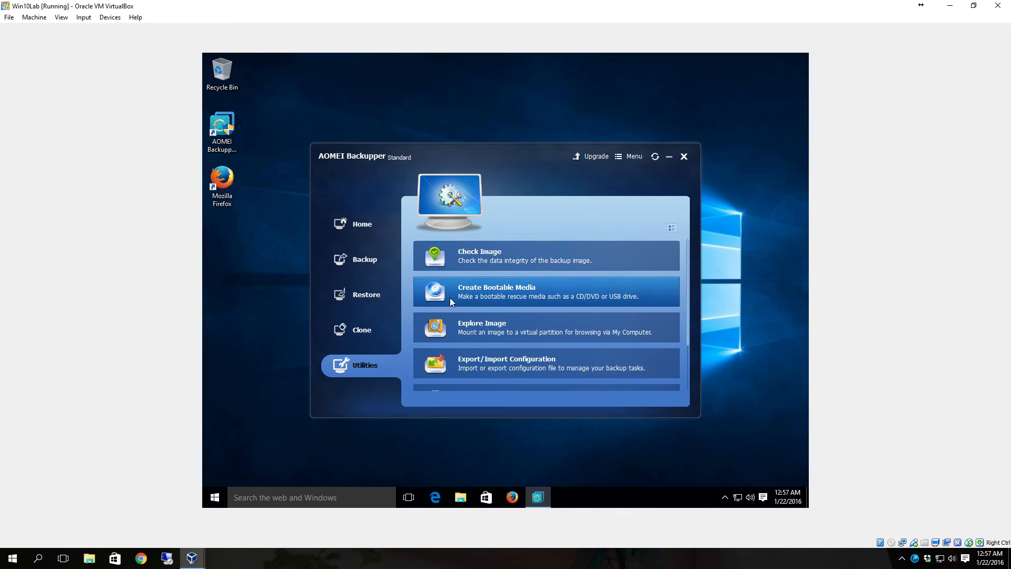
mouse_move(533, 301)
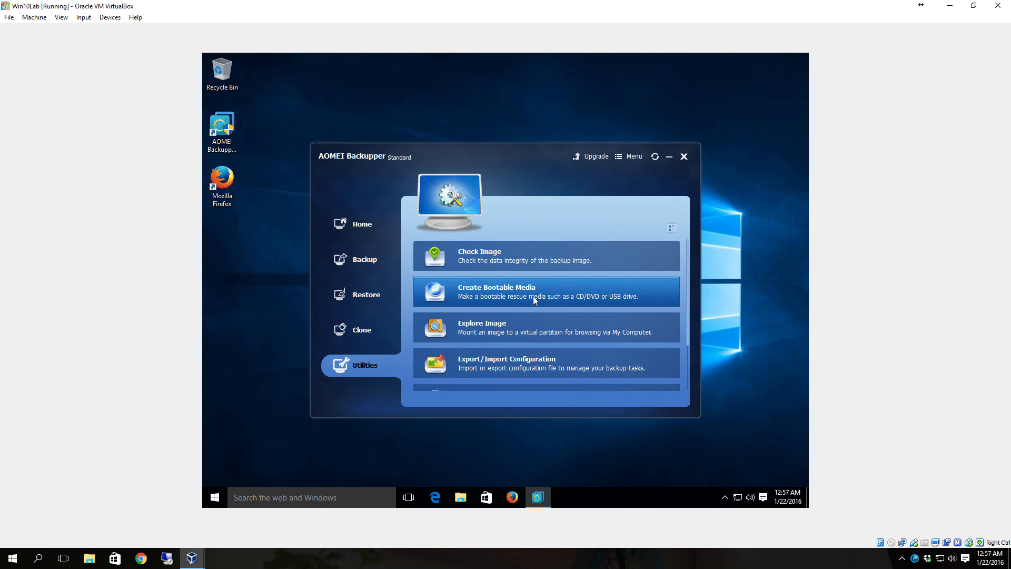
mouse_move(576, 315)
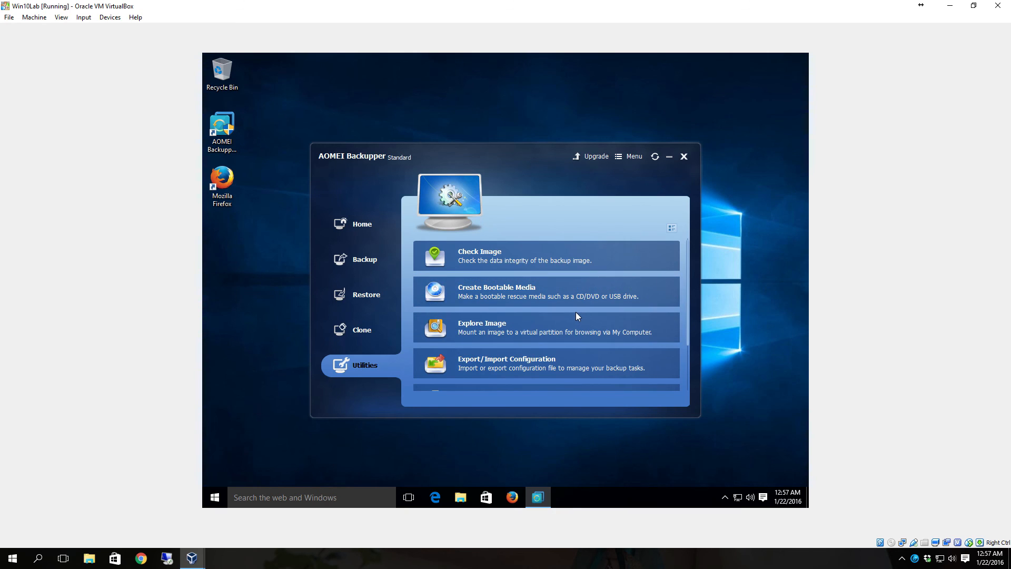
mouse_move(568, 301)
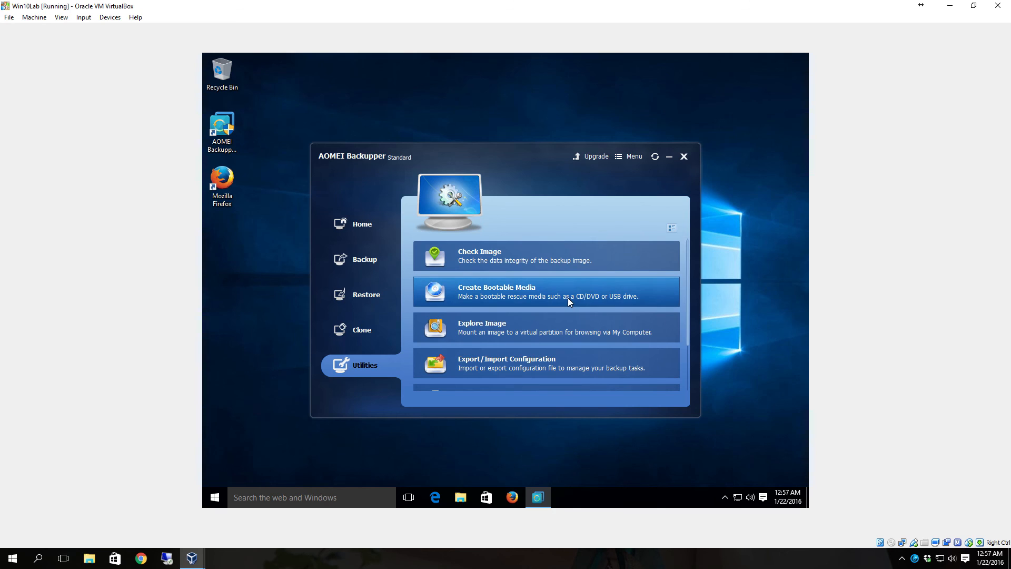
mouse_move(503, 327)
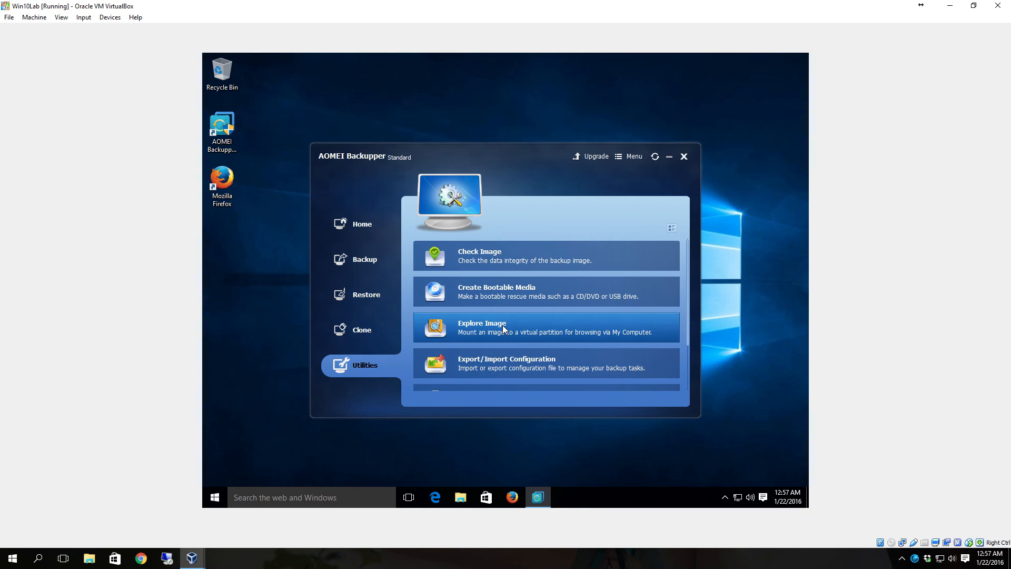
mouse_move(586, 306)
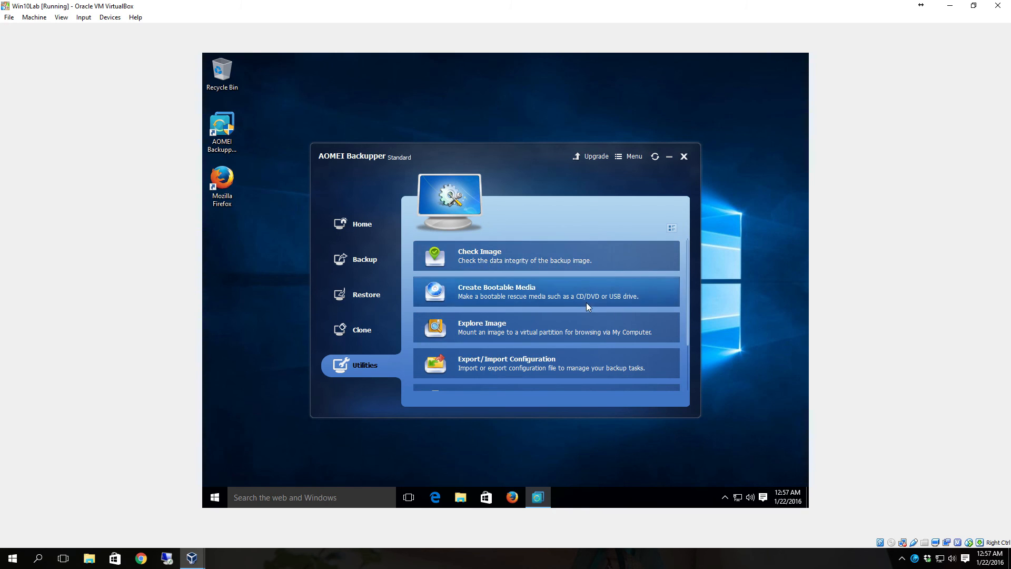
Scroll the Utilities list down to AOMEI PXE Boot Tool and View Logs
scroll(down, 3)
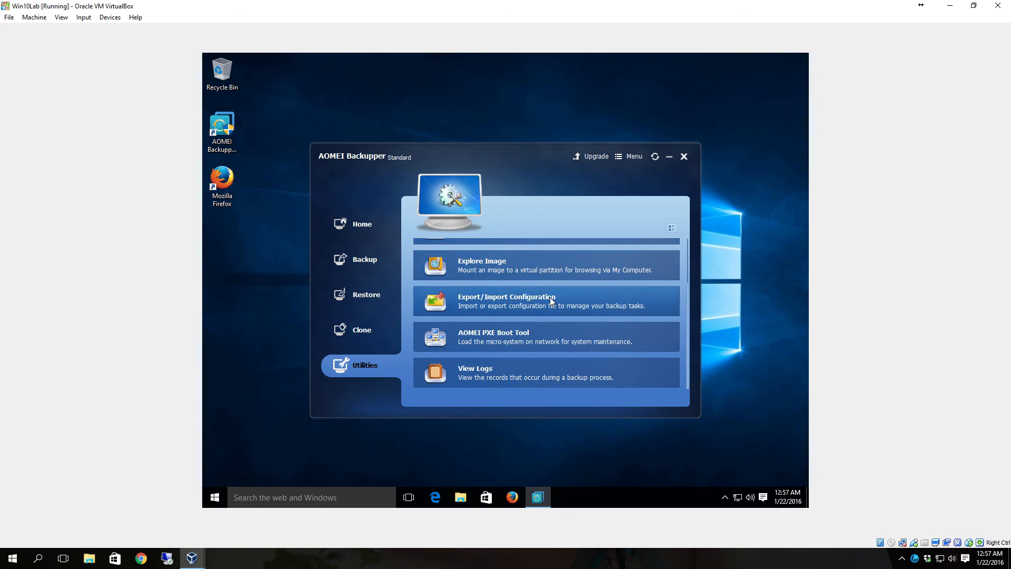
mouse_move(582, 308)
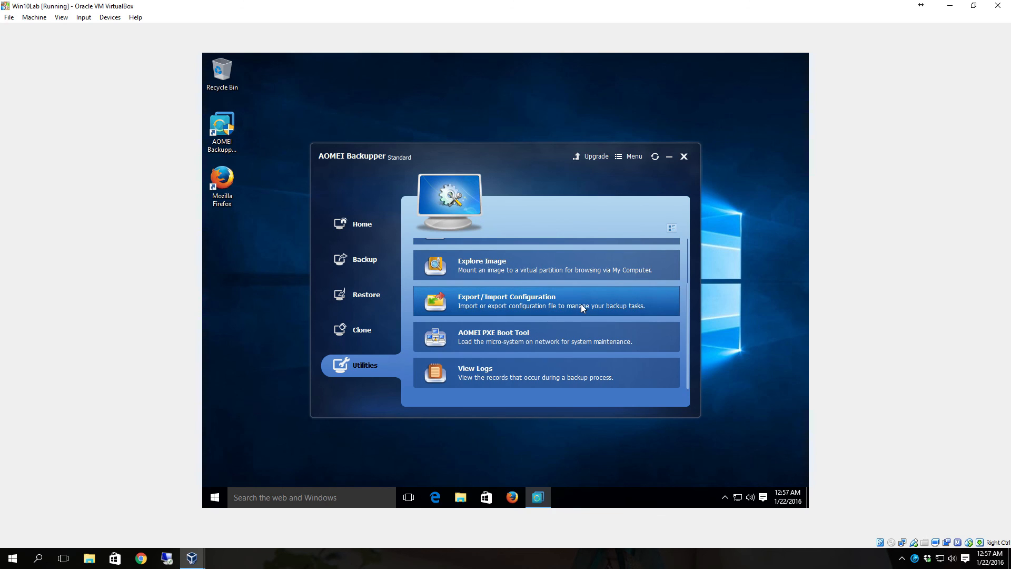
mouse_move(459, 281)
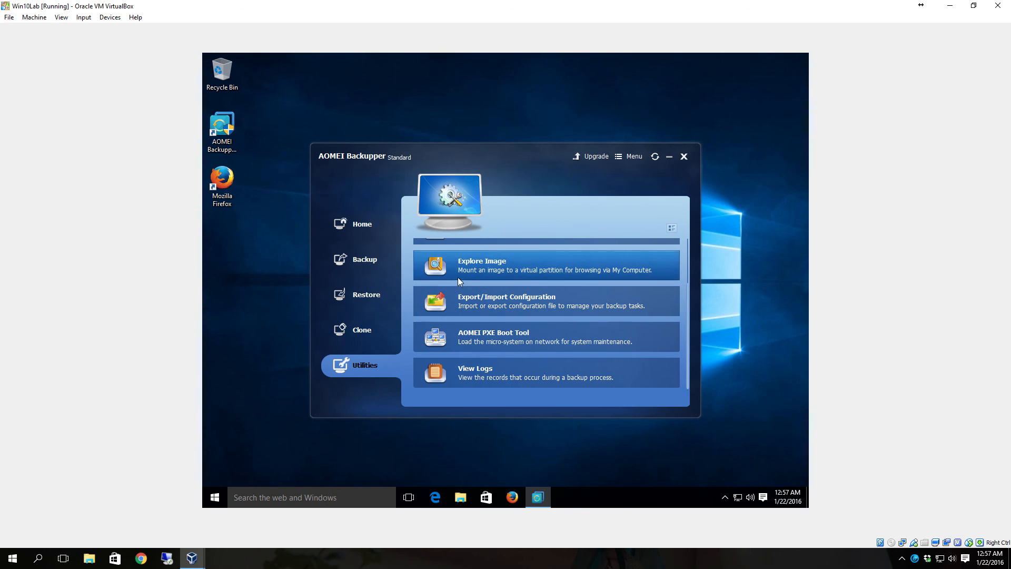
mouse_move(657, 350)
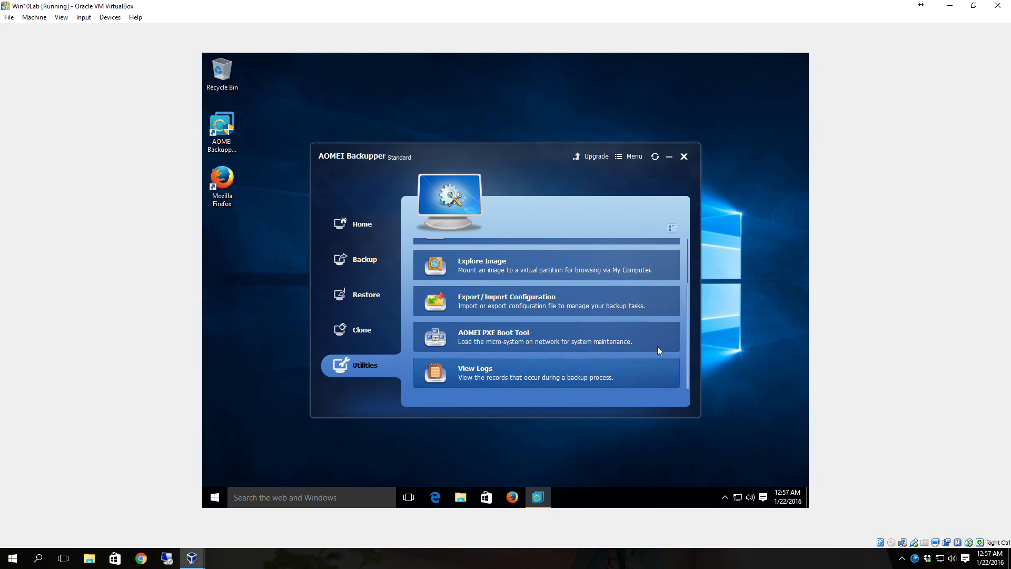
mouse_move(598, 295)
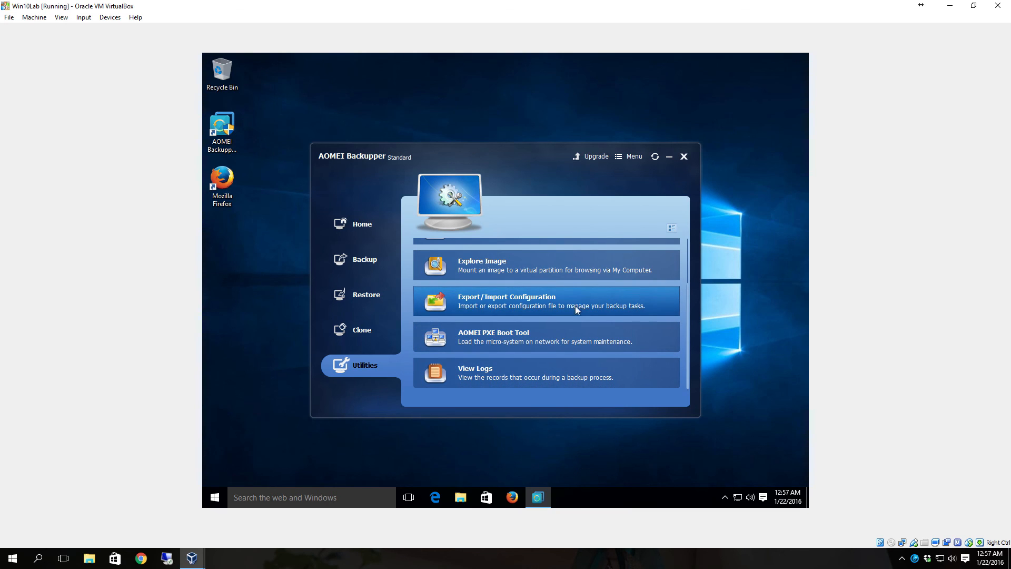
mouse_move(558, 317)
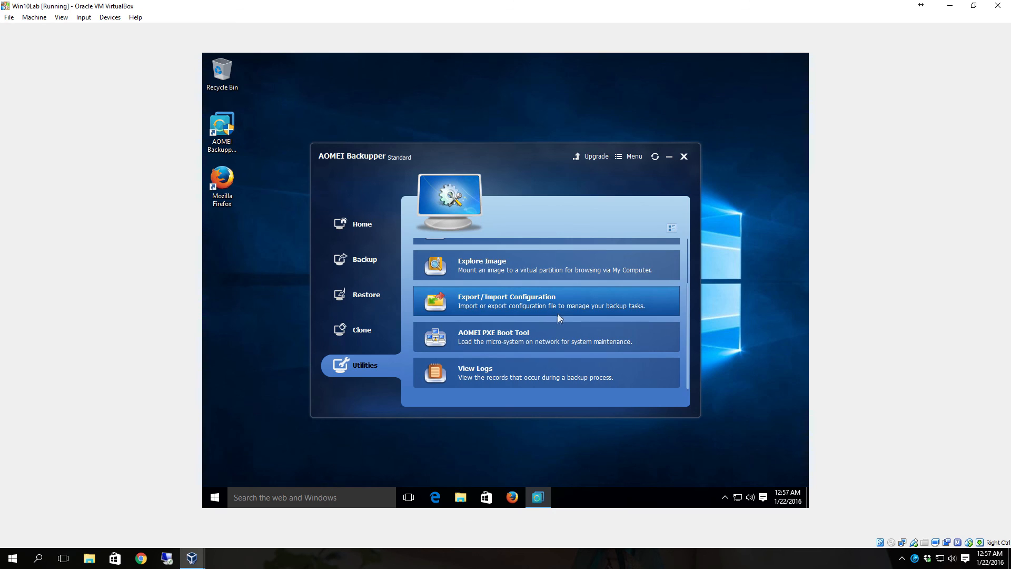
mouse_move(581, 345)
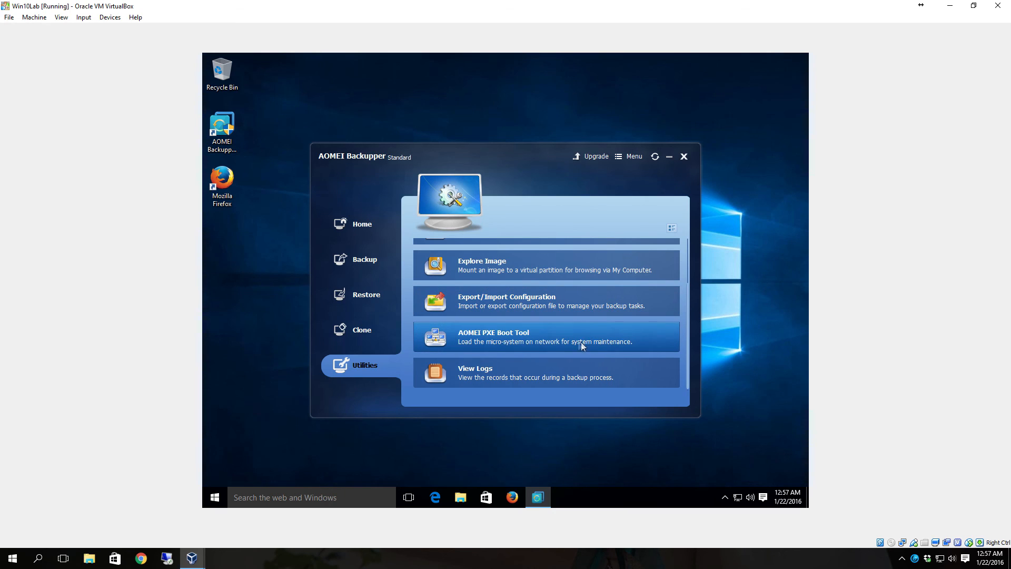
mouse_move(508, 354)
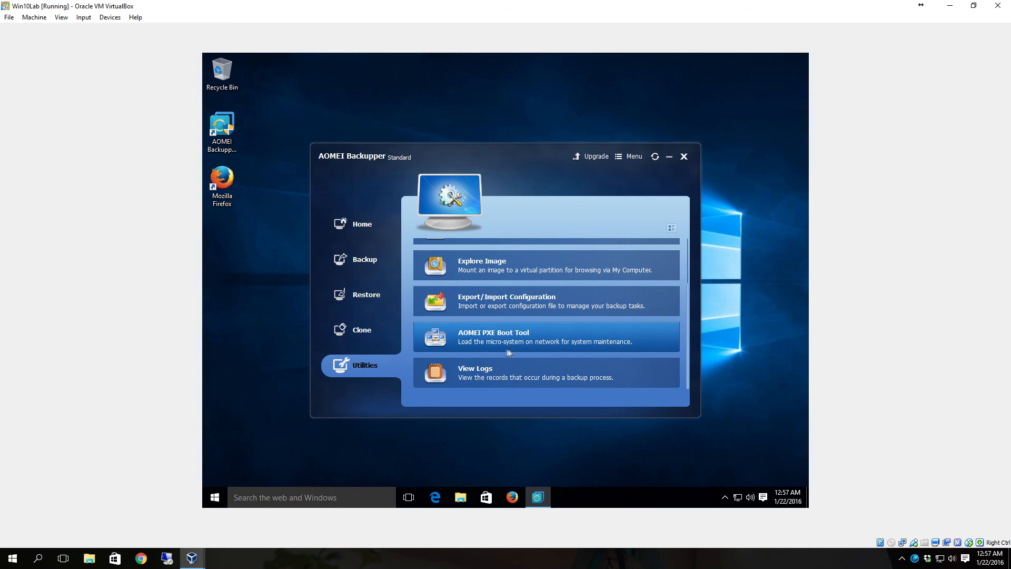
mouse_move(496, 354)
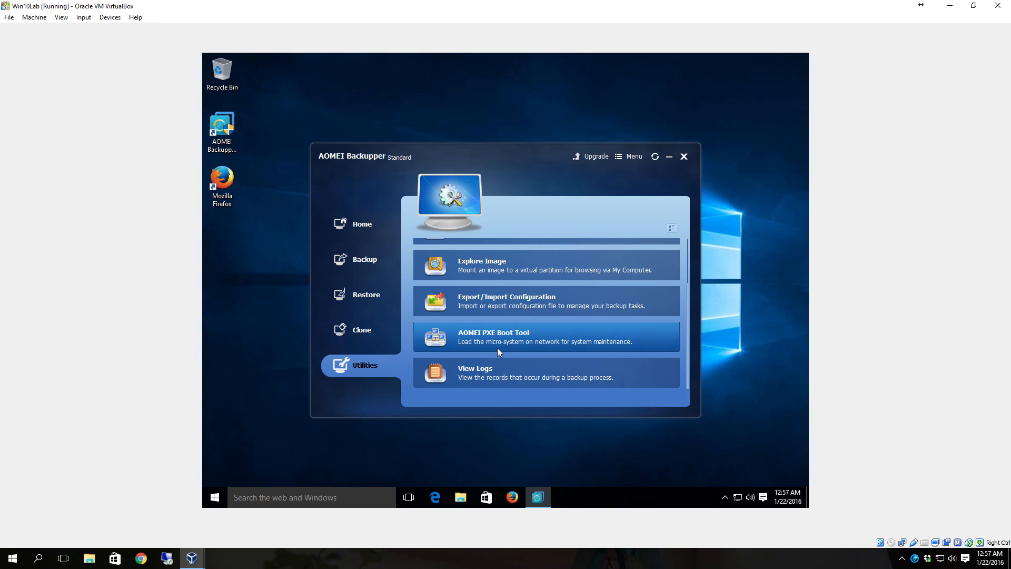
mouse_move(509, 347)
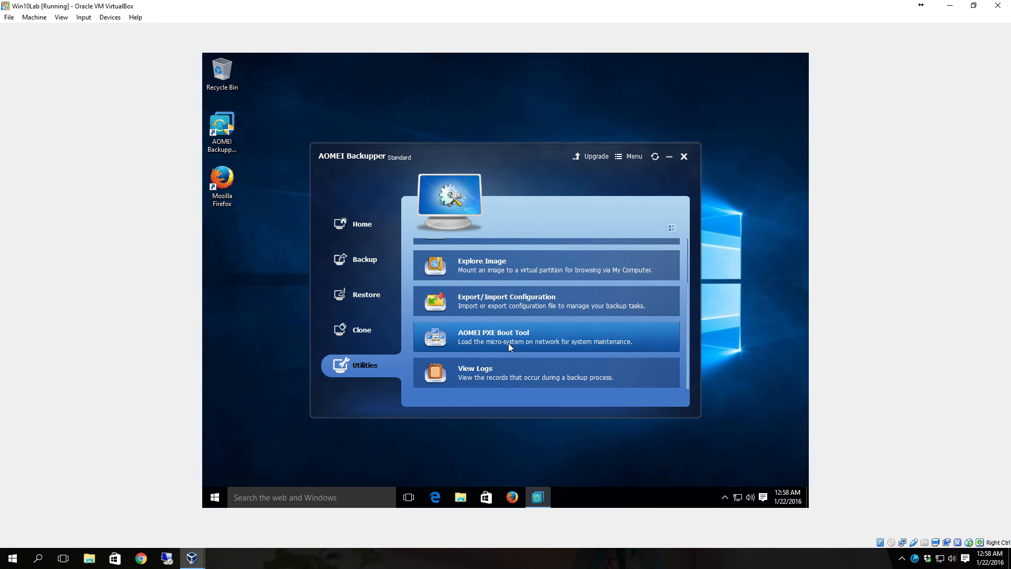
mouse_move(596, 336)
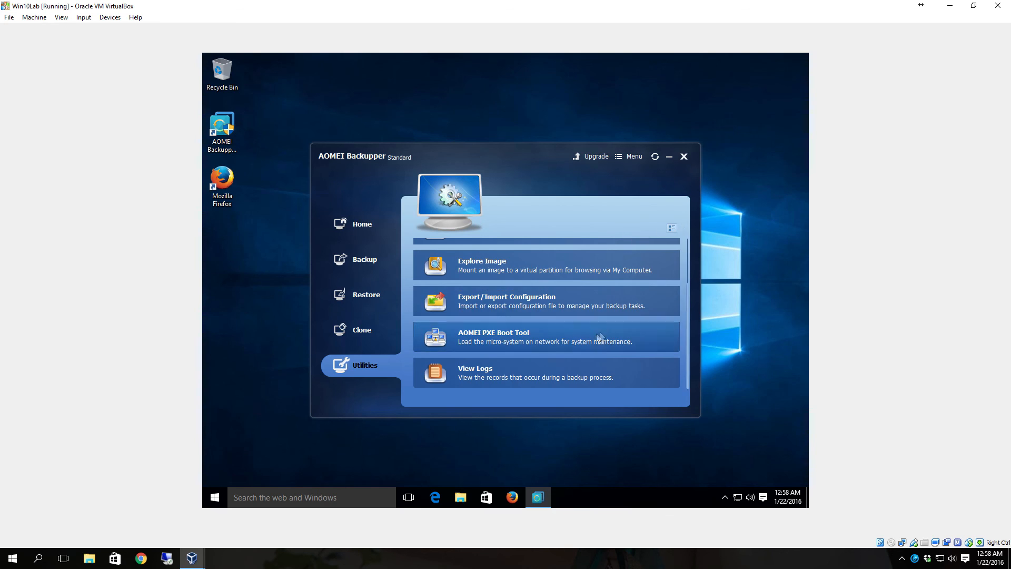
mouse_move(503, 320)
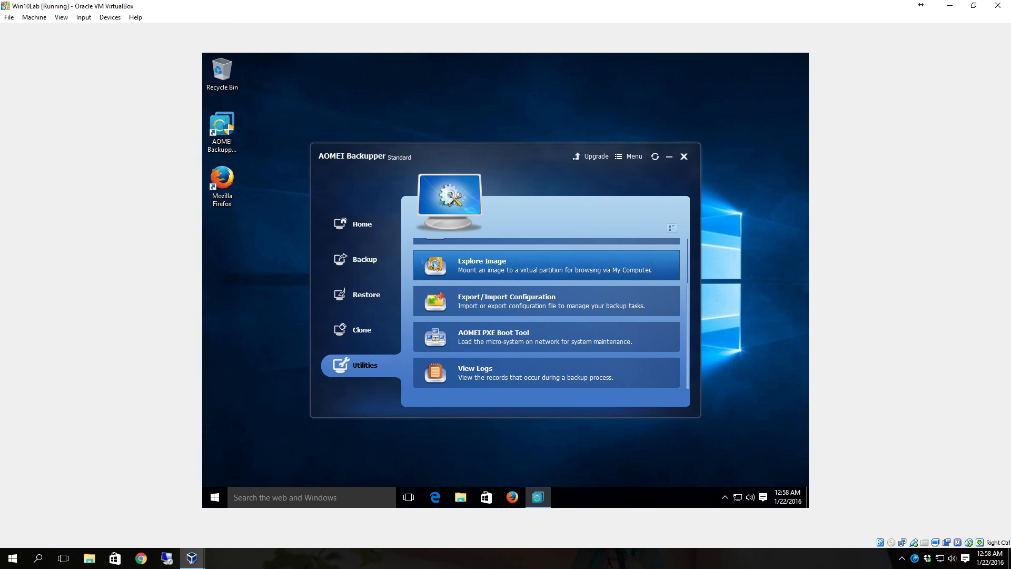
Look over the Backup and Clone options, then return Home to Backup Management
click(365, 258)
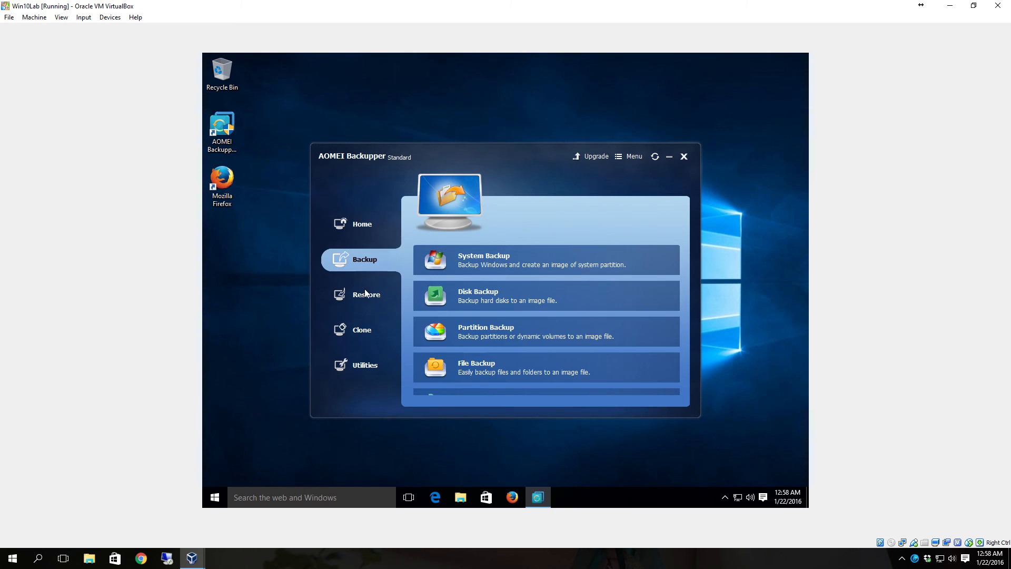
click(363, 329)
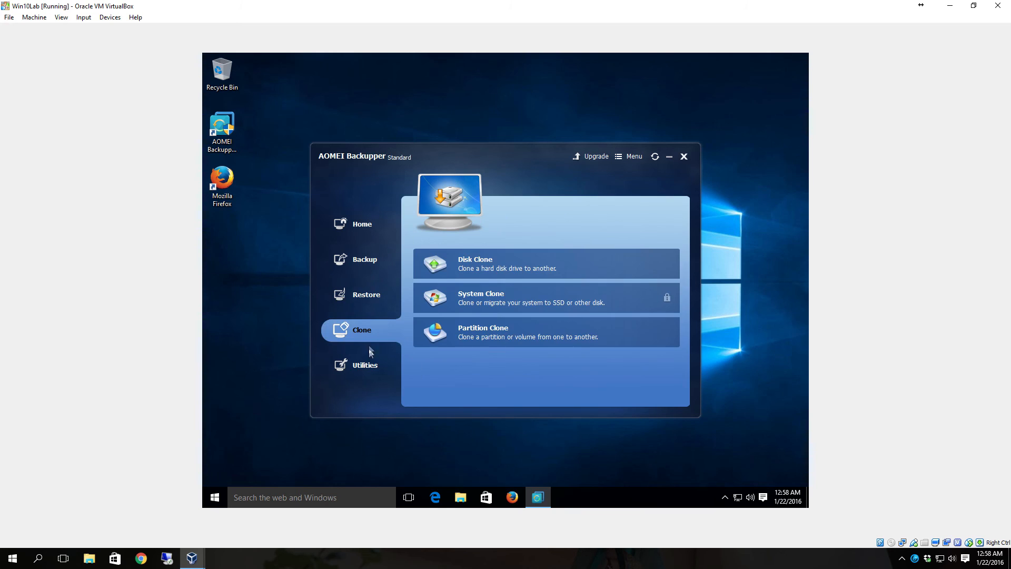
click(362, 223)
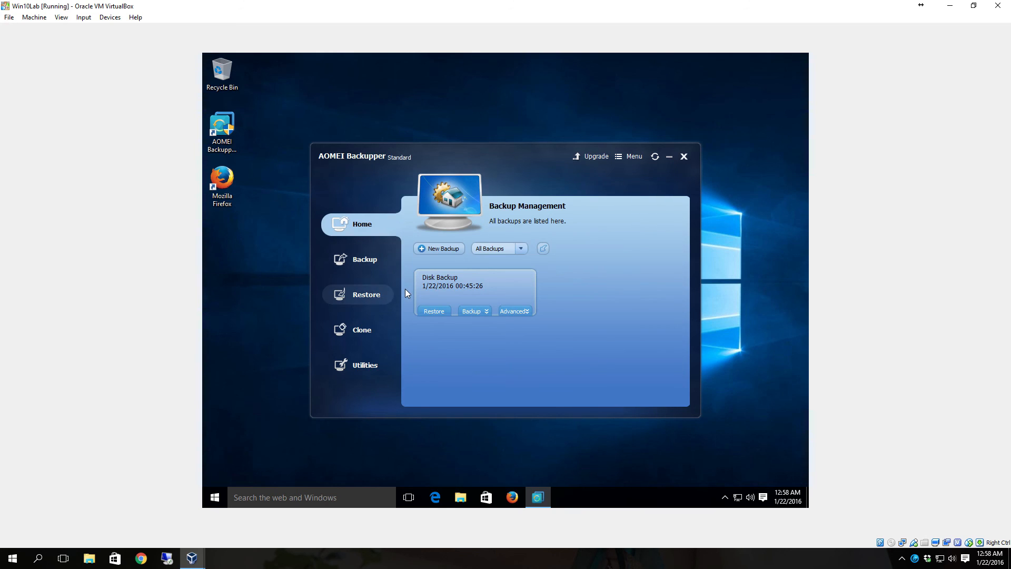
mouse_move(406, 291)
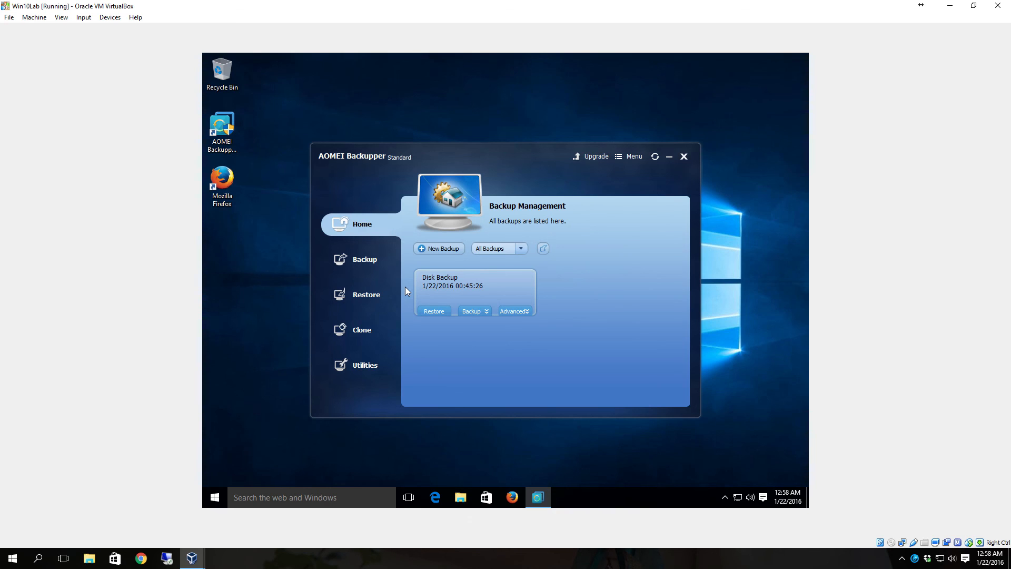
mouse_move(670, 506)
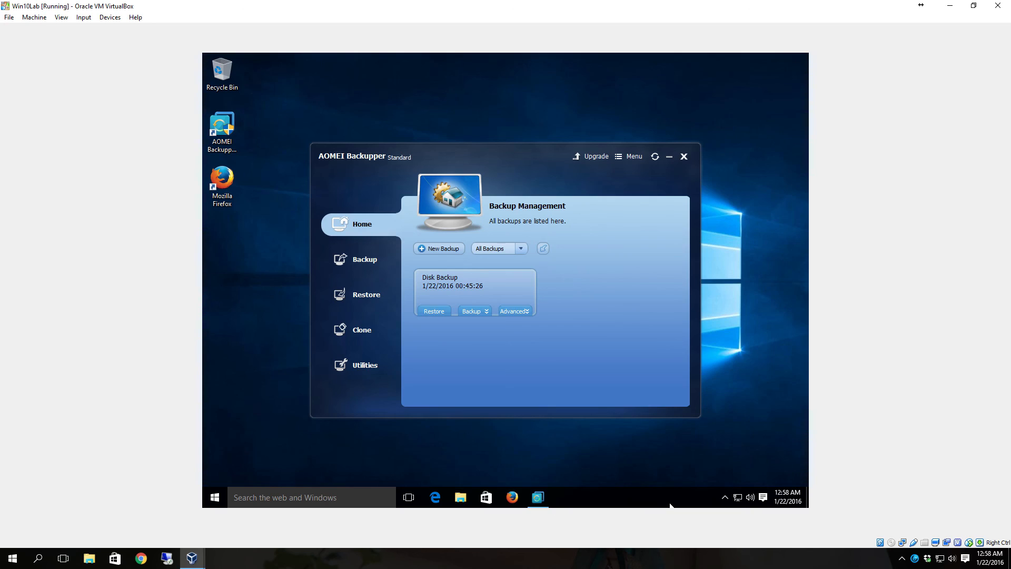